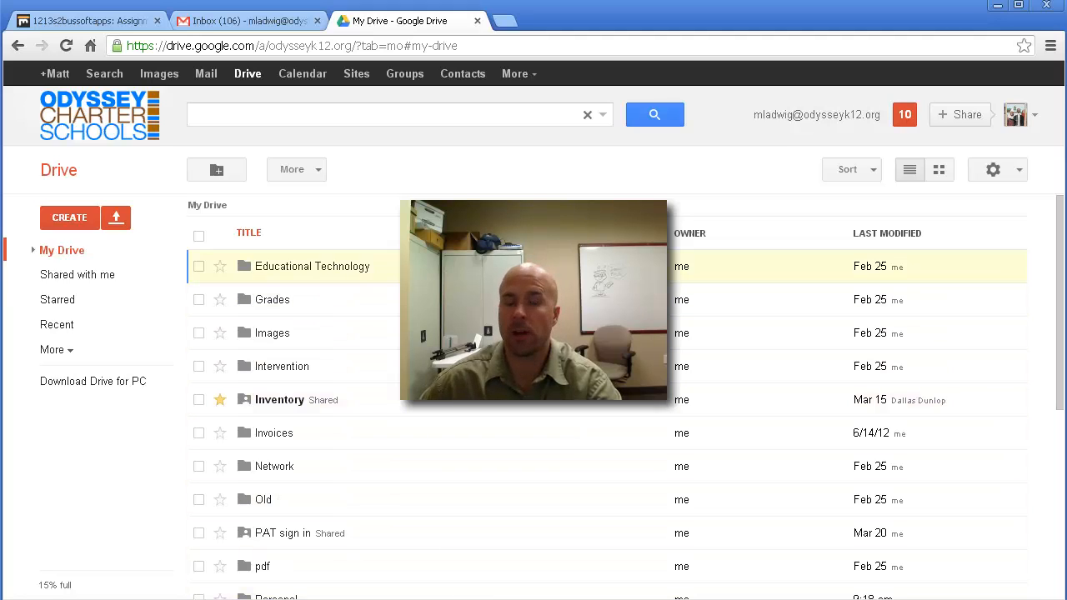
mouse_move(270, 300)
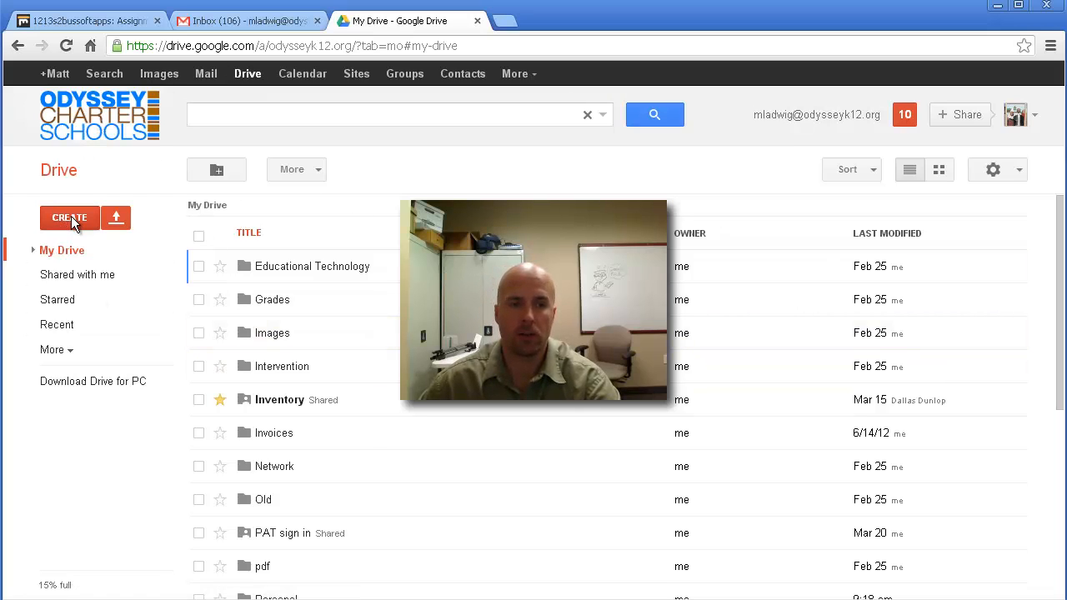
Create a new blank spreadsheet from Google Drive's Create menu.
left_click(70, 217)
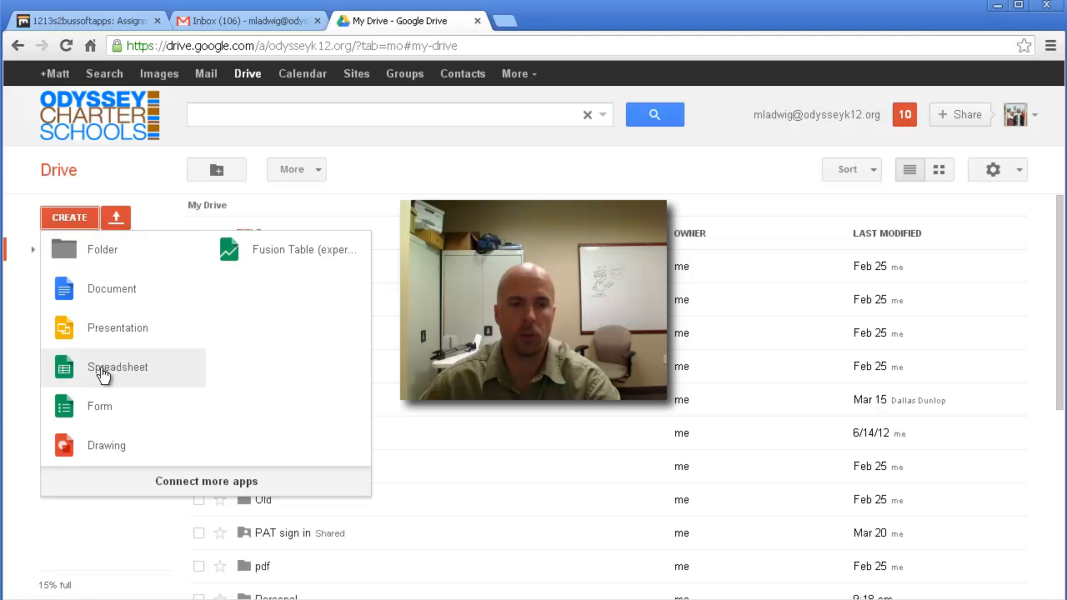
left_click(117, 367)
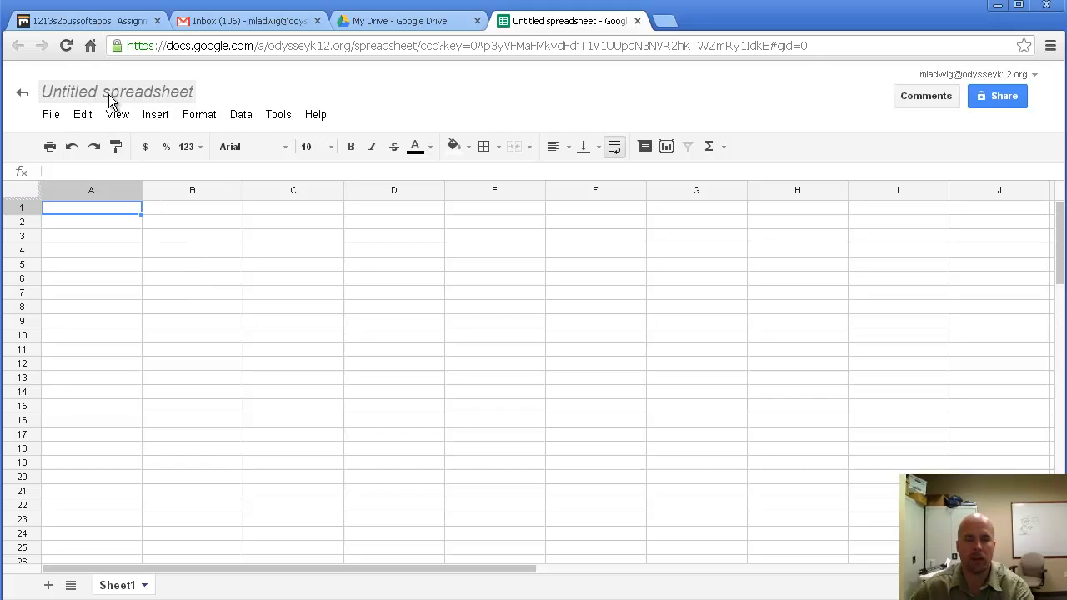
Rename the untitled spreadsheet to 'Yearly Budget'.
left_click(117, 92)
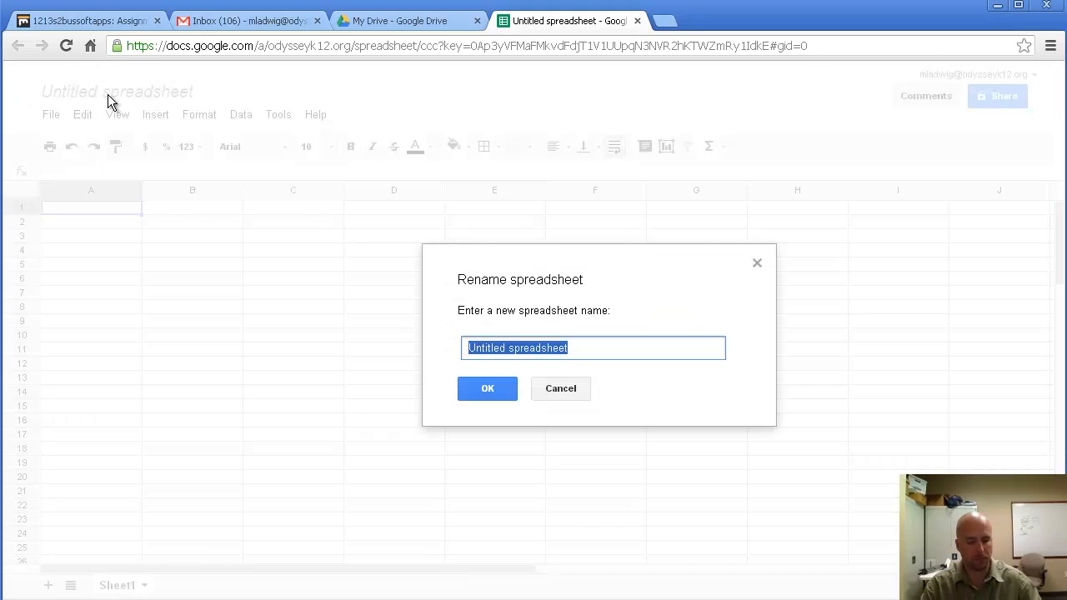
type("Yearly Budget")
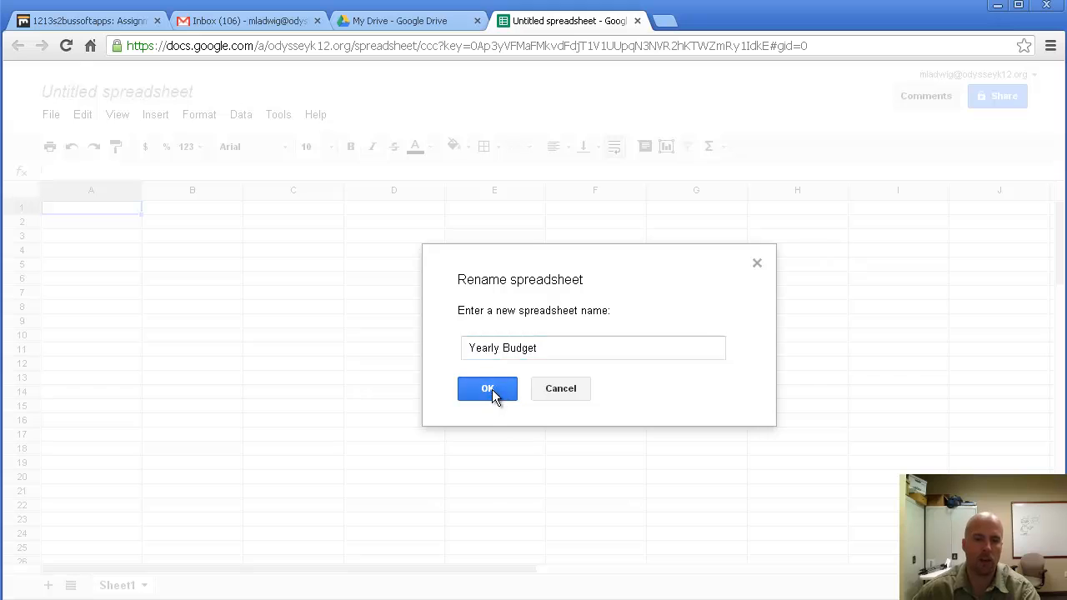
left_click(487, 389)
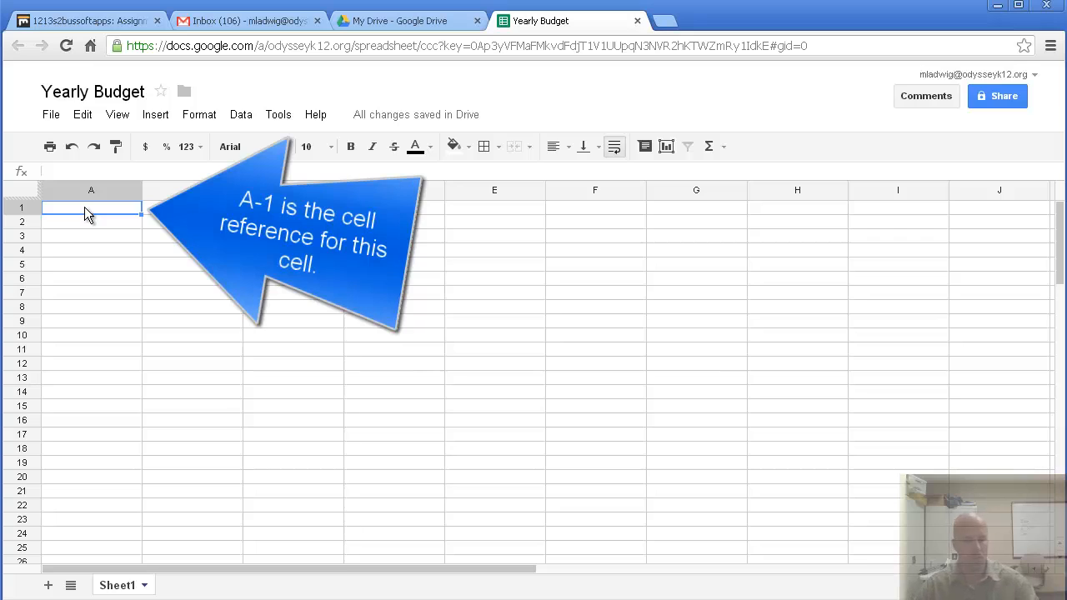
List the budget categories down column A from Categories to Difference and widen the column to fit.
type("Categories")
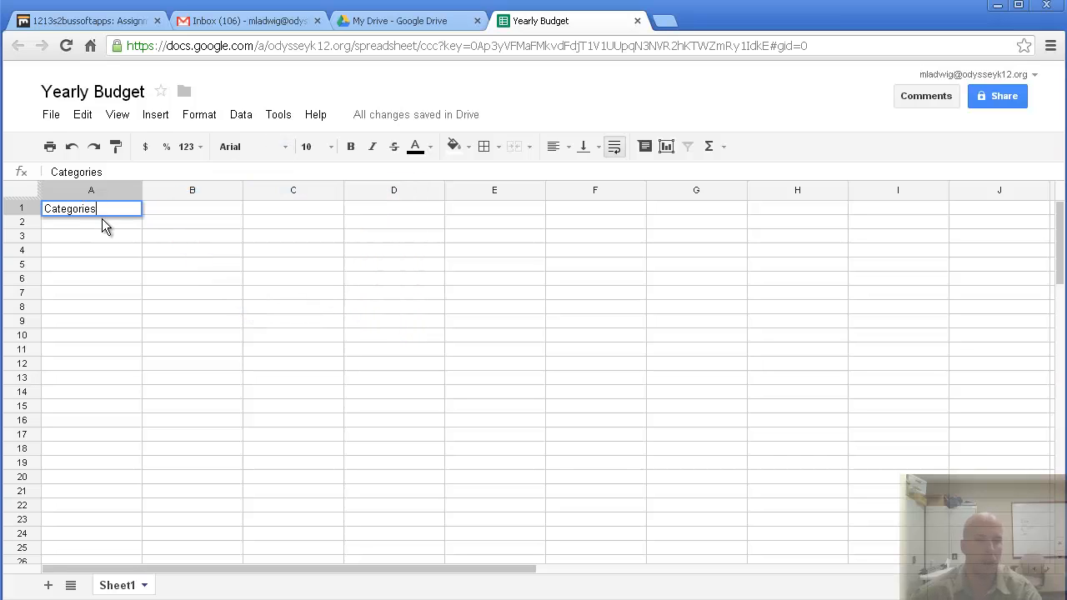
mouse_move(100, 257)
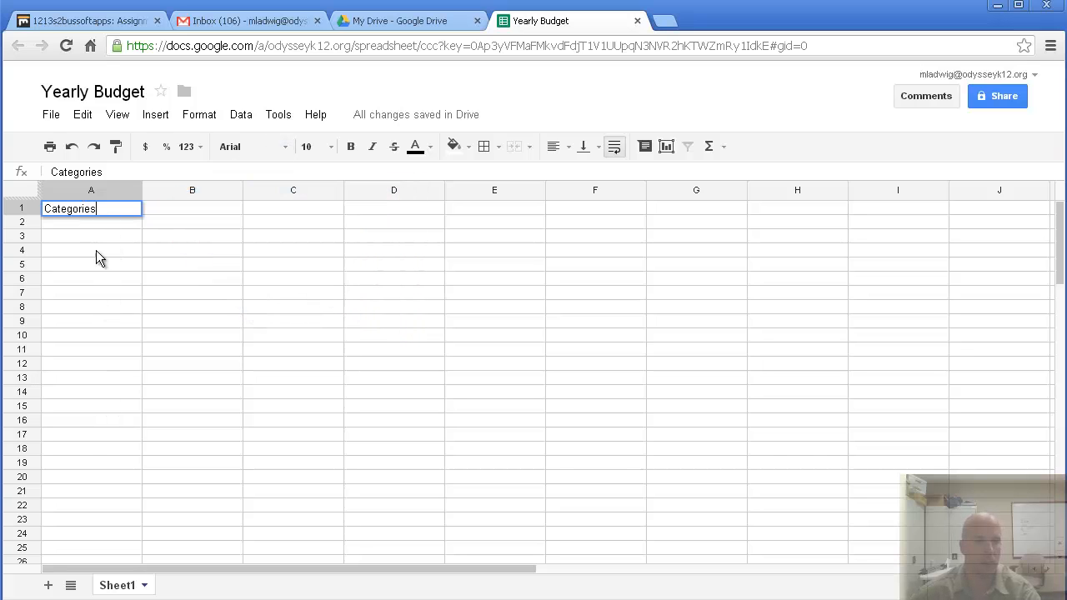
mouse_move(98, 230)
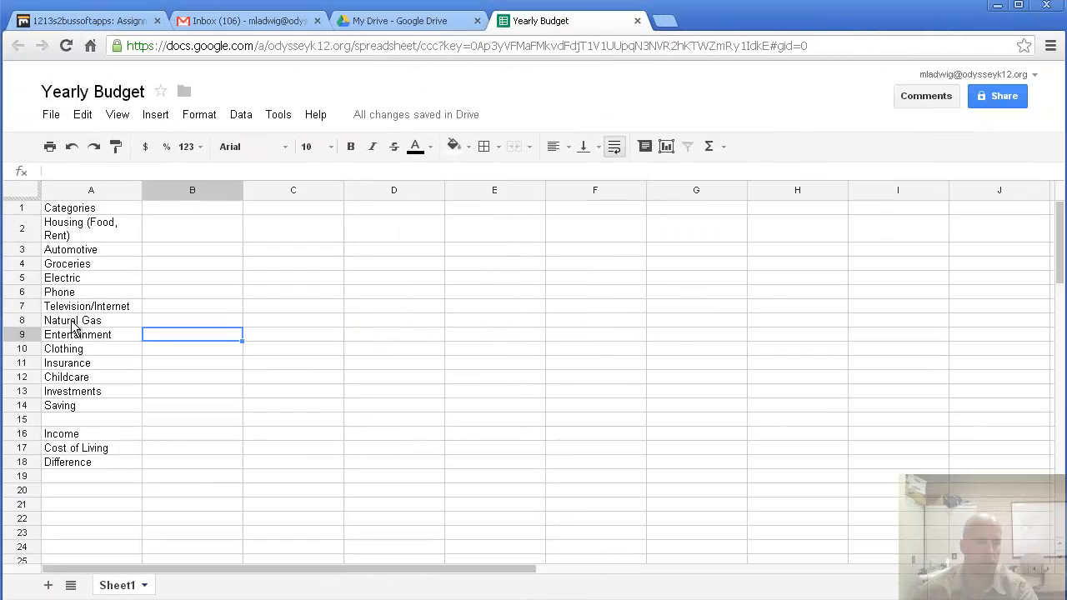
mouse_move(66, 229)
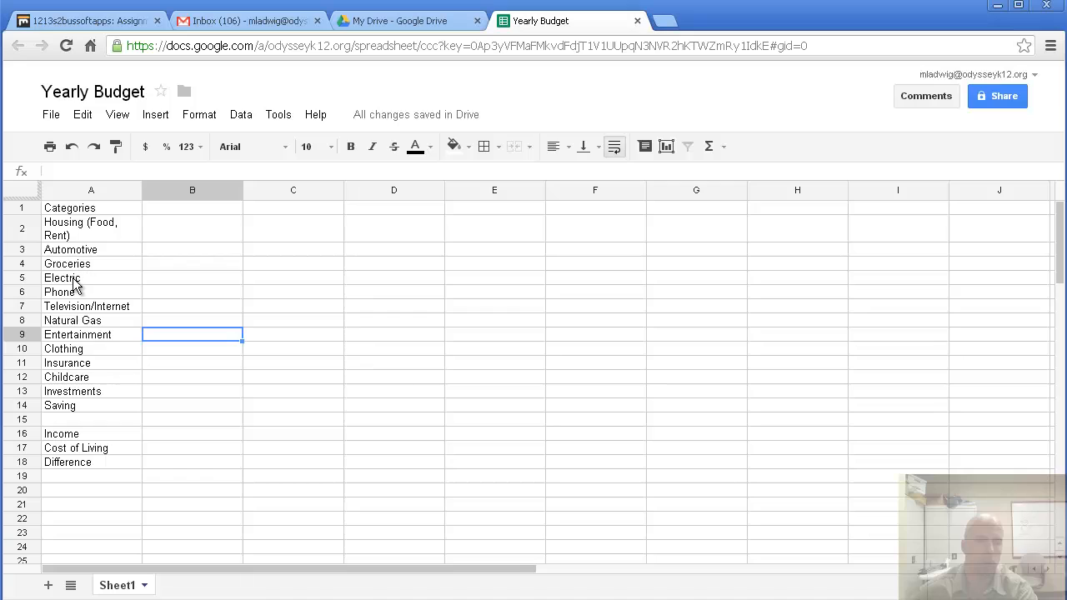
mouse_move(73, 310)
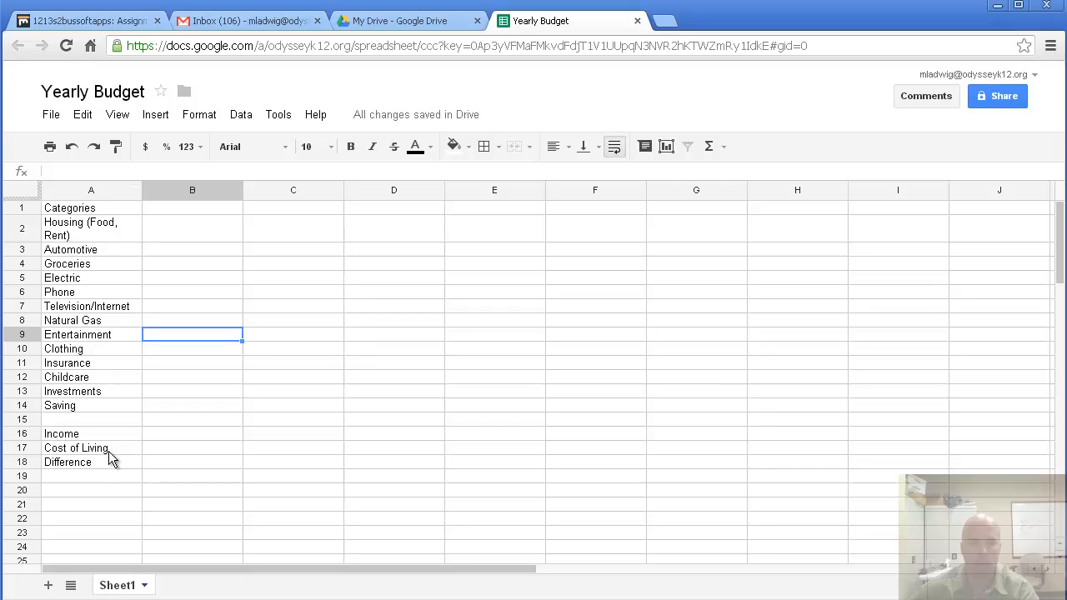
mouse_move(140, 242)
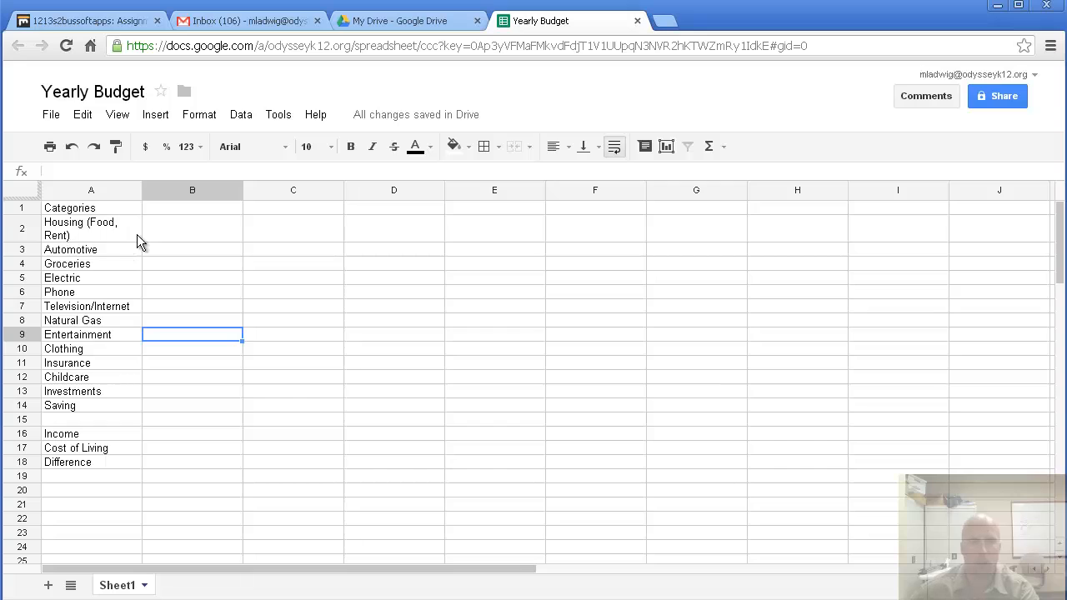
mouse_move(140, 210)
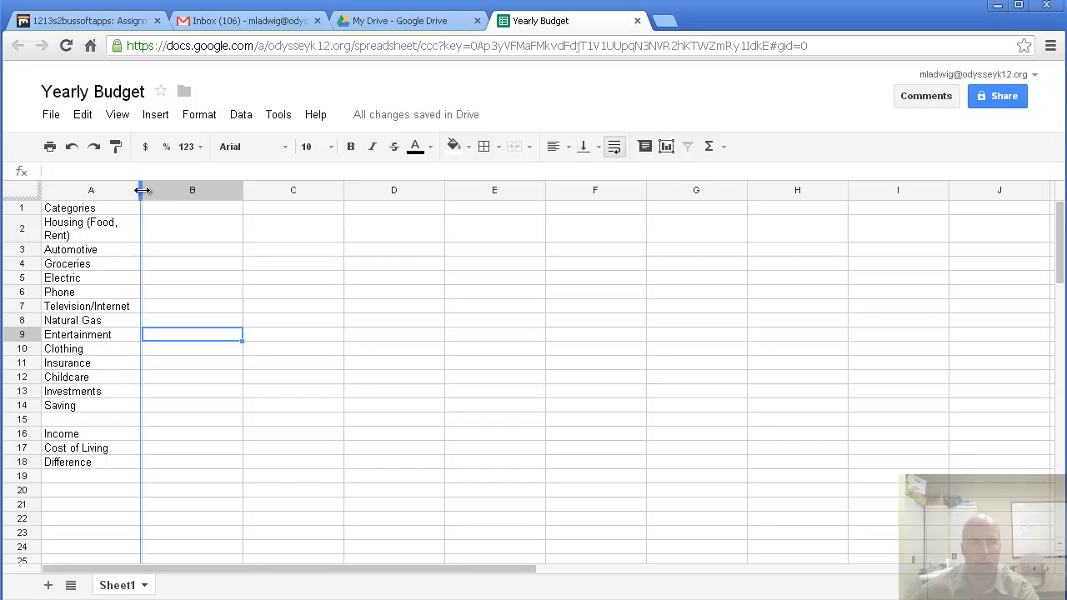
left_click_drag(142, 190, 161, 190)
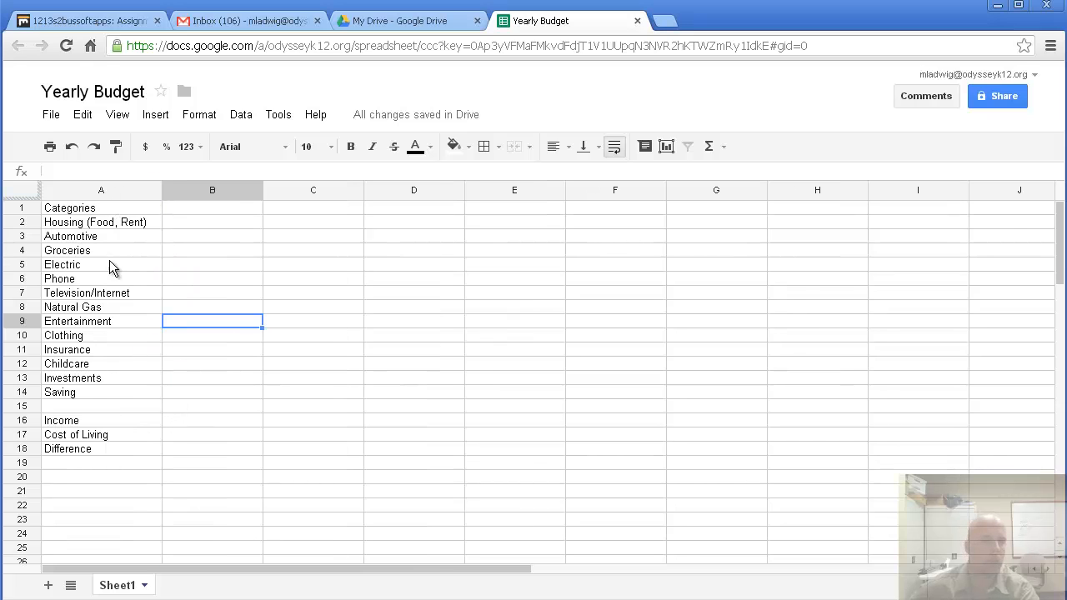
mouse_move(166, 407)
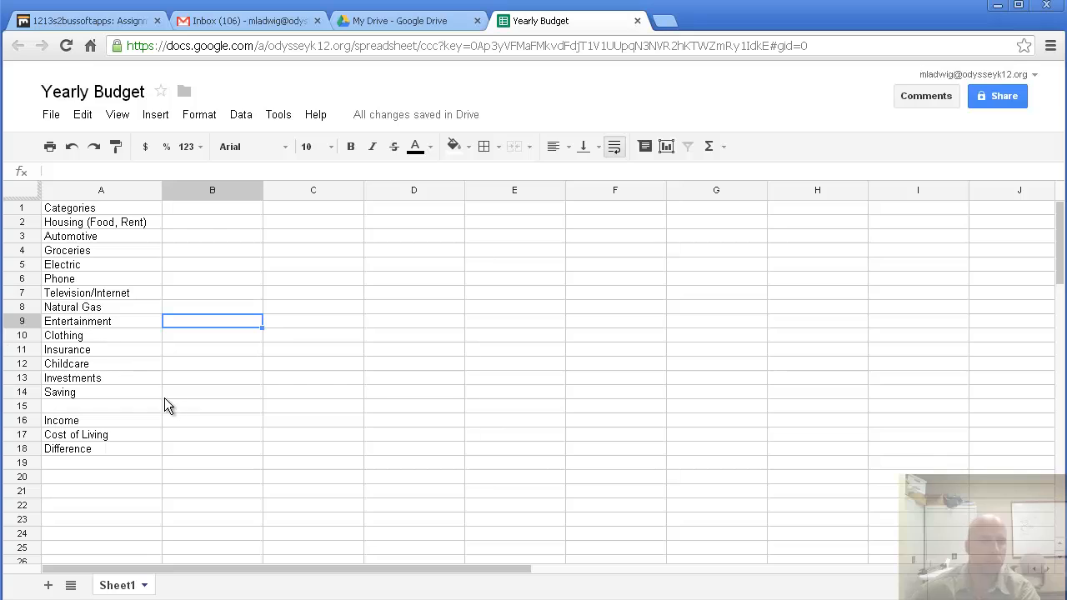
Enter January in B1 and February in C1, then auto-fill the month headers across row 1.
left_click(211, 207)
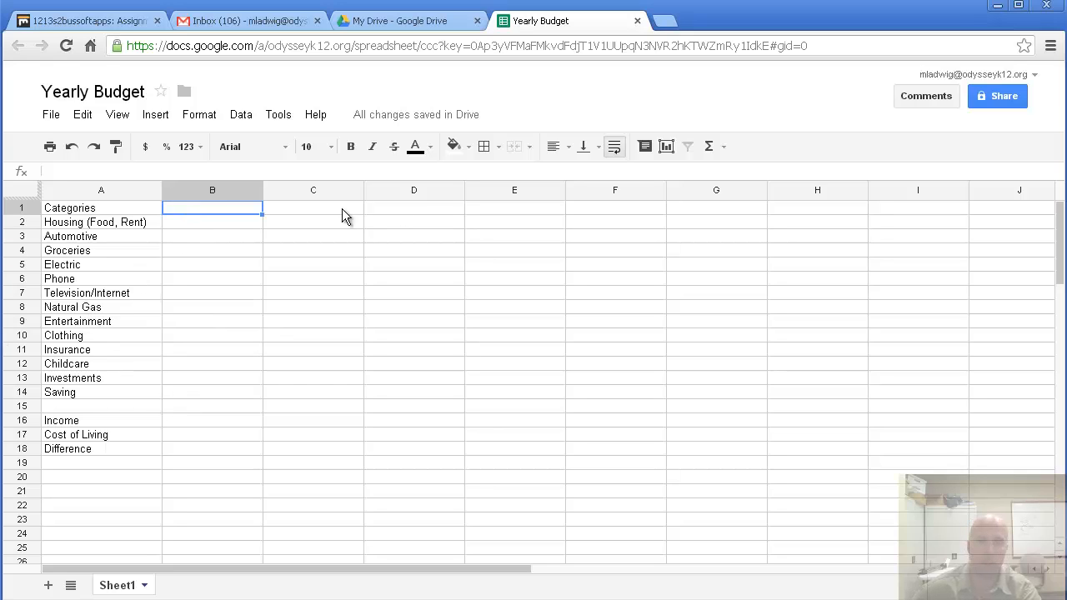
mouse_move(253, 220)
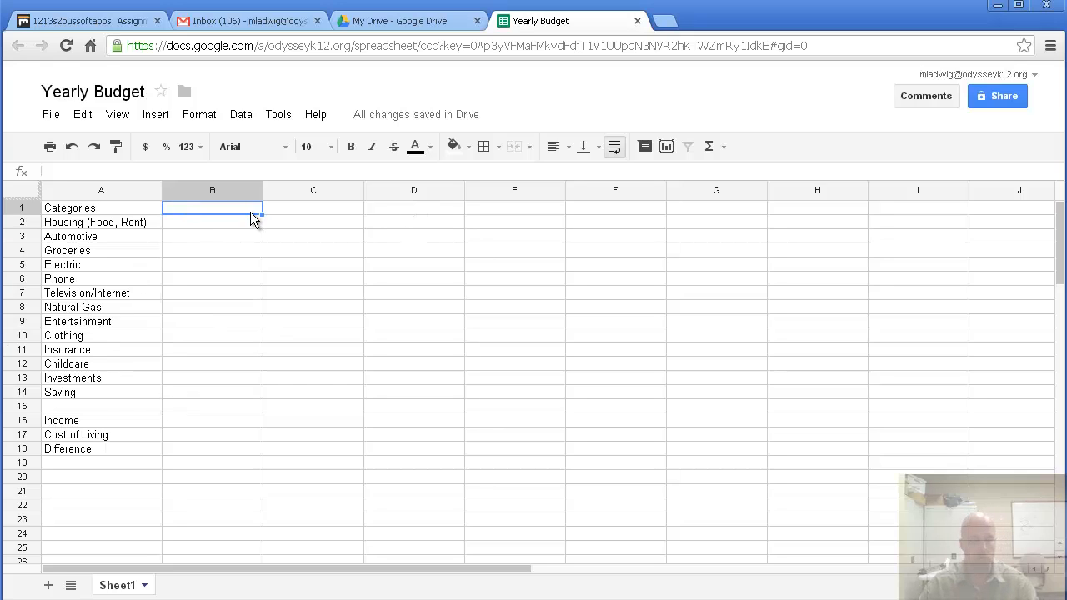
type("January")
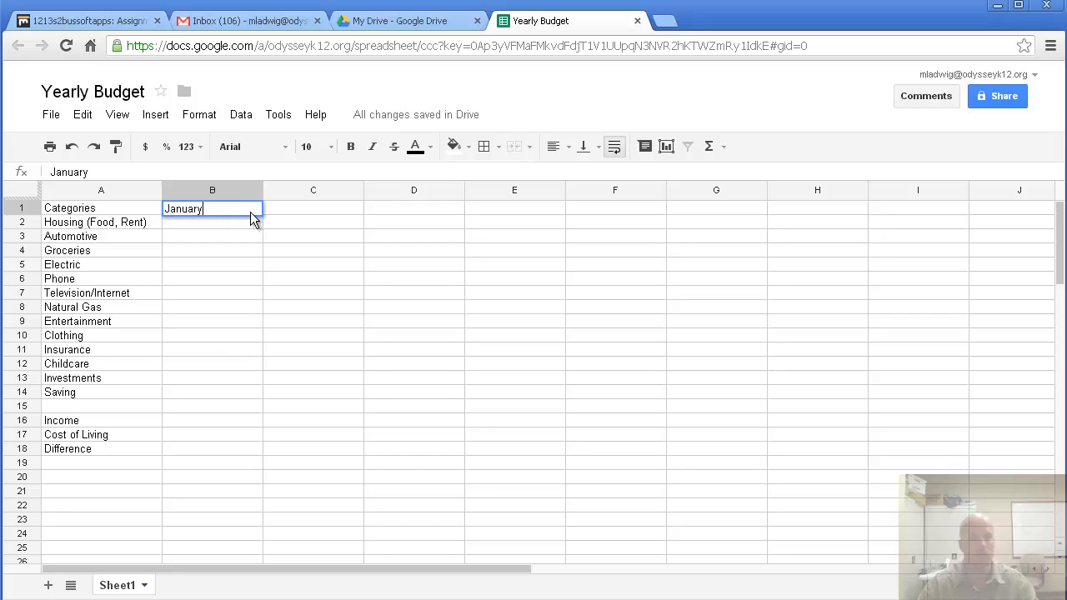
left_click(212, 237)
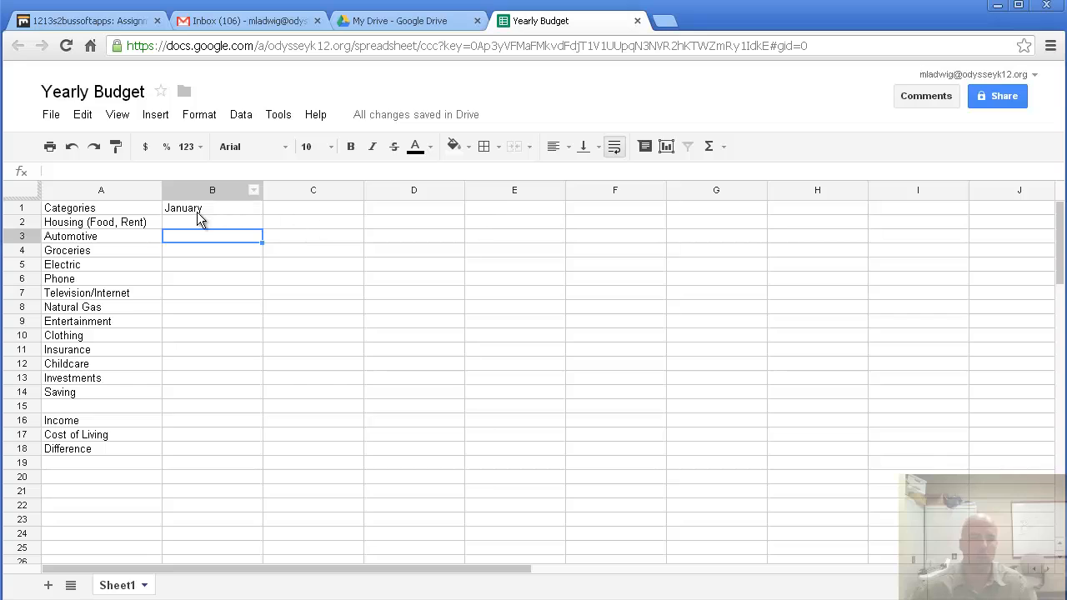
left_click(212, 207)
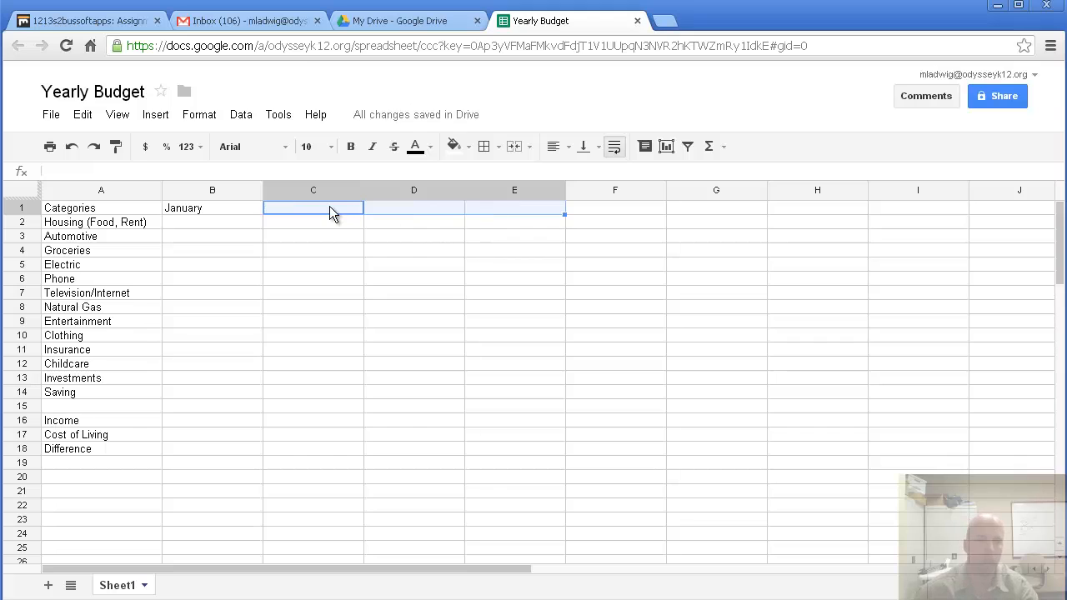
type("February")
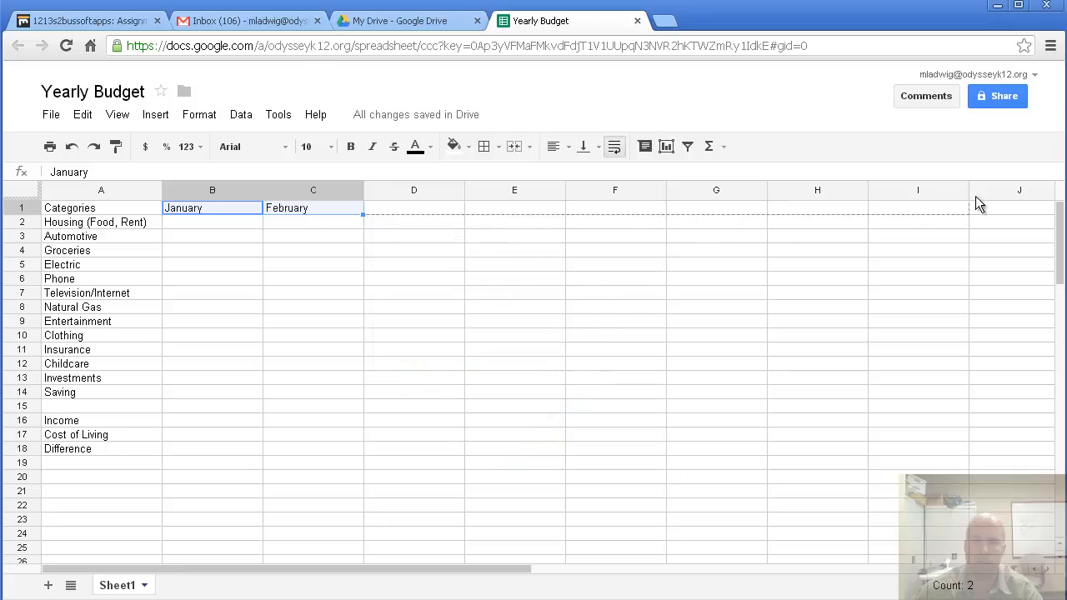
scroll("right", 3)
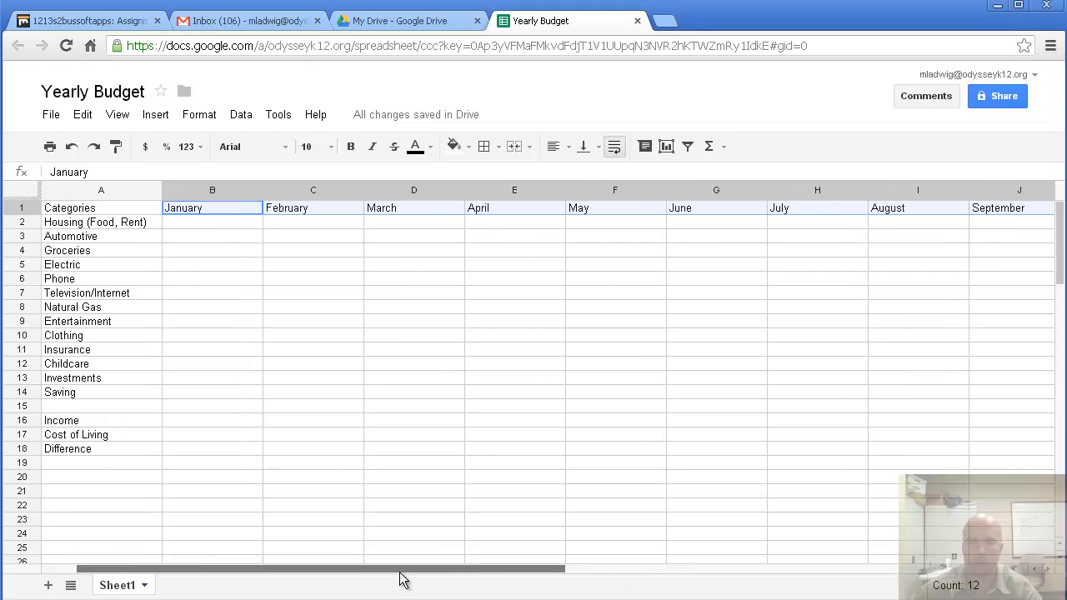
left_click(413, 449)
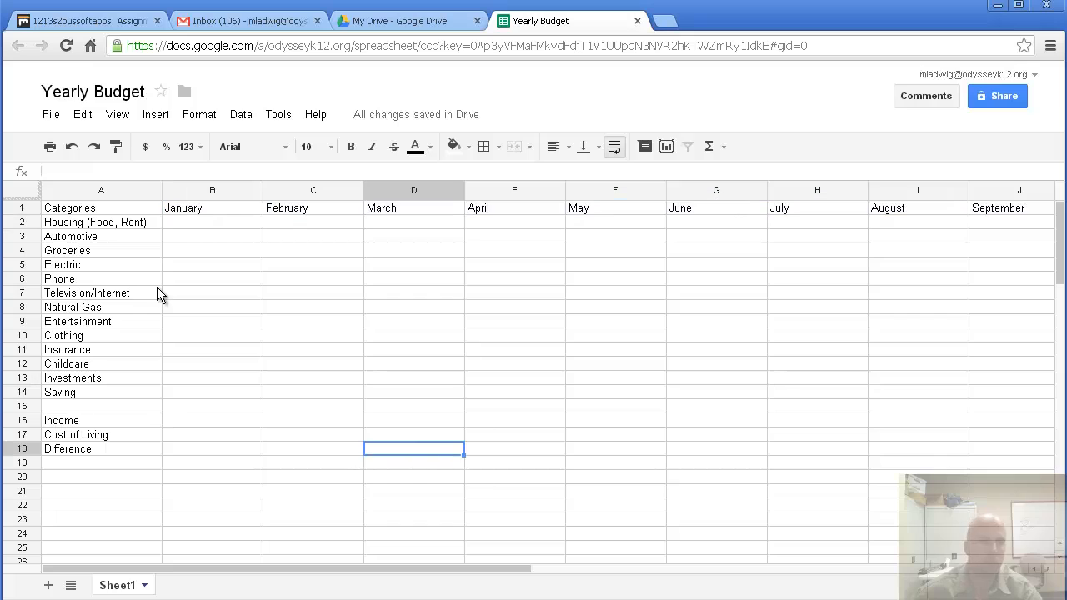
Enter the January expense amounts down column B with 2700 as Income.
left_click(212, 222)
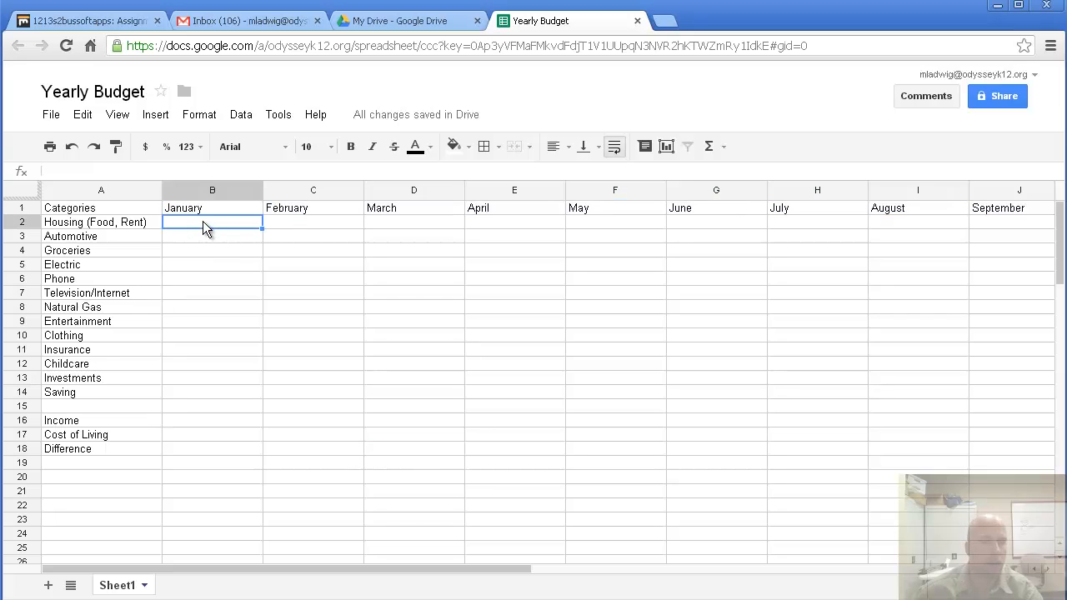
mouse_move(197, 231)
type("700")
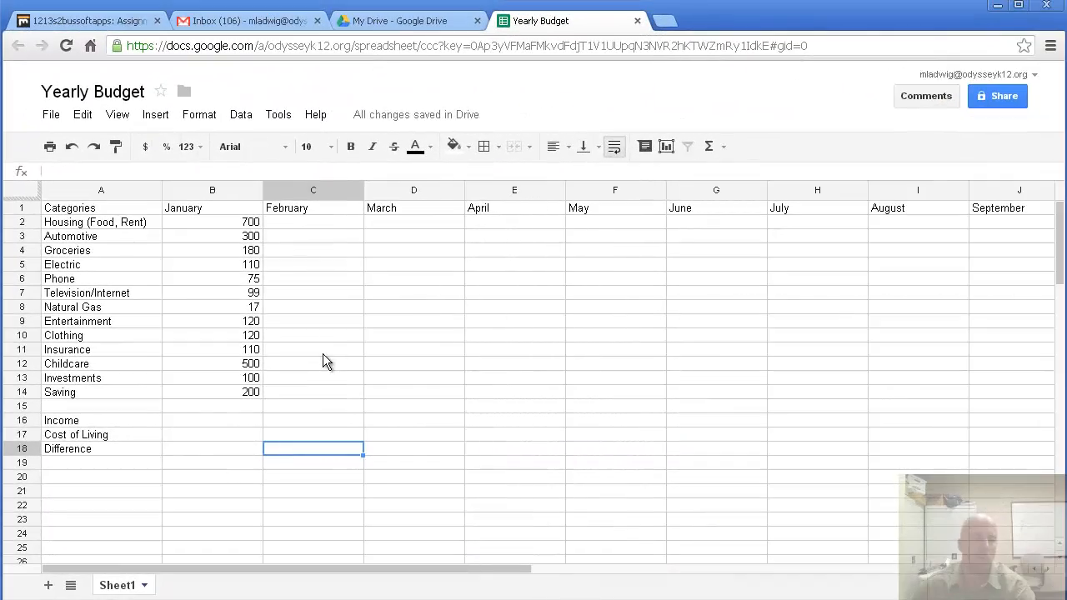
mouse_move(259, 286)
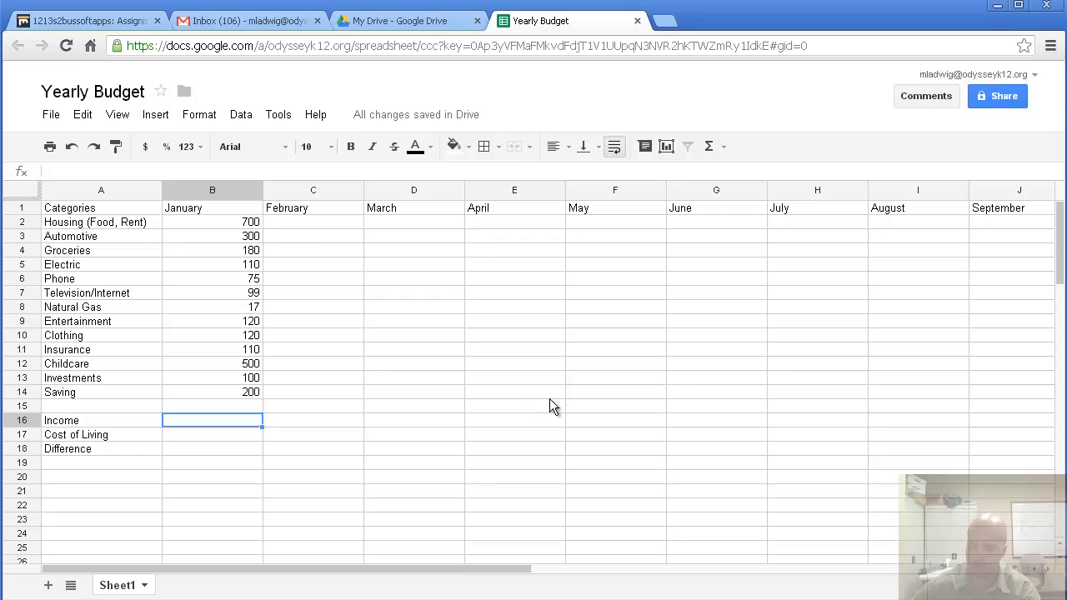
type("2700")
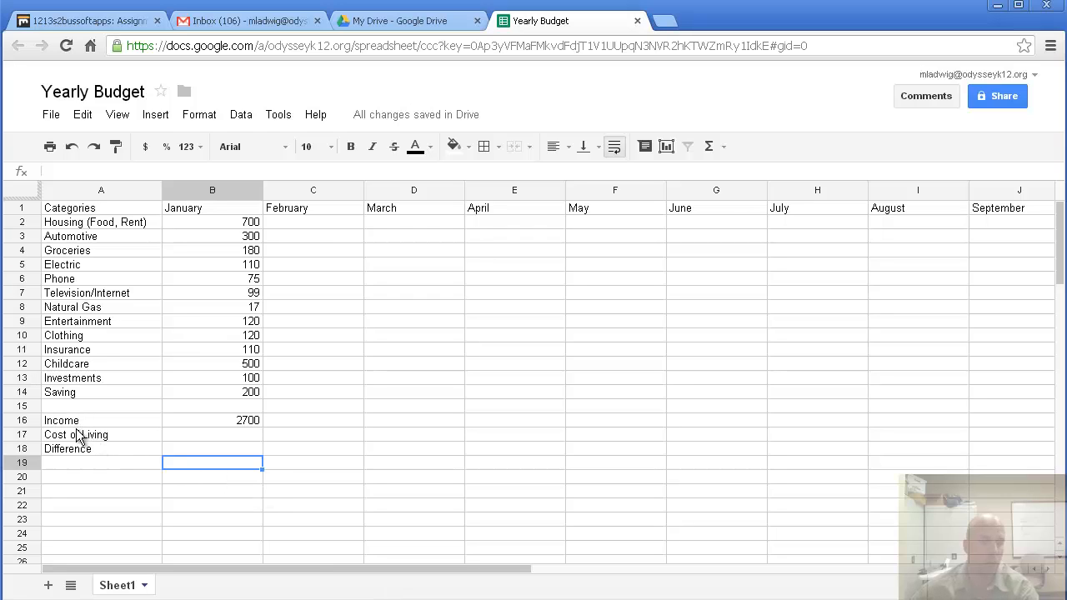
mouse_move(256, 254)
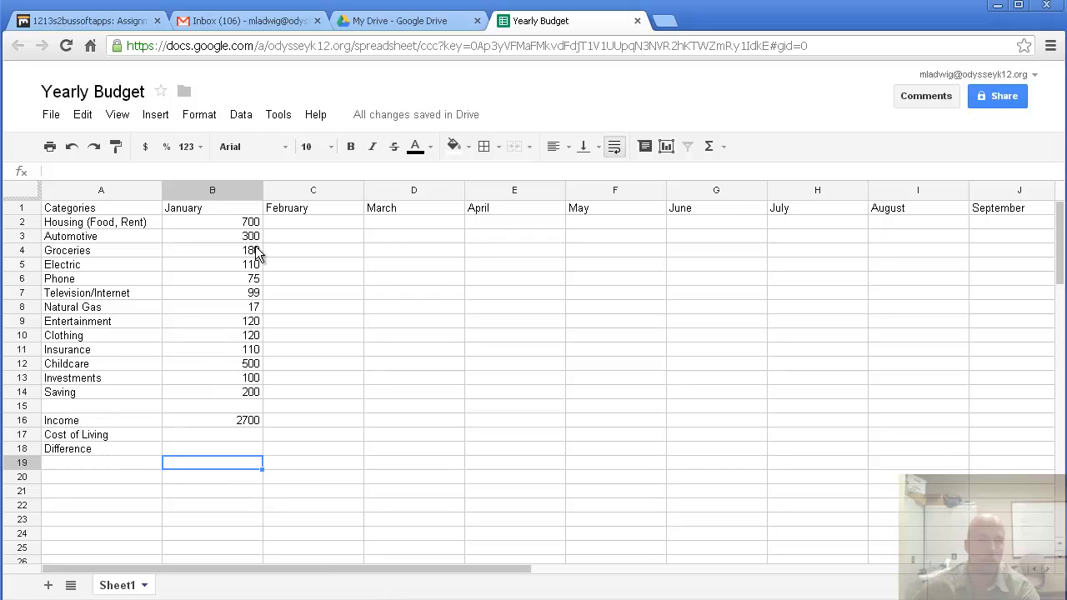
mouse_move(247, 294)
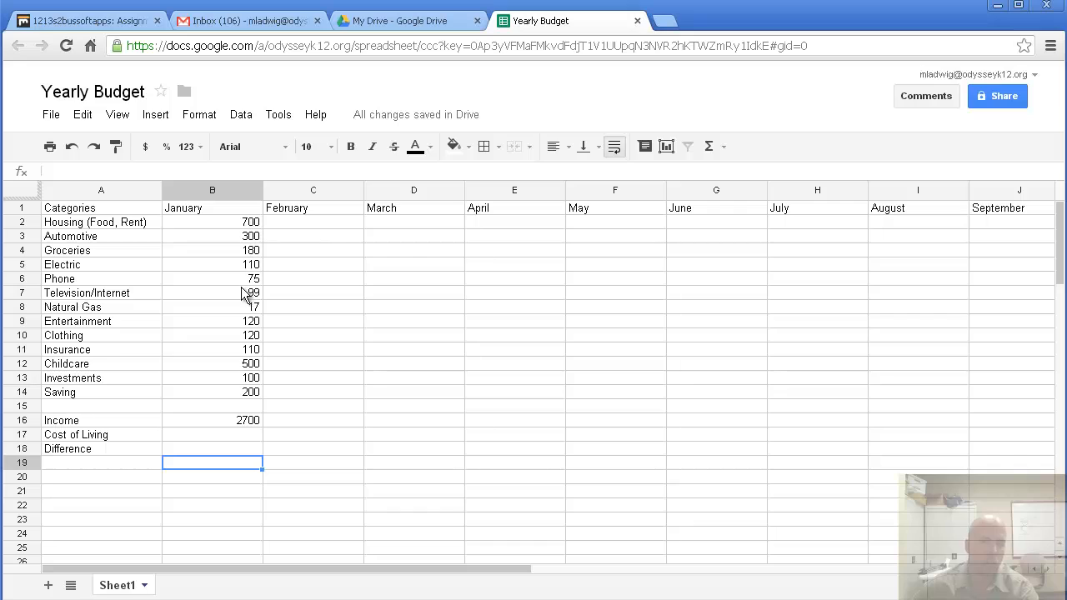
mouse_move(246, 408)
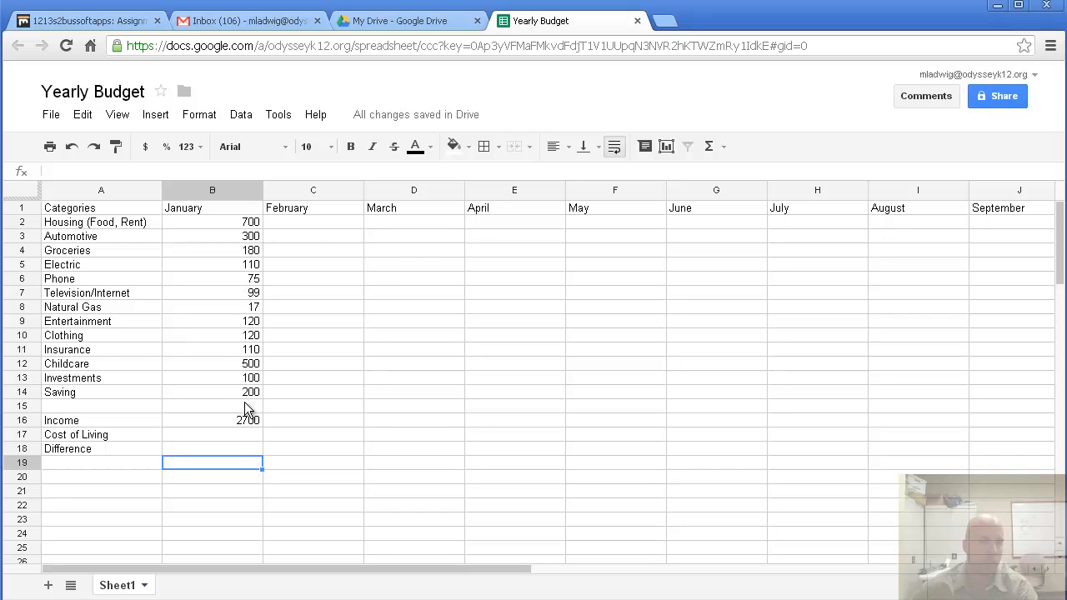
mouse_move(196, 348)
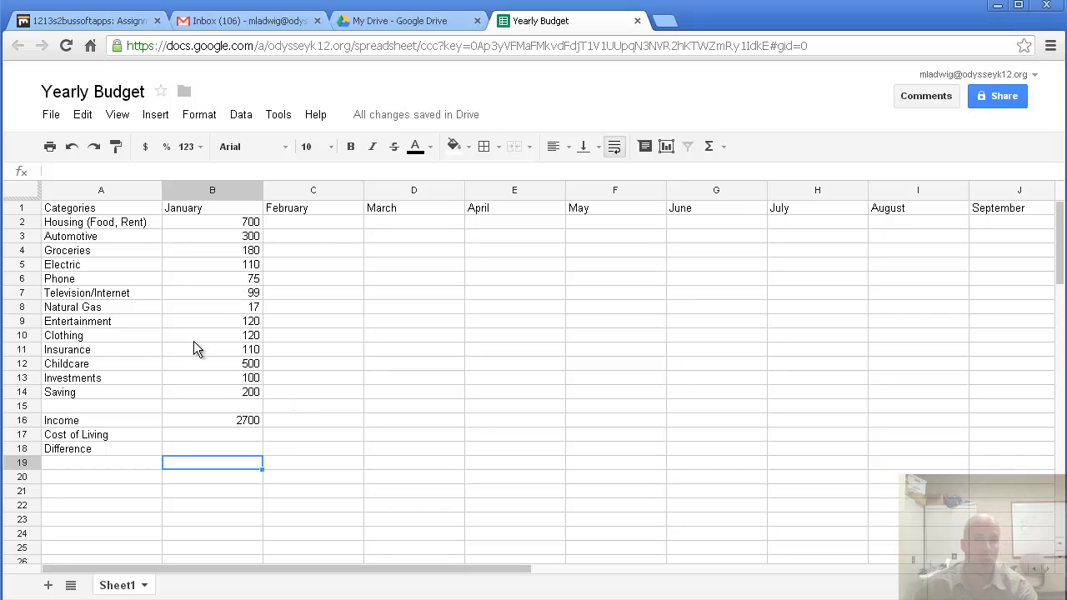
mouse_move(256, 263)
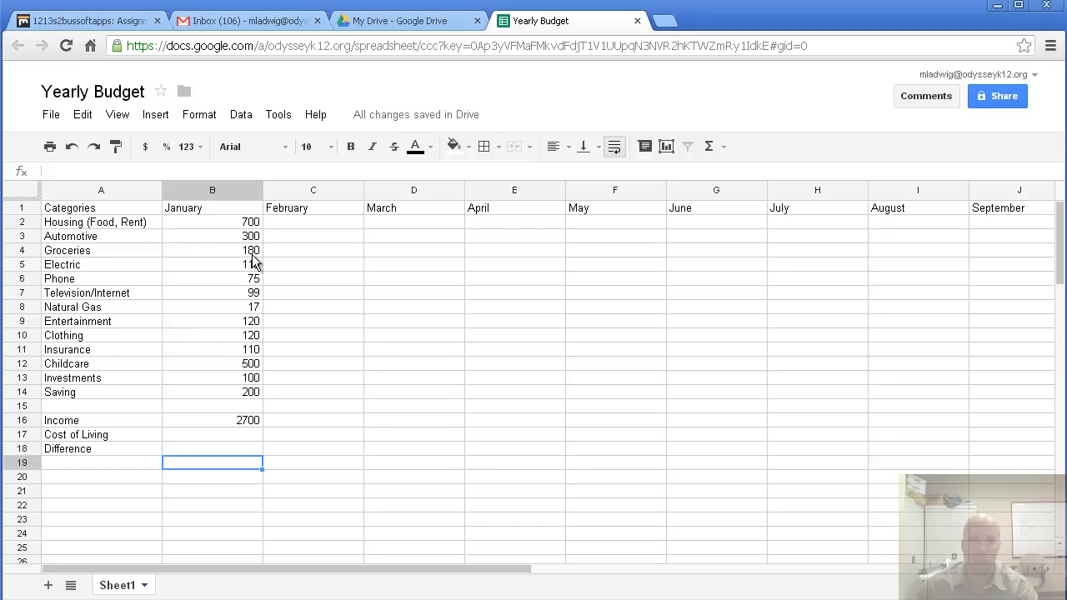
type("110")
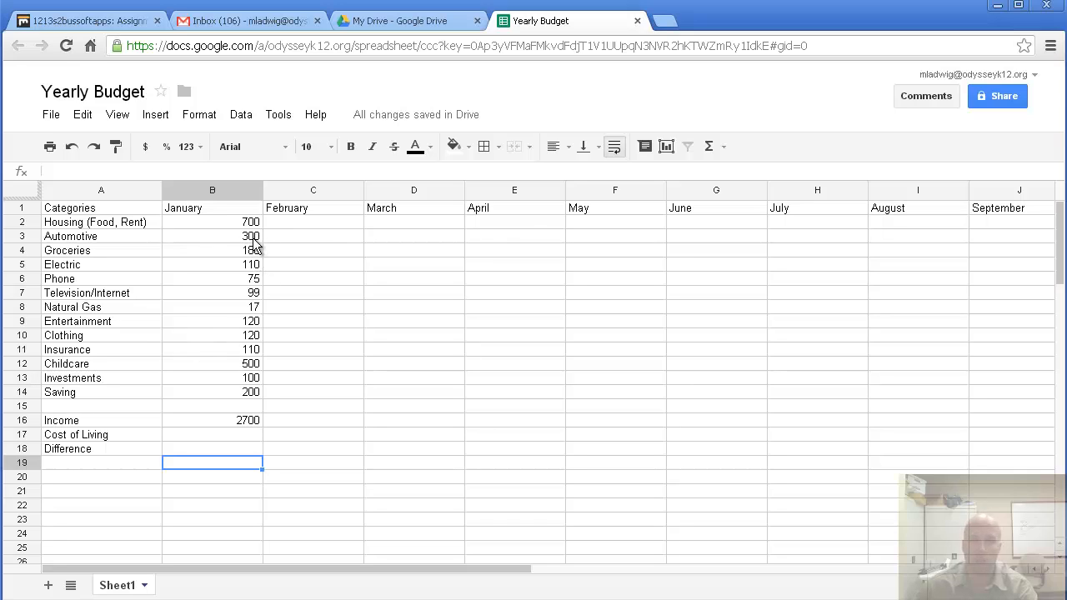
mouse_move(256, 247)
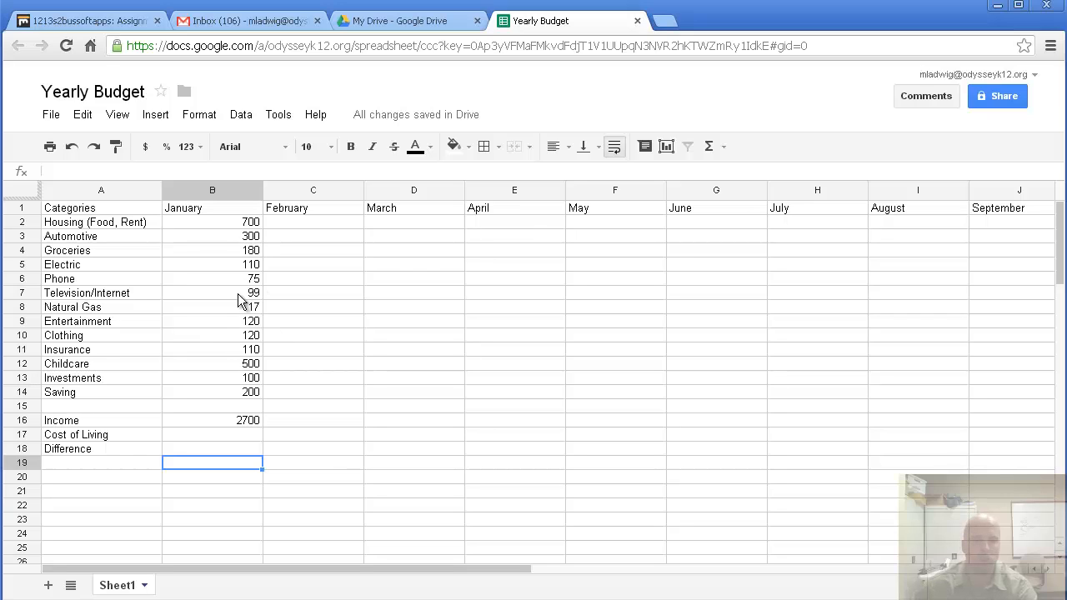
mouse_move(256, 443)
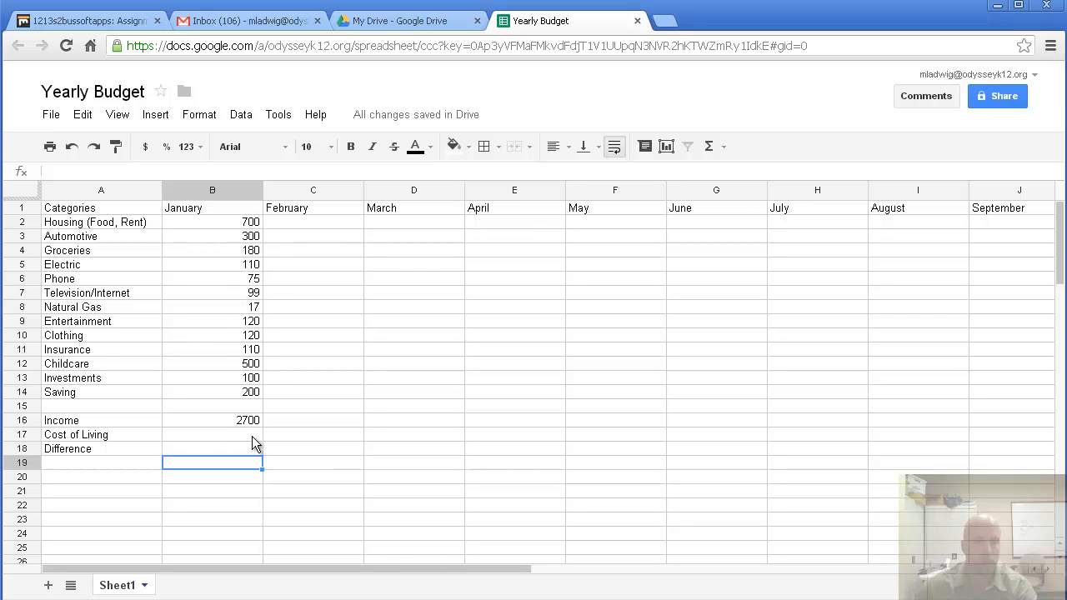
Sum B2:B14 into January's Cost of Living cell B17, giving 2631.
left_click(212, 433)
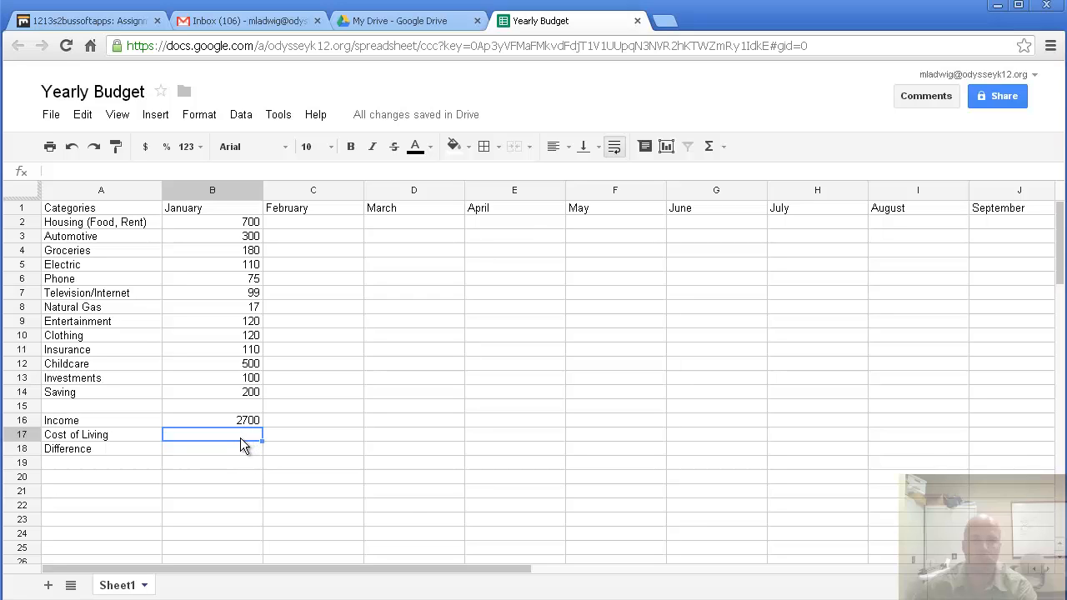
mouse_move(708, 147)
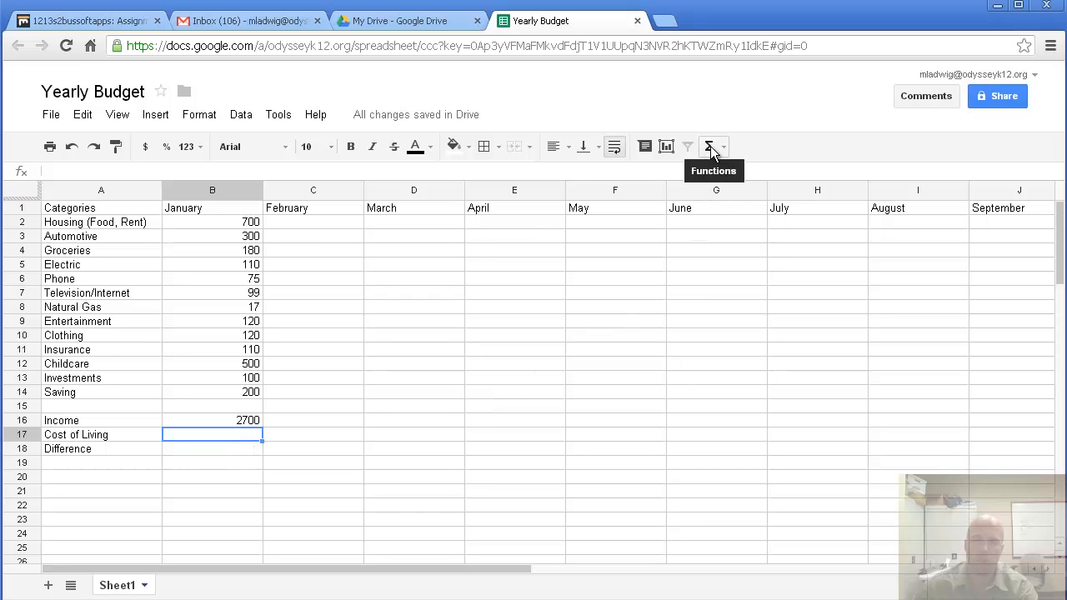
left_click(710, 147)
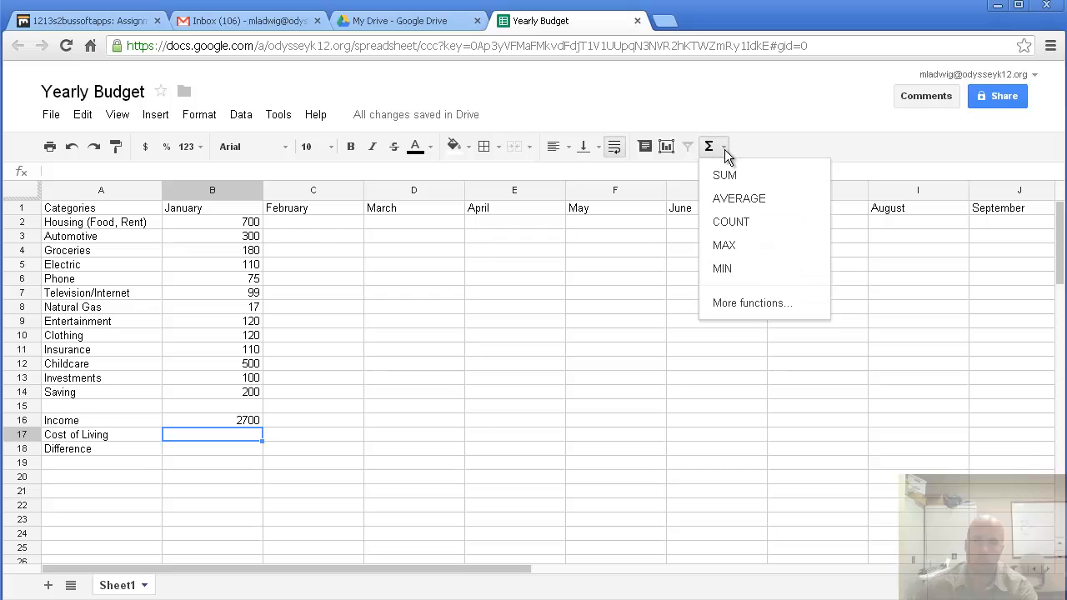
left_click(723, 175)
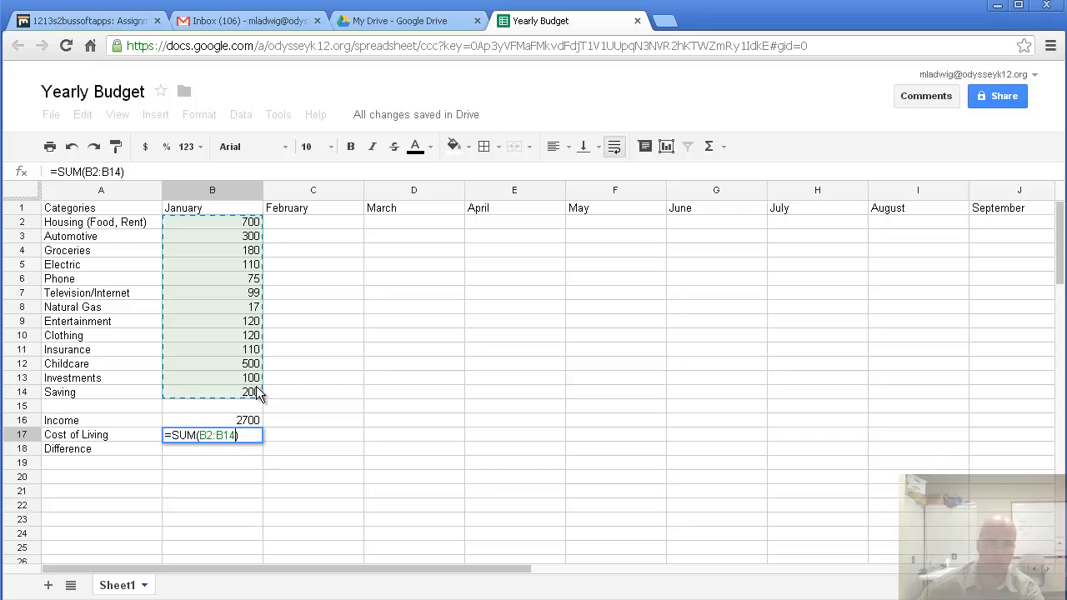
key("enter")
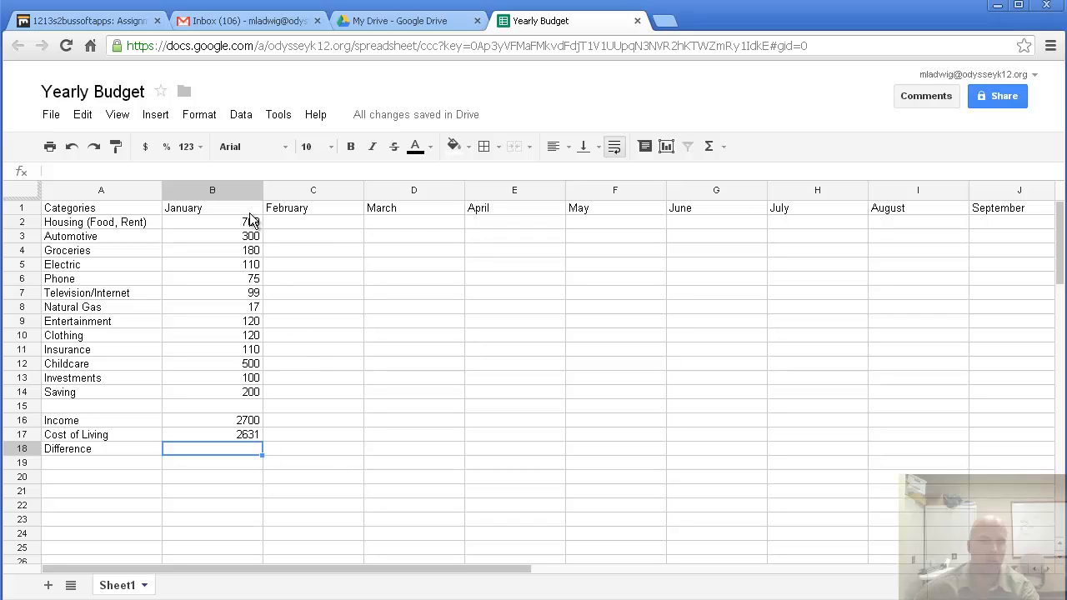
mouse_move(263, 415)
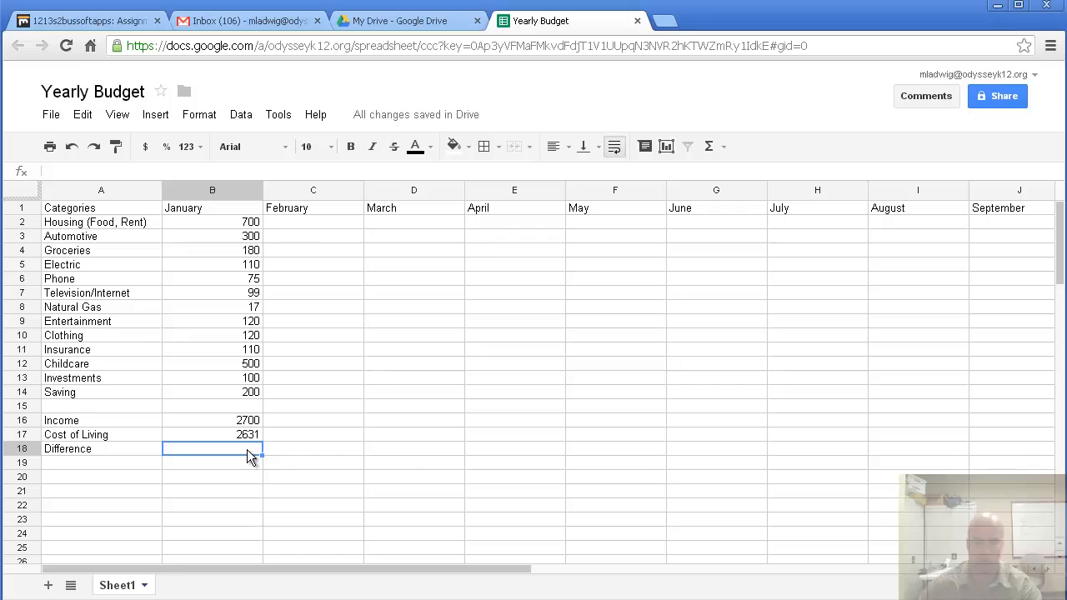
Make January's Difference in B18 equal Income minus Cost of Living (=B16-B17).
type("=")
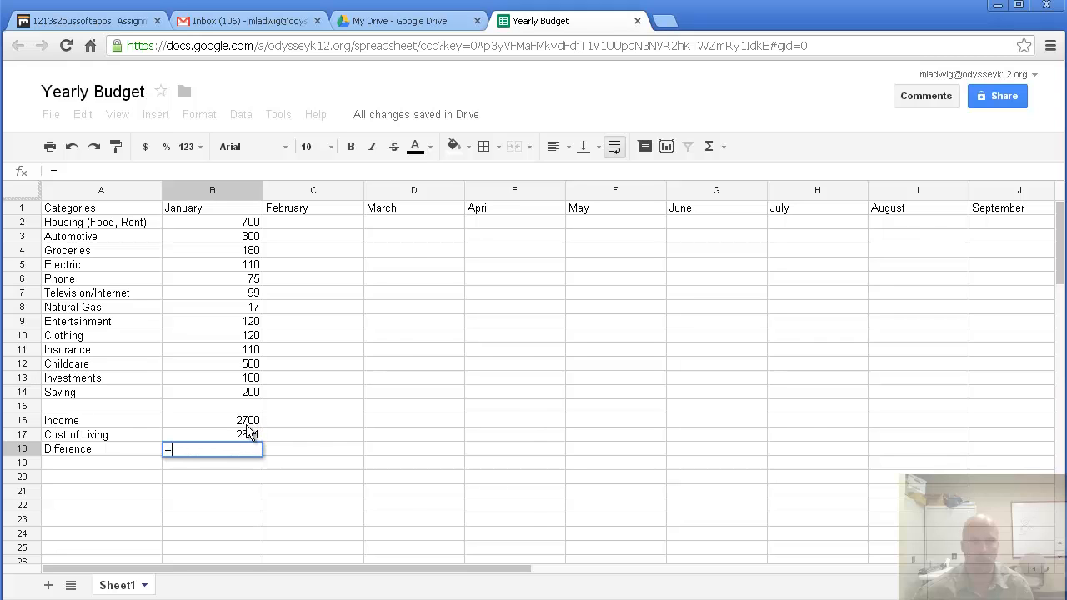
left_click(212, 420)
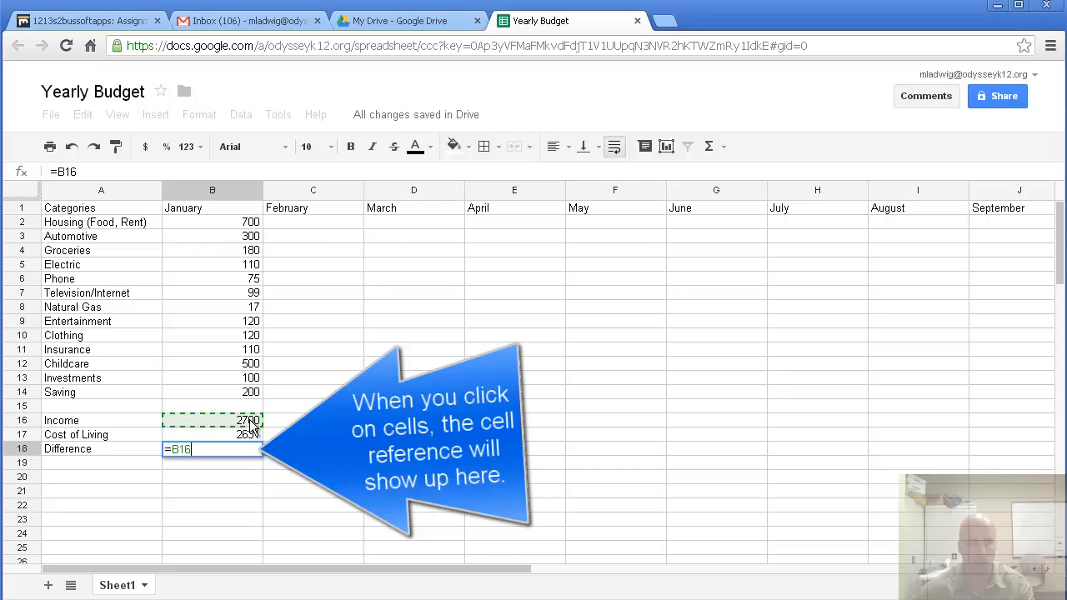
type("-")
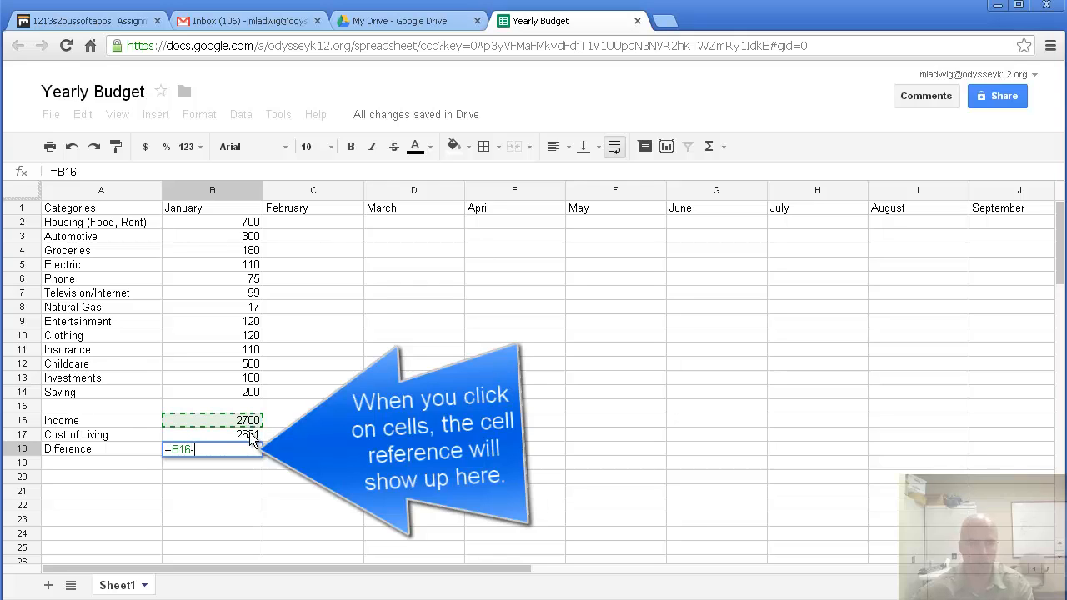
left_click(212, 434)
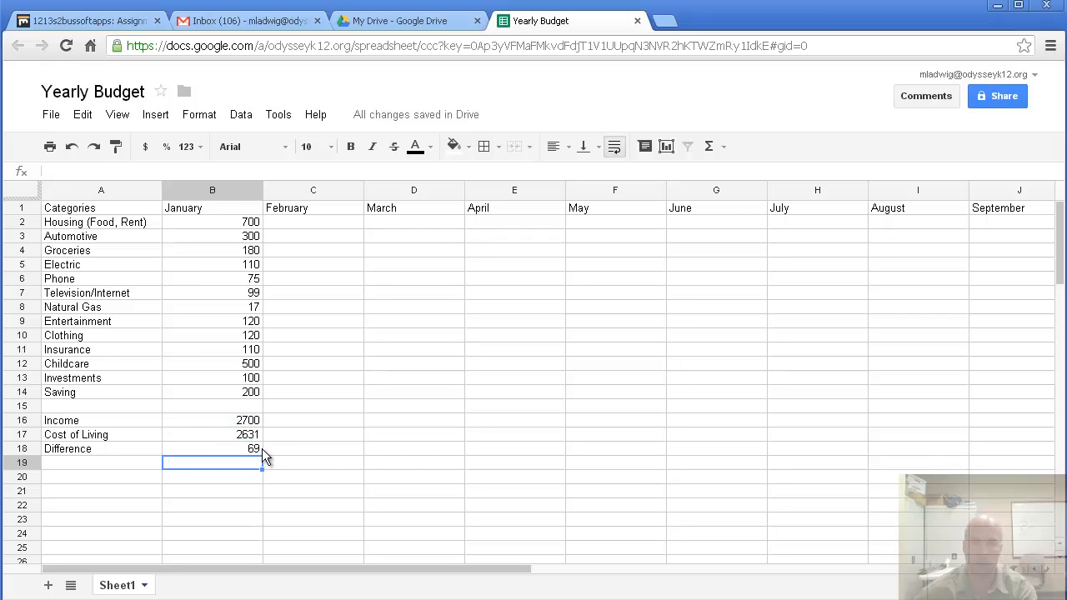
mouse_move(250, 448)
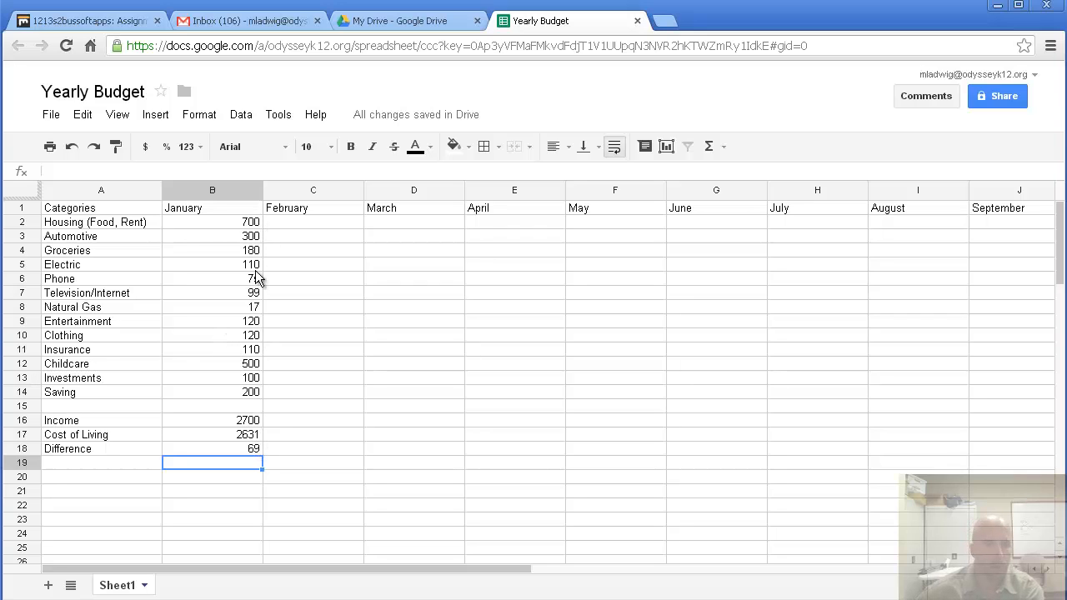
Lower Groceries to 120 so Difference shows 129, then select the January amounts B2:B18.
left_click(212, 250)
type("120")
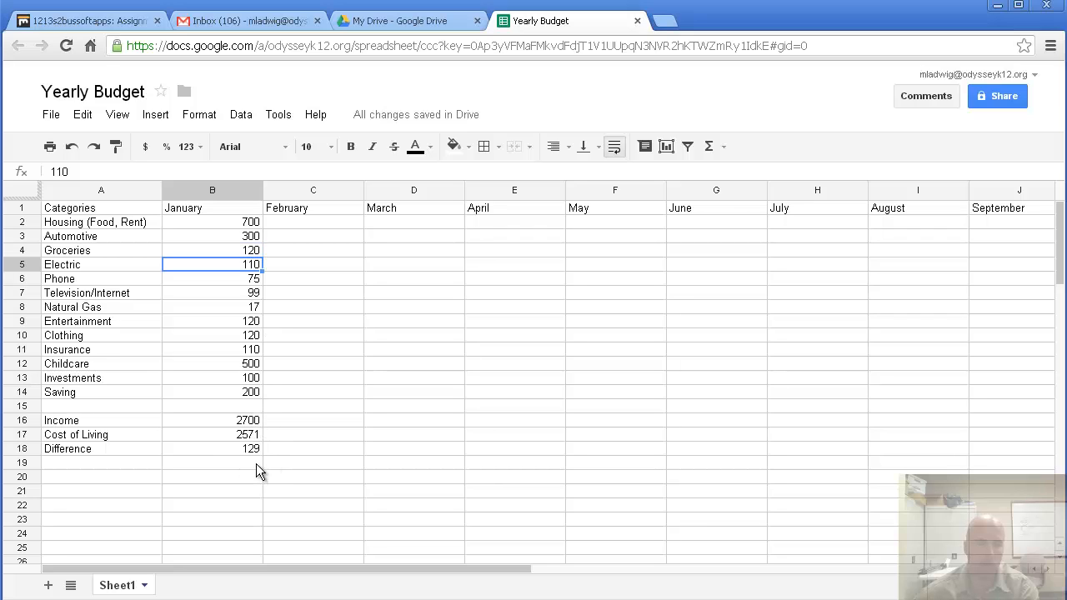
mouse_move(253, 452)
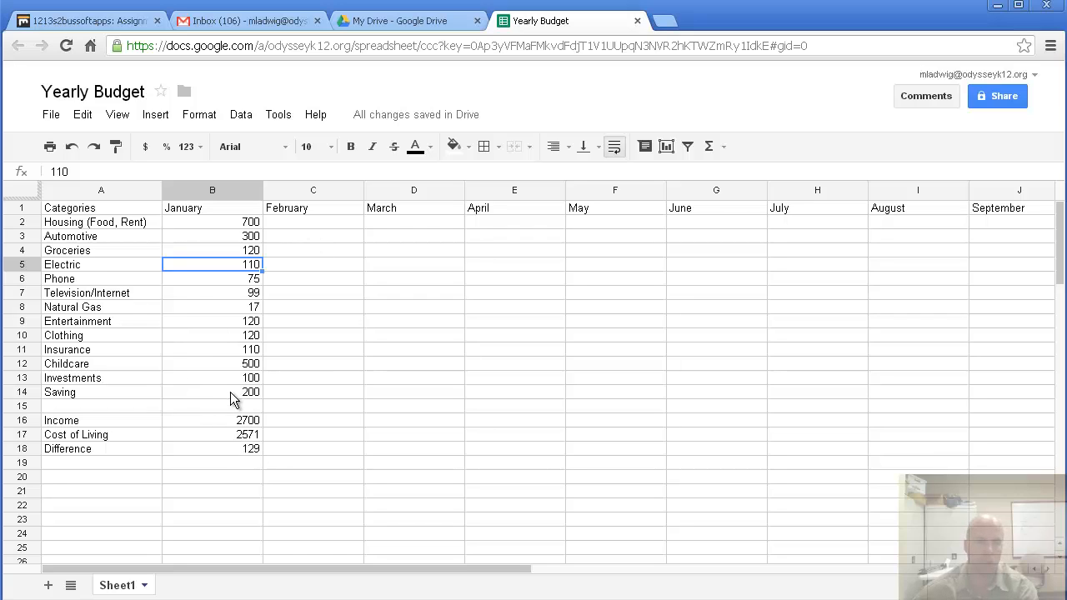
mouse_move(243, 475)
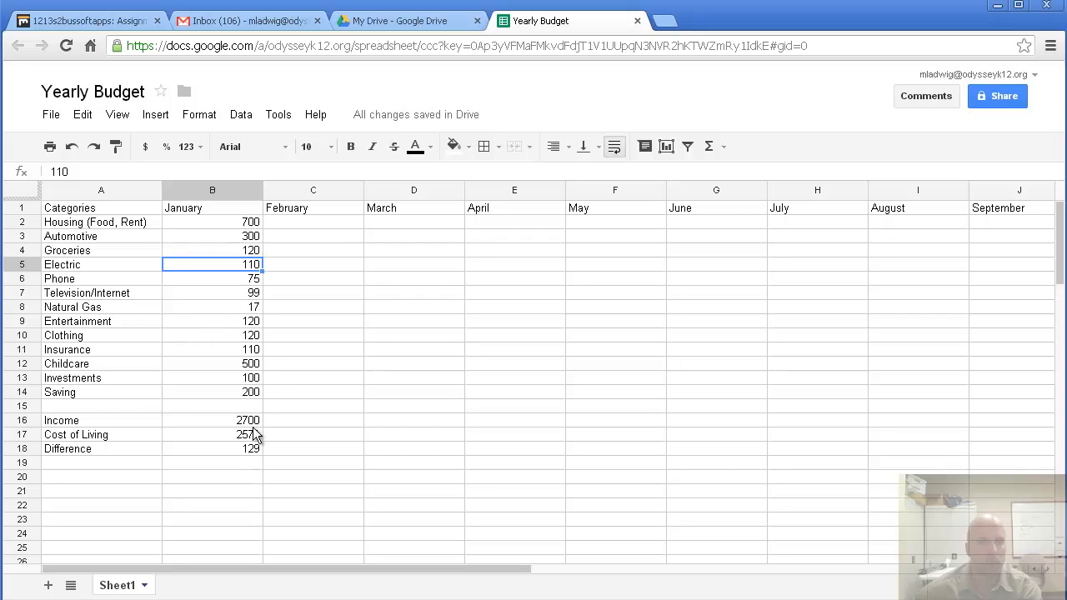
left_click(212, 222)
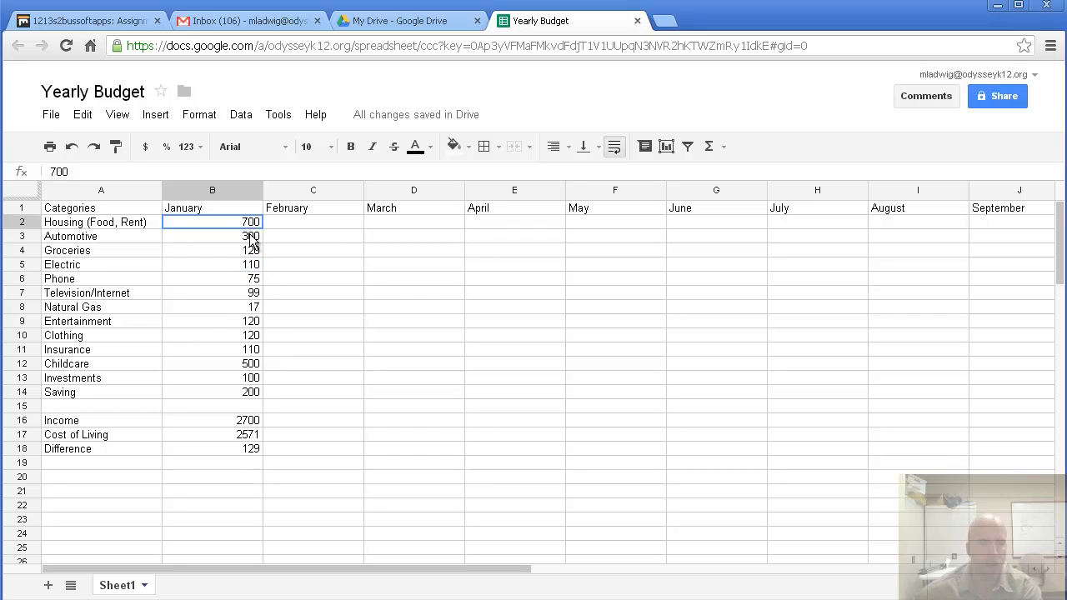
left_click_drag(212, 222, 212, 448)
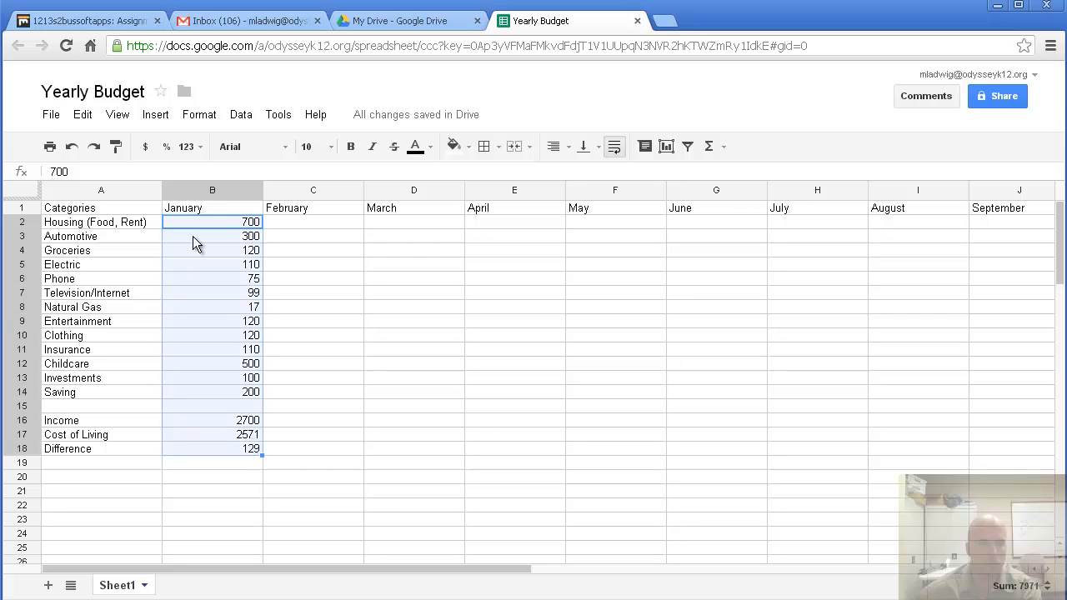
mouse_move(145, 147)
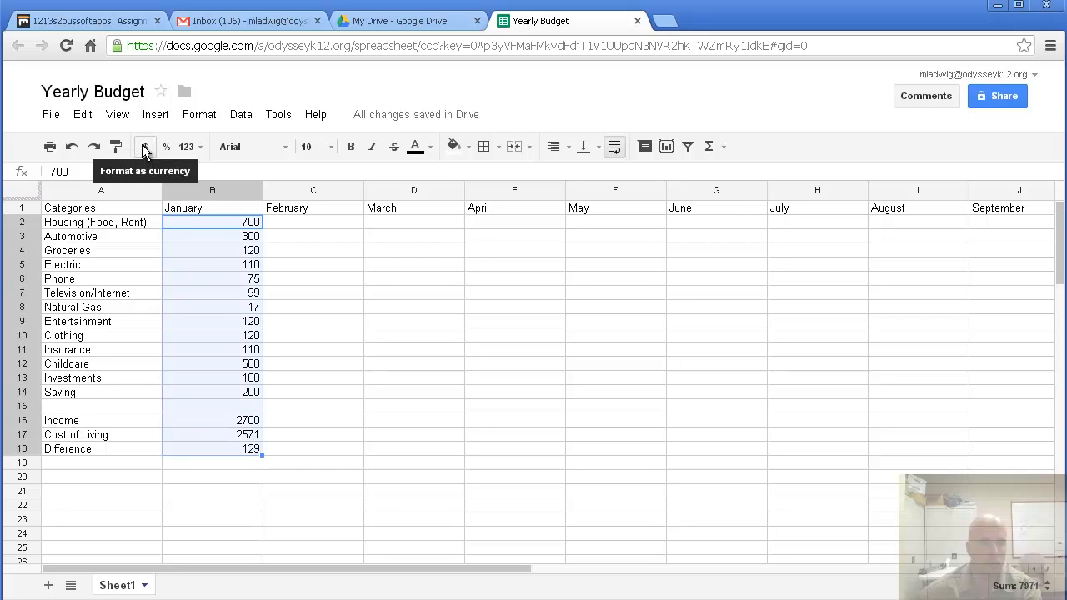
Format the selected January amounts B2:B18 as dollar currency with two decimals.
left_click(144, 147)
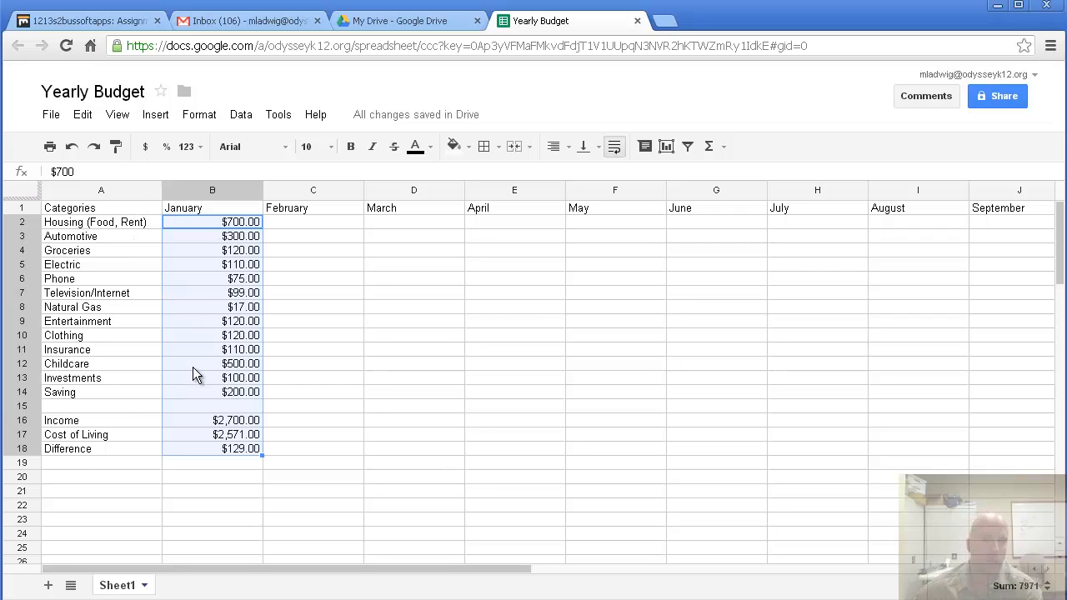
mouse_move(193, 407)
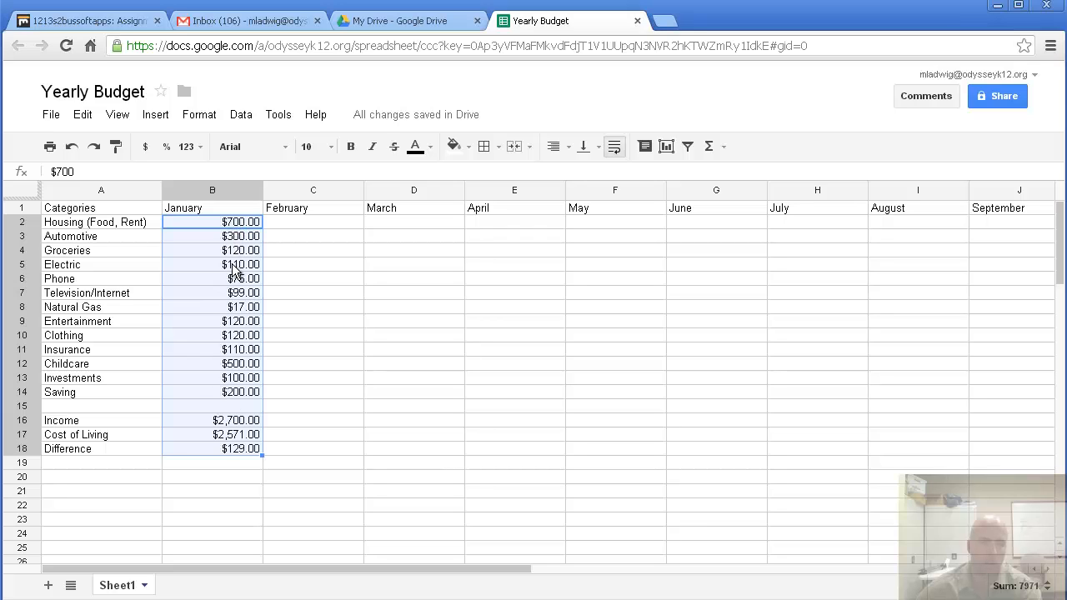
Fill the totals in rows 16–18 across through December and check May's Income and Cost of Living results.
type("75.00")
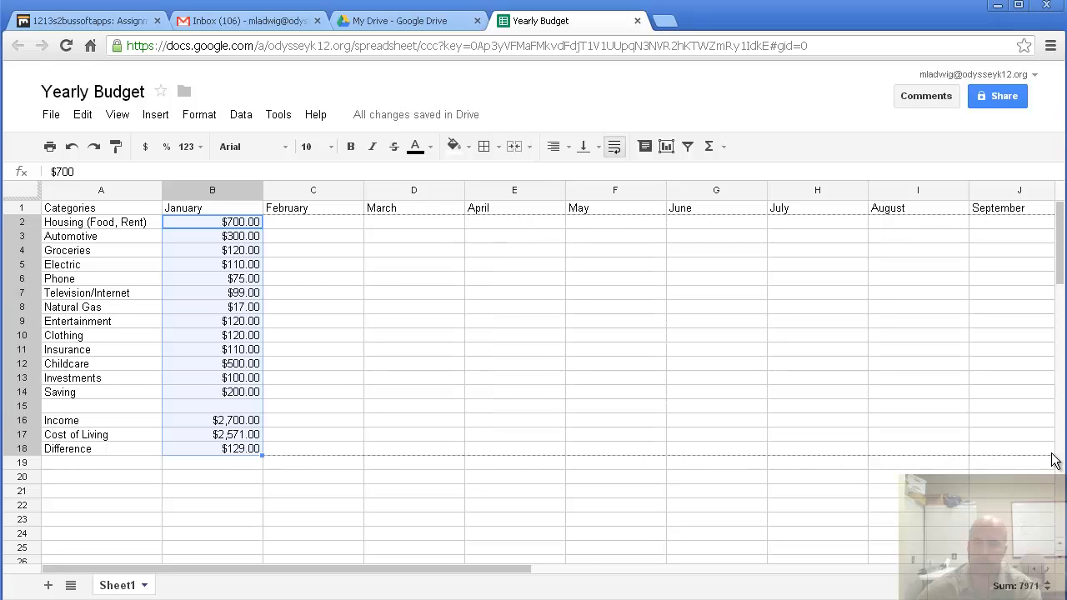
scroll("right", 3)
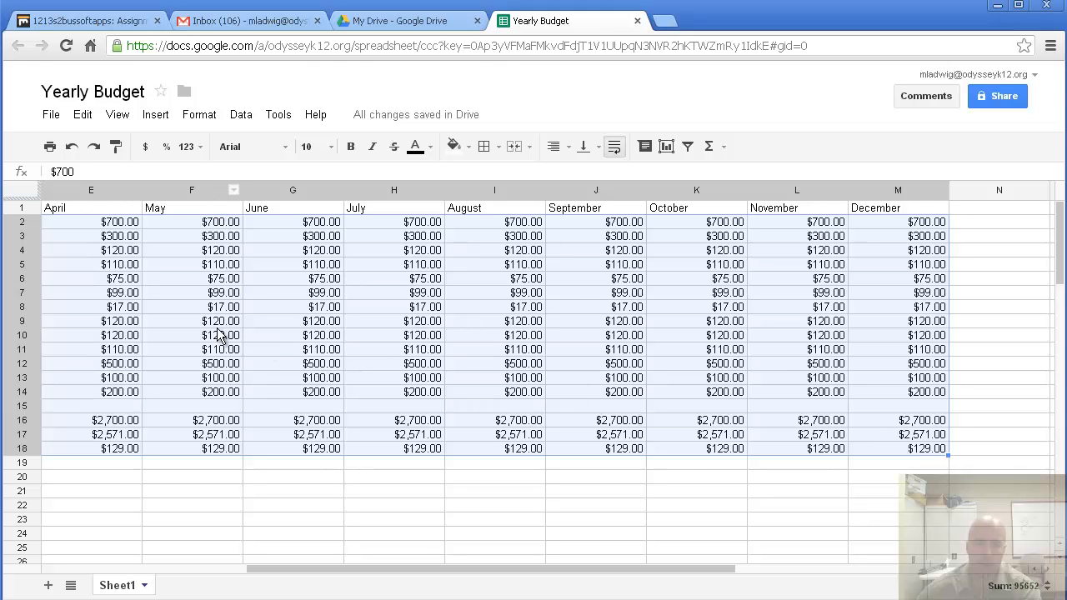
left_click(191, 420)
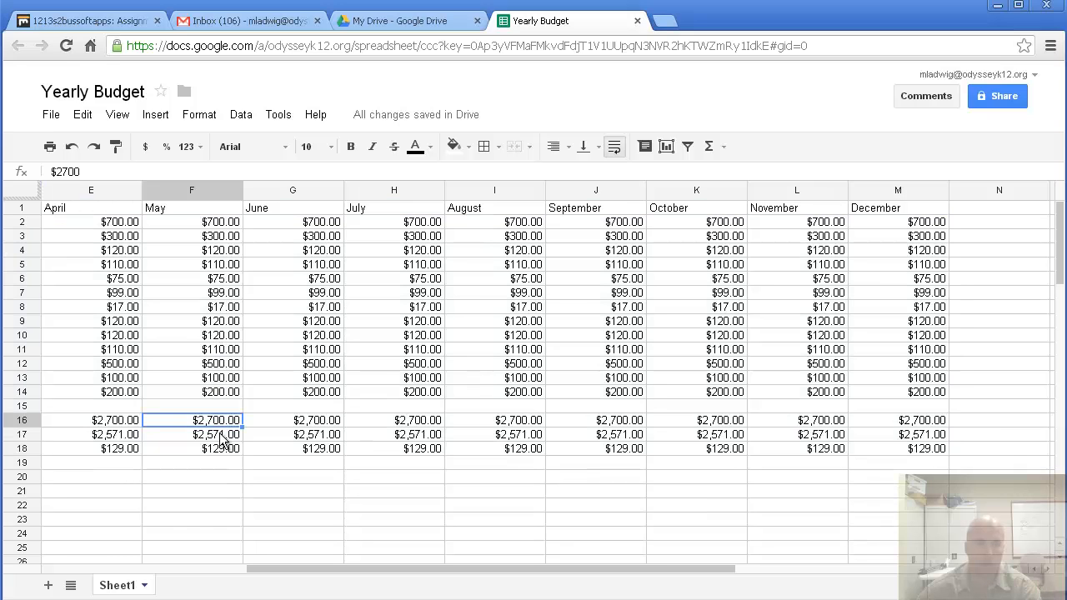
left_click(216, 433)
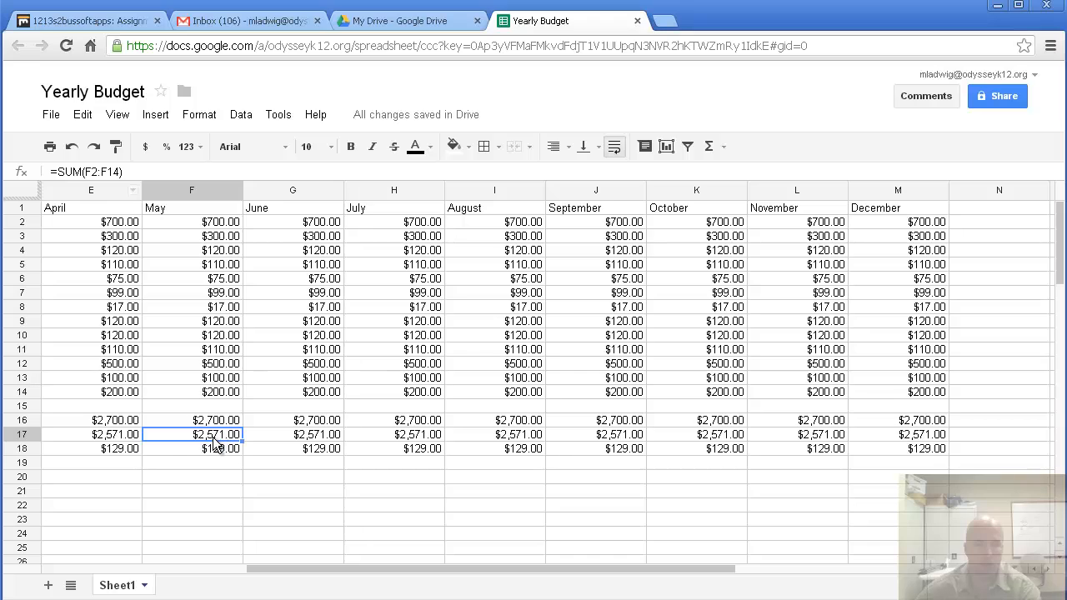
mouse_move(170, 325)
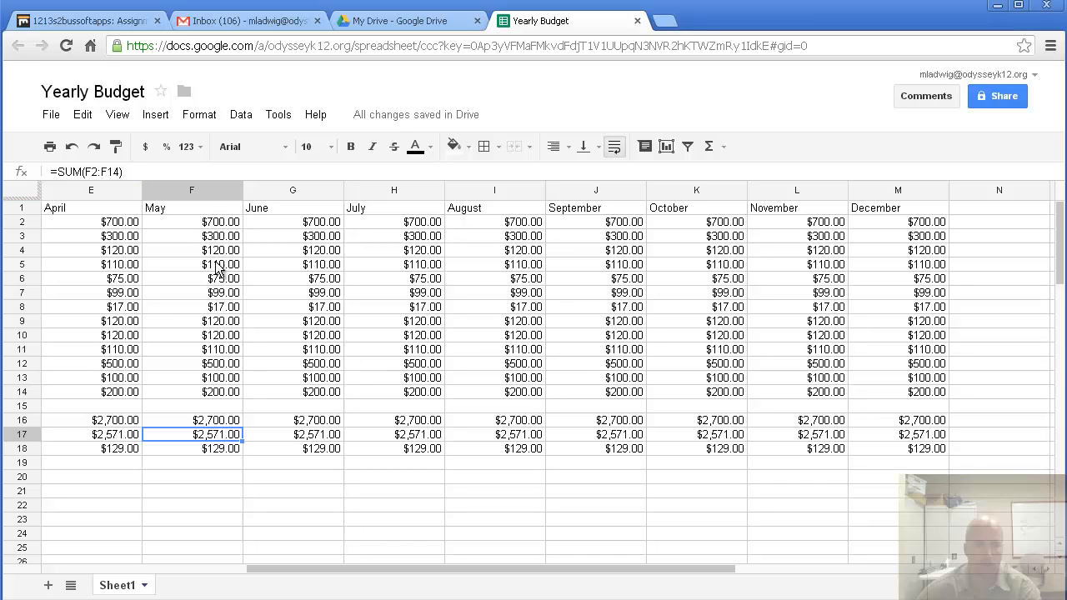
mouse_move(223, 277)
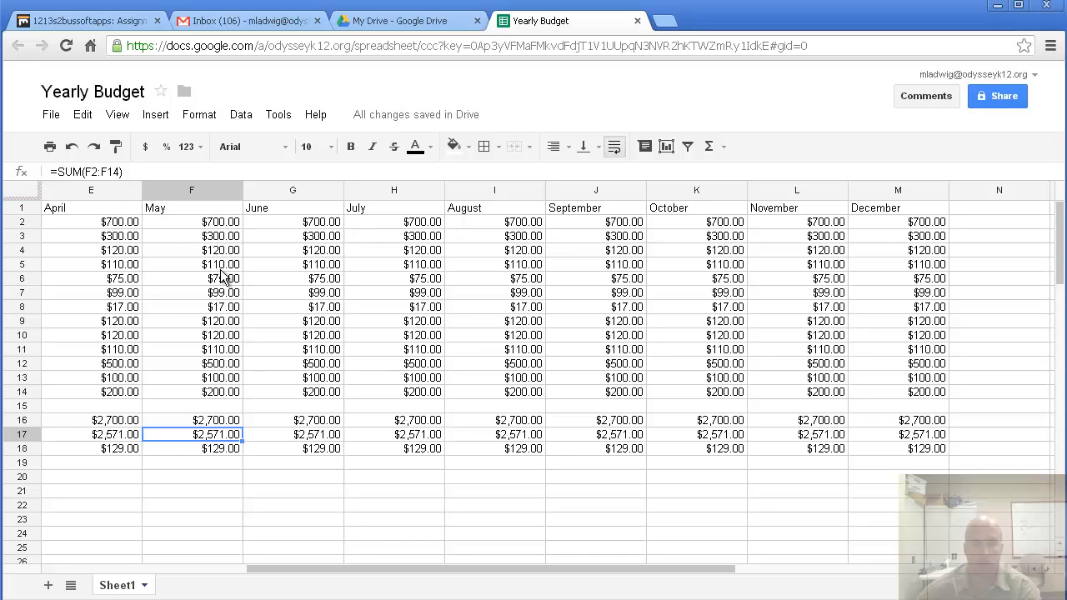
mouse_move(227, 440)
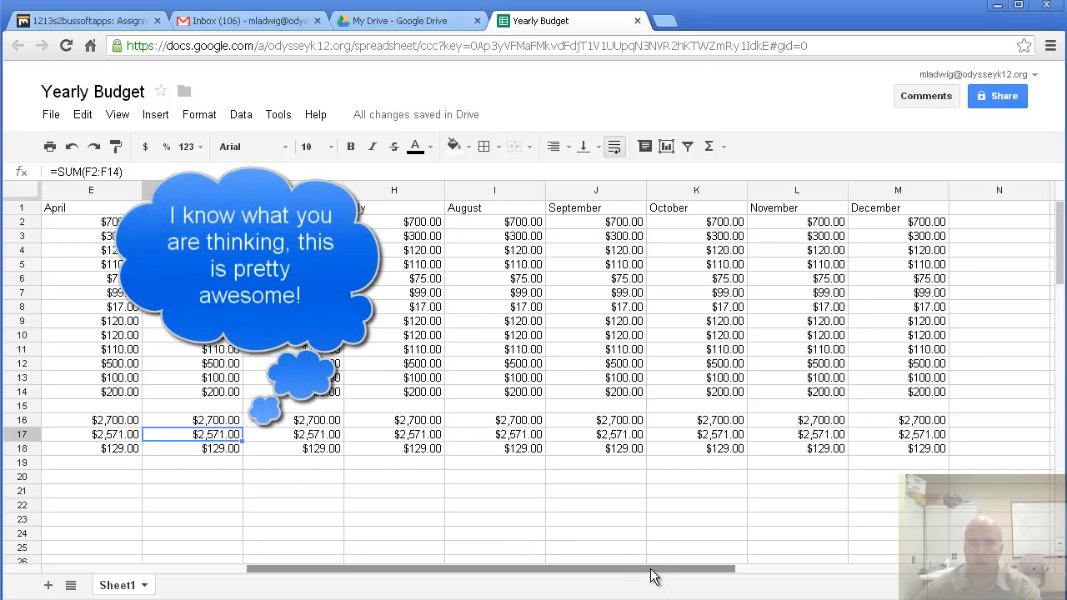
Add a 'Total' heading in cell N1 just after December.
scroll("right", 3)
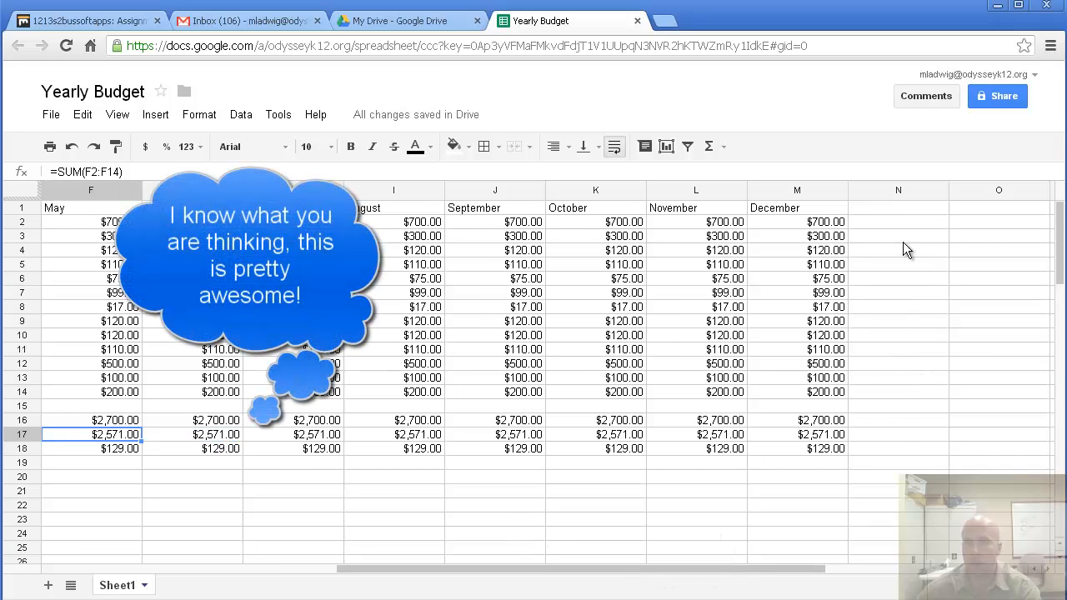
left_click(897, 206)
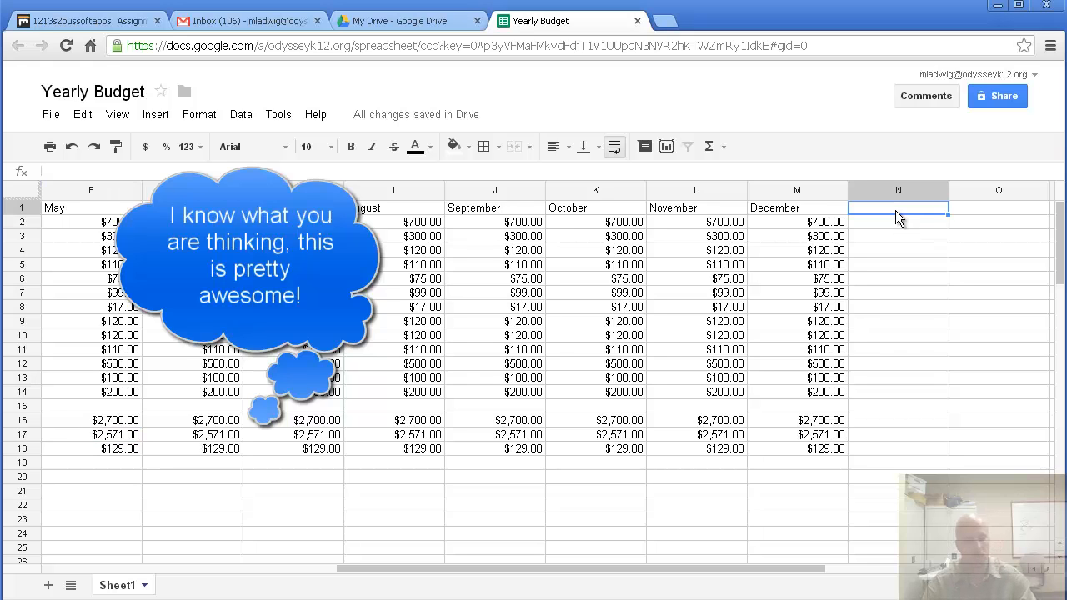
type("Total")
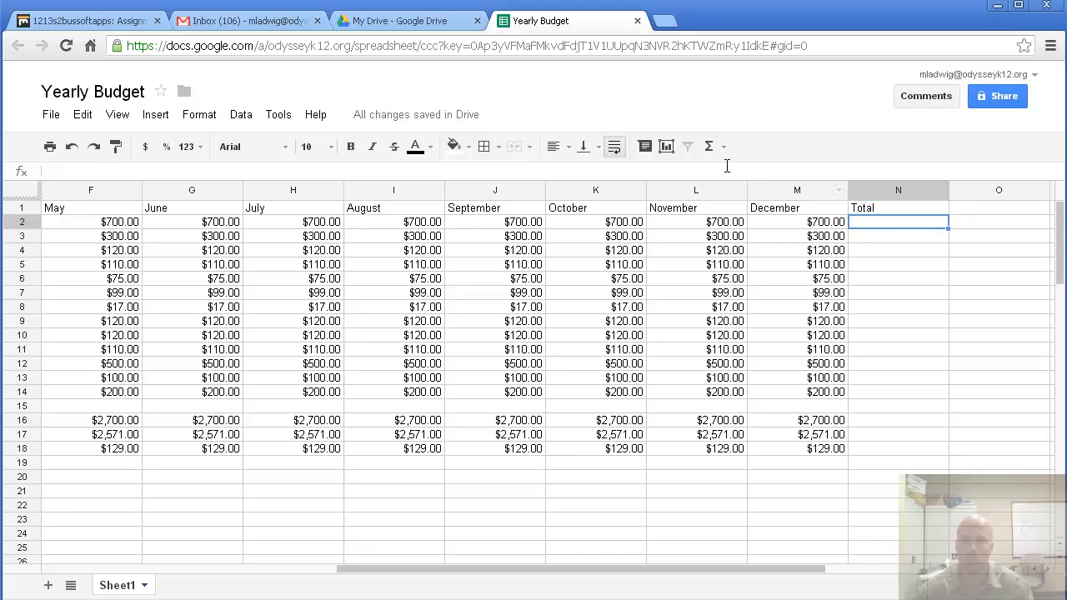
mouse_move(710, 147)
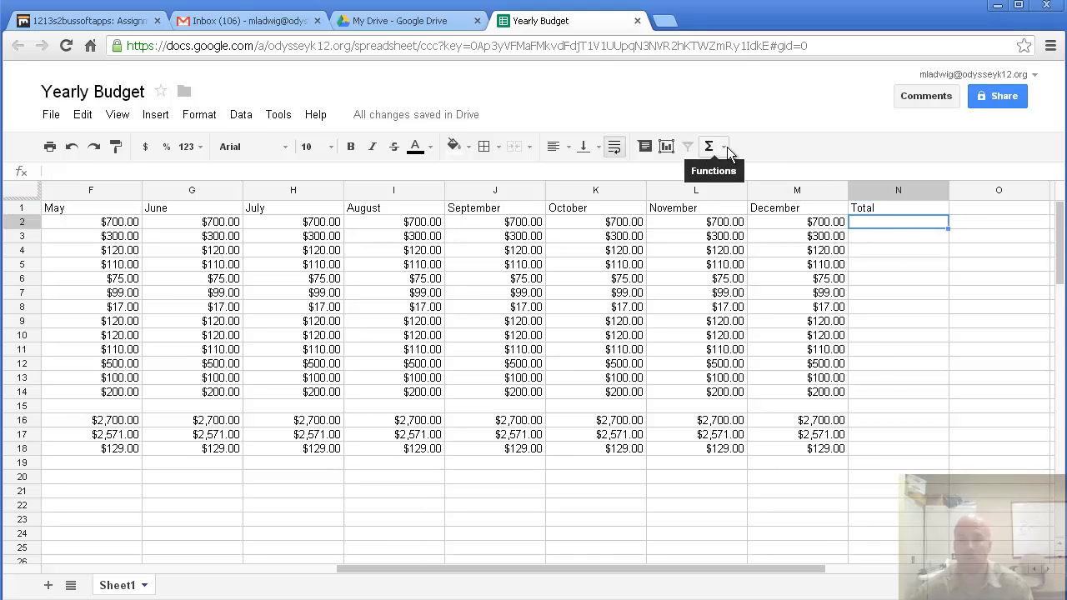
Sum January through December (B2:M2) in the Total cell of row 2 via the SUM function.
left_click(724, 147)
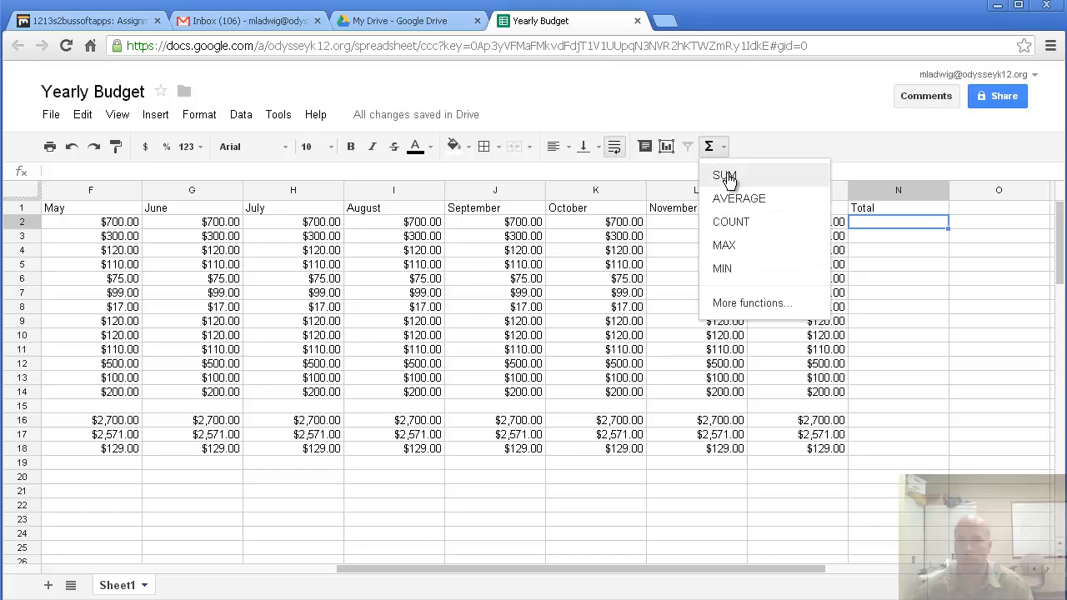
mouse_move(726, 177)
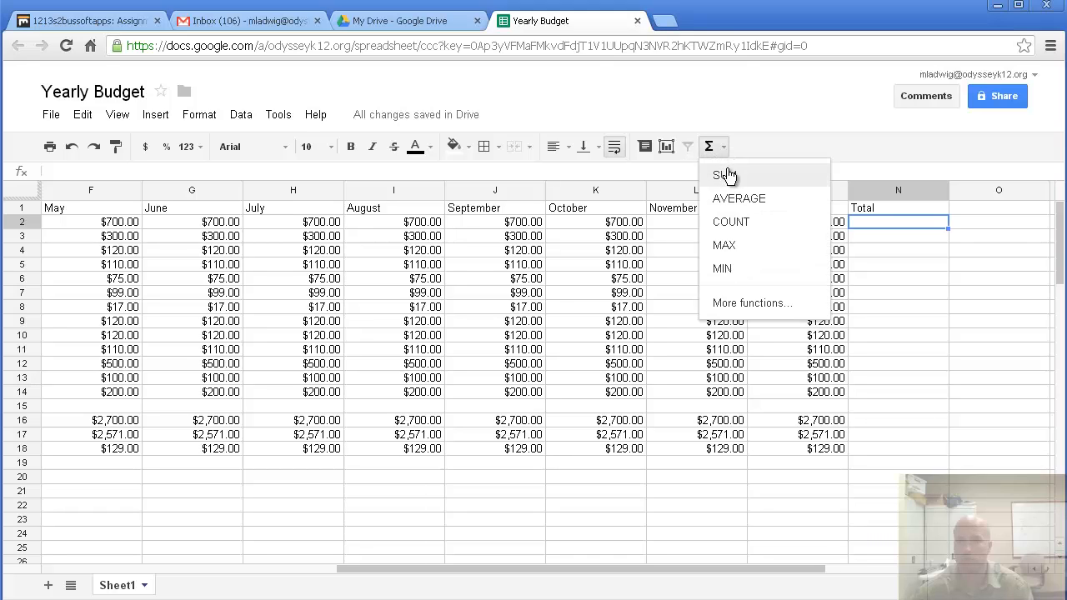
left_click(722, 175)
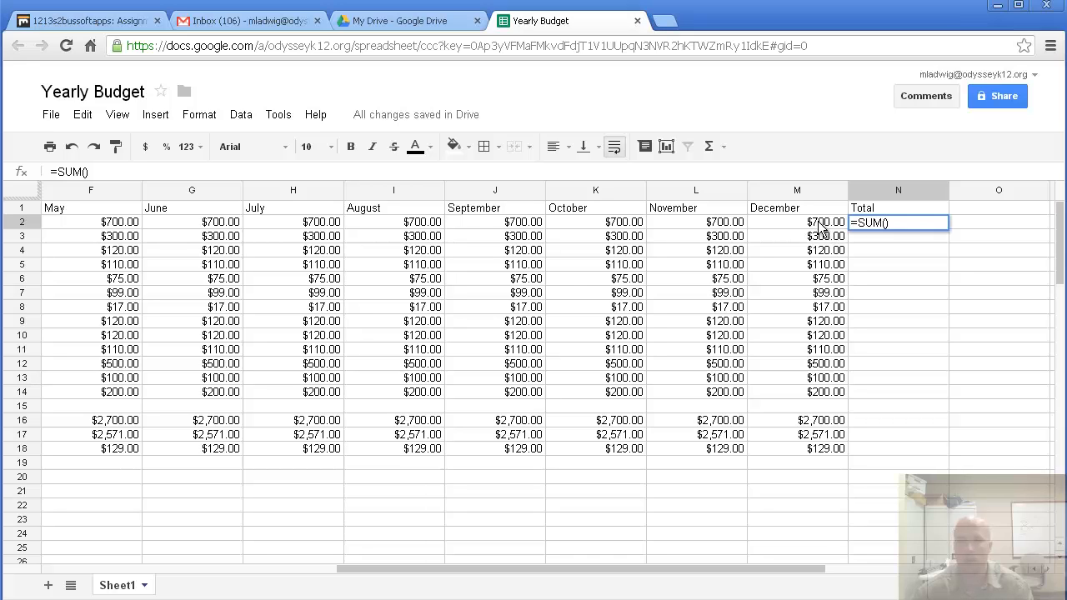
left_click_drag(90, 221, 796, 221)
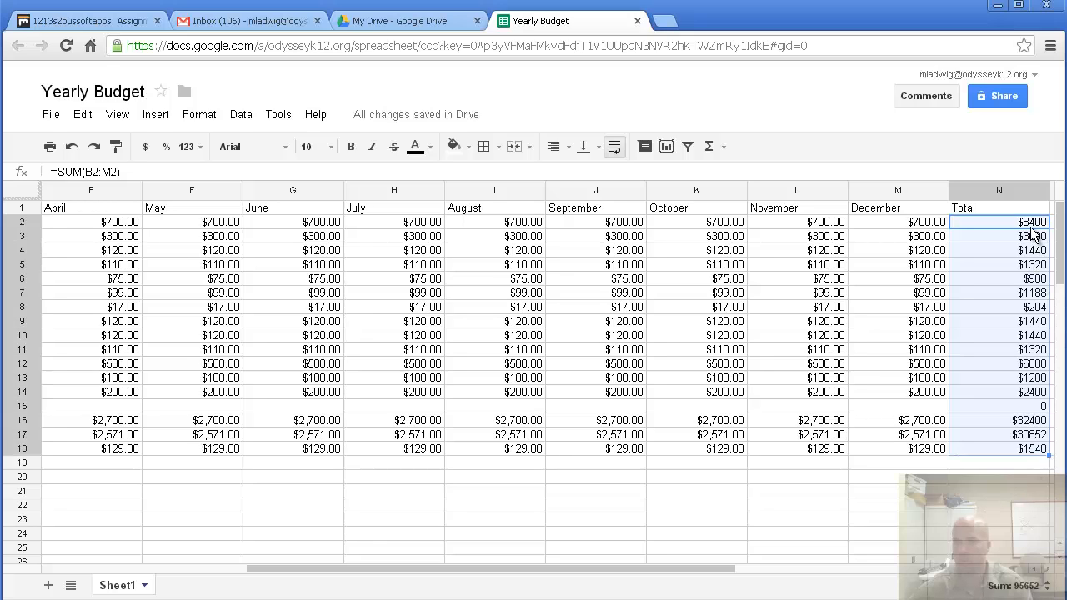
mouse_move(1047, 409)
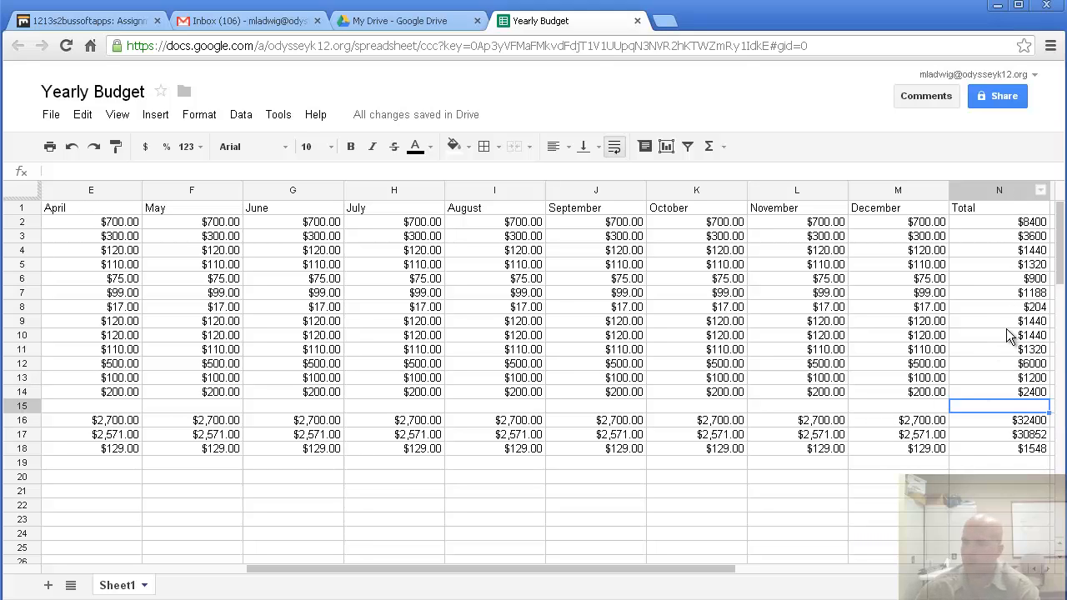
mouse_move(1007, 213)
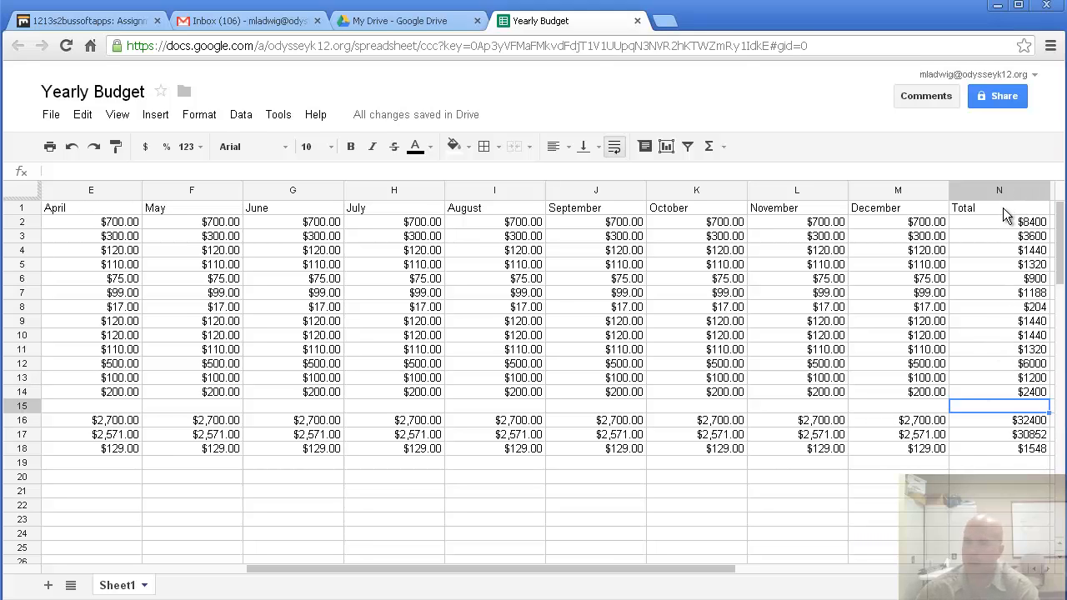
Bold the entire Total column N, heading and yearly sums alike.
left_click(998, 190)
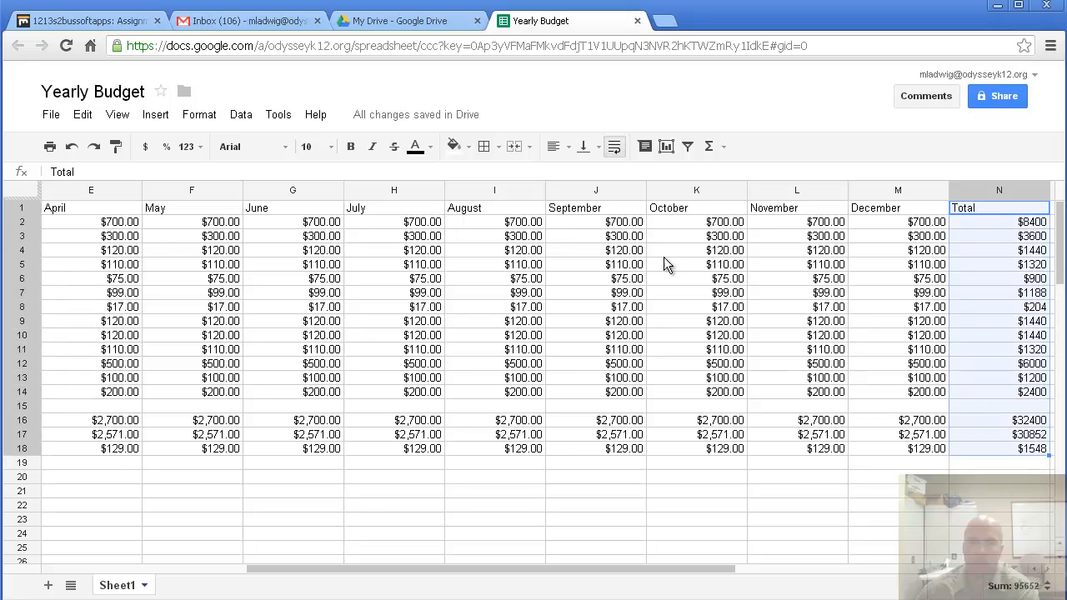
mouse_move(350, 147)
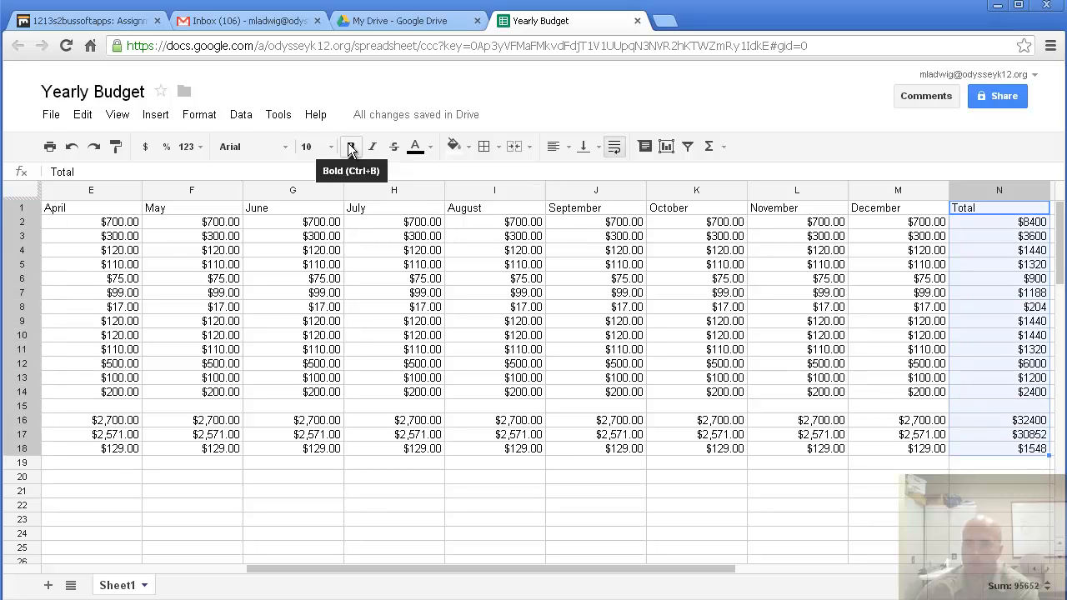
left_click(350, 146)
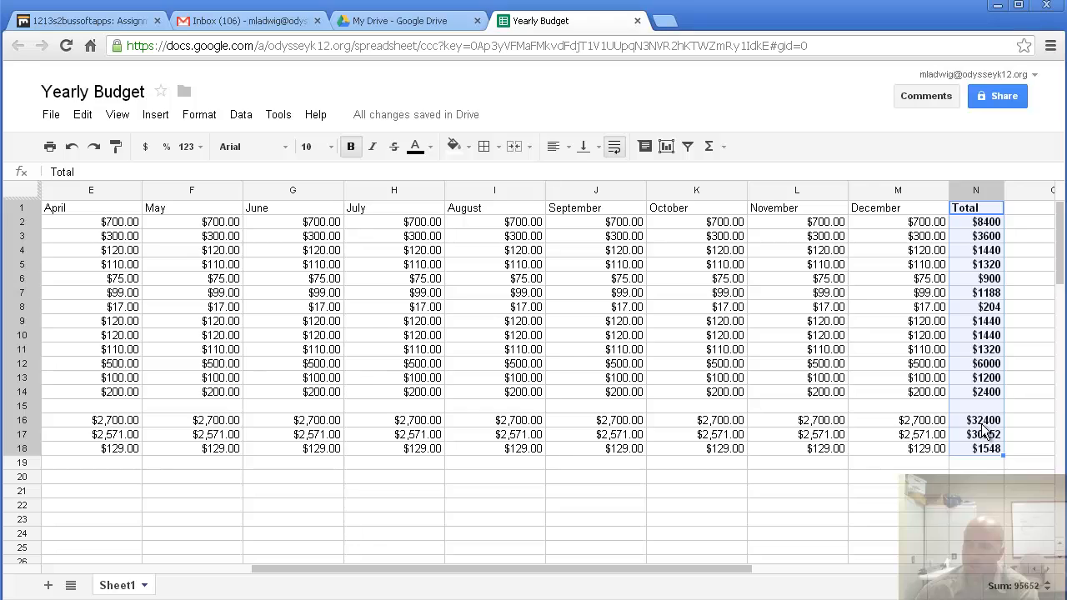
mouse_move(982, 440)
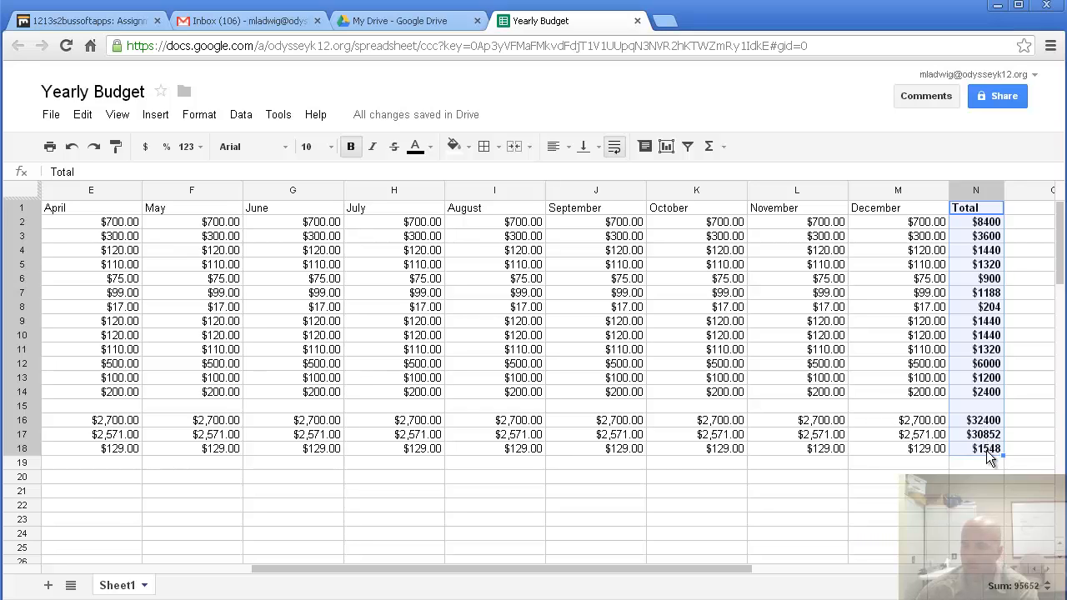
mouse_move(990, 400)
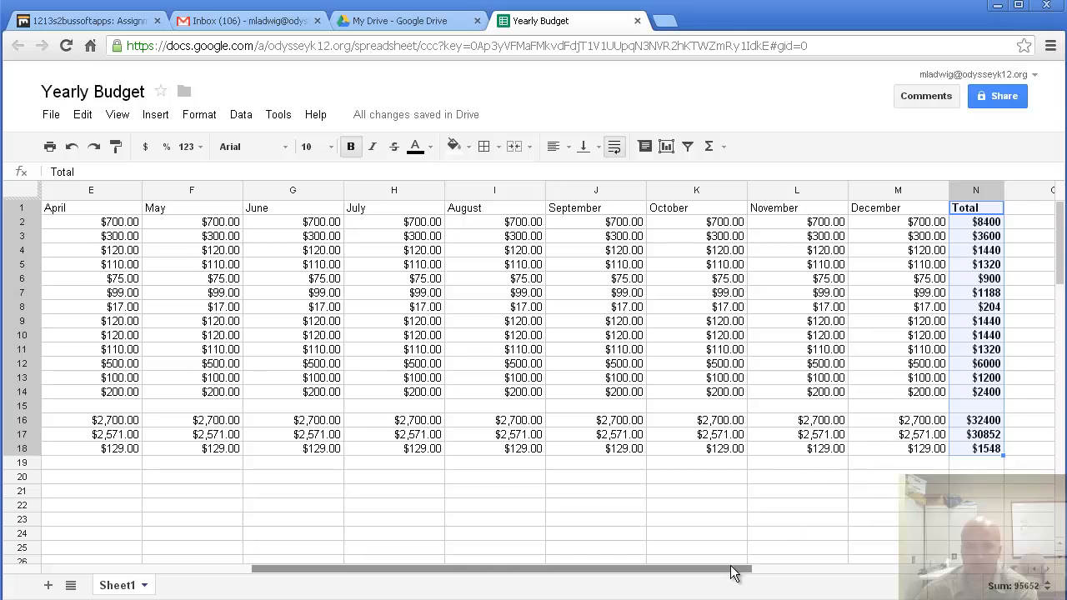
Freeze the first column from the View menu so category labels stay put while months scroll.
scroll("left", 3)
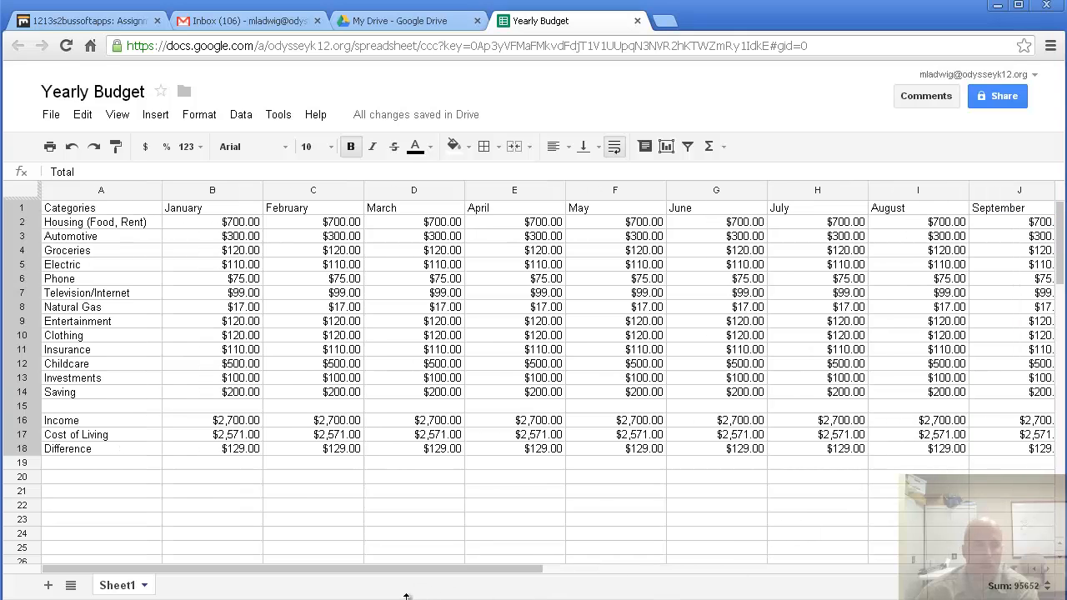
scroll("right", 3)
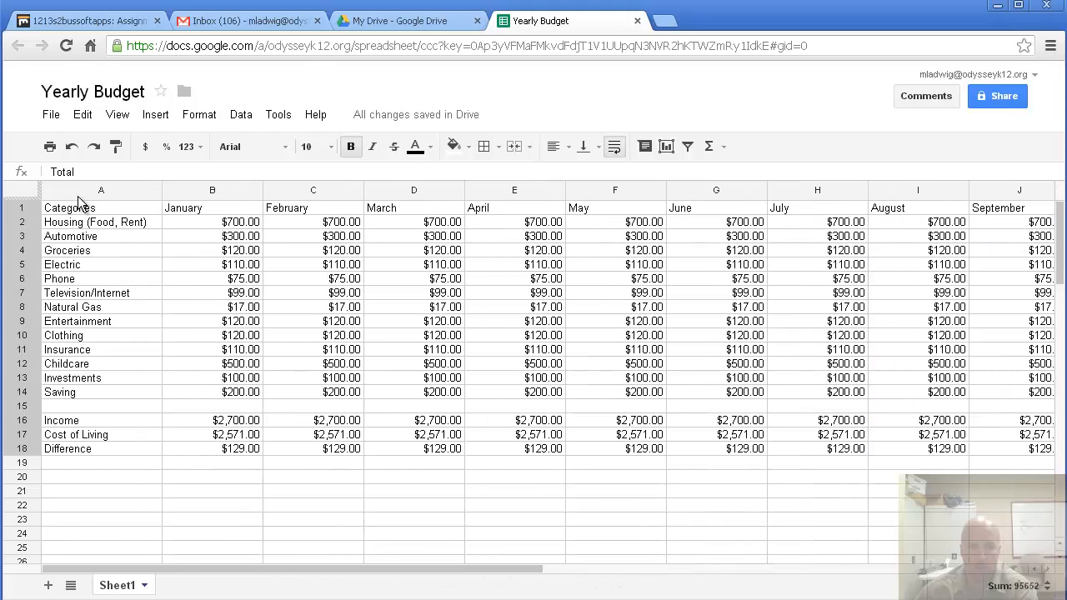
mouse_move(170, 243)
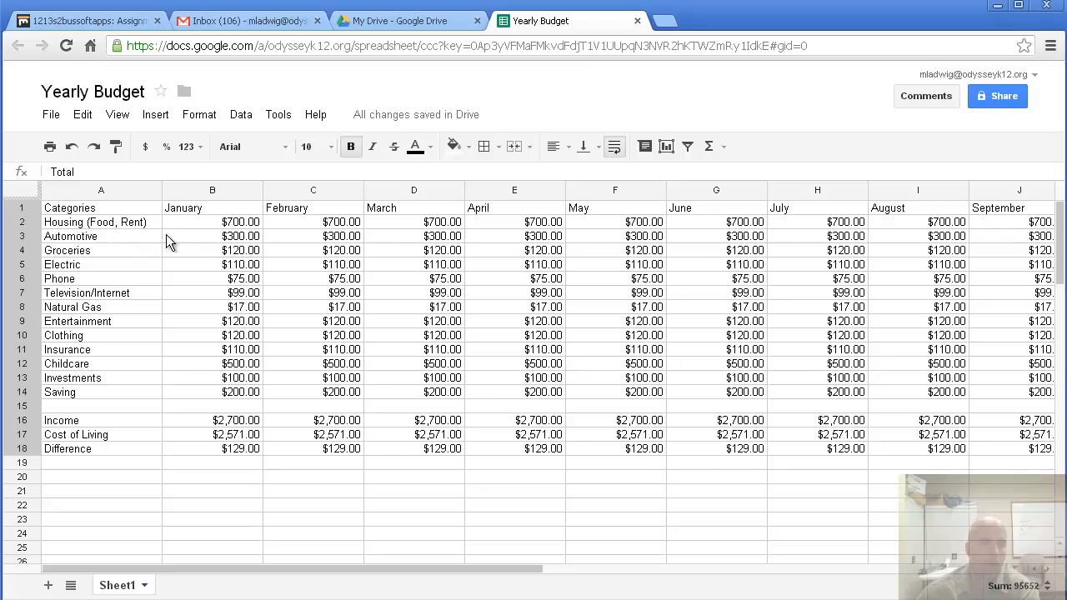
left_click(116, 113)
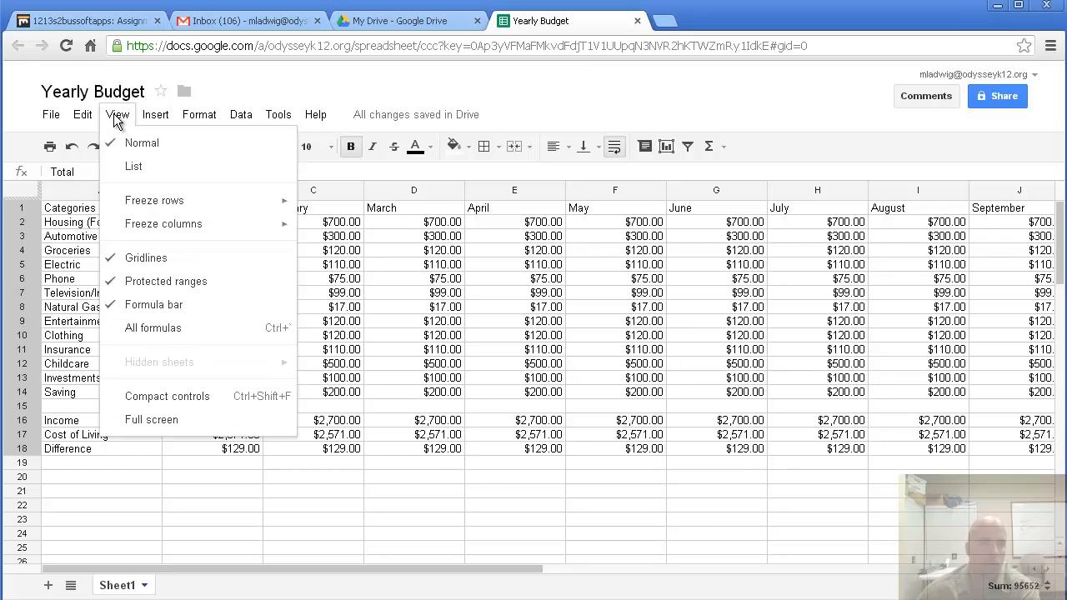
mouse_move(164, 224)
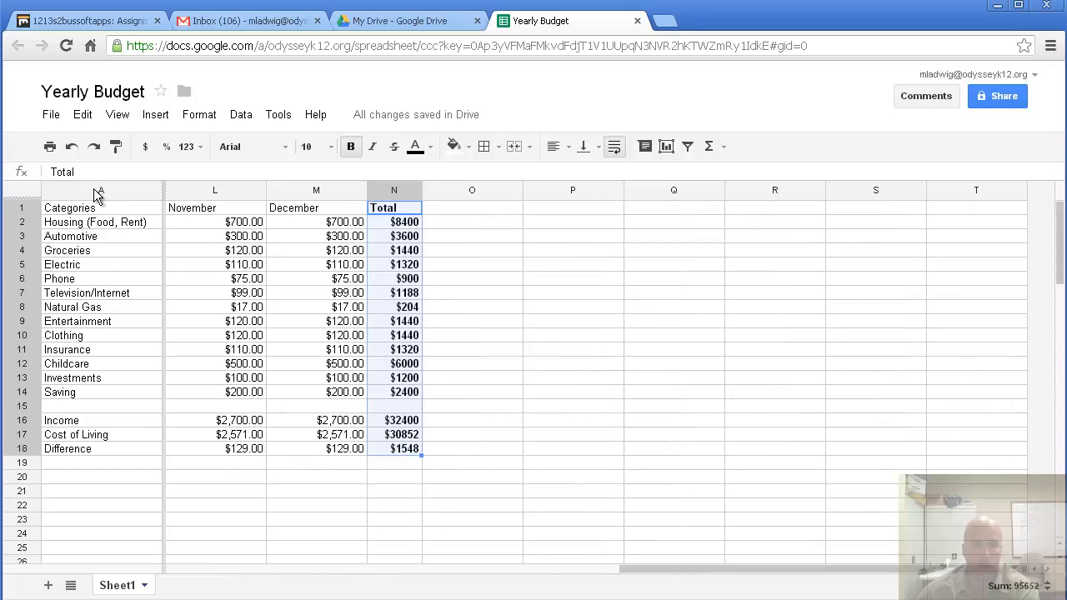
mouse_move(312, 333)
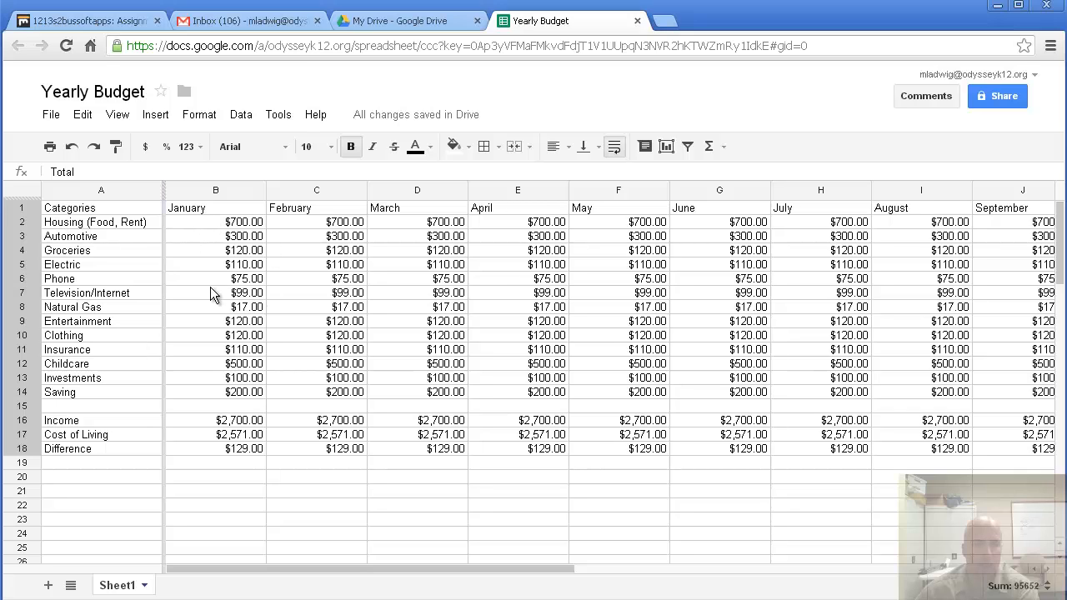
left_click(116, 113)
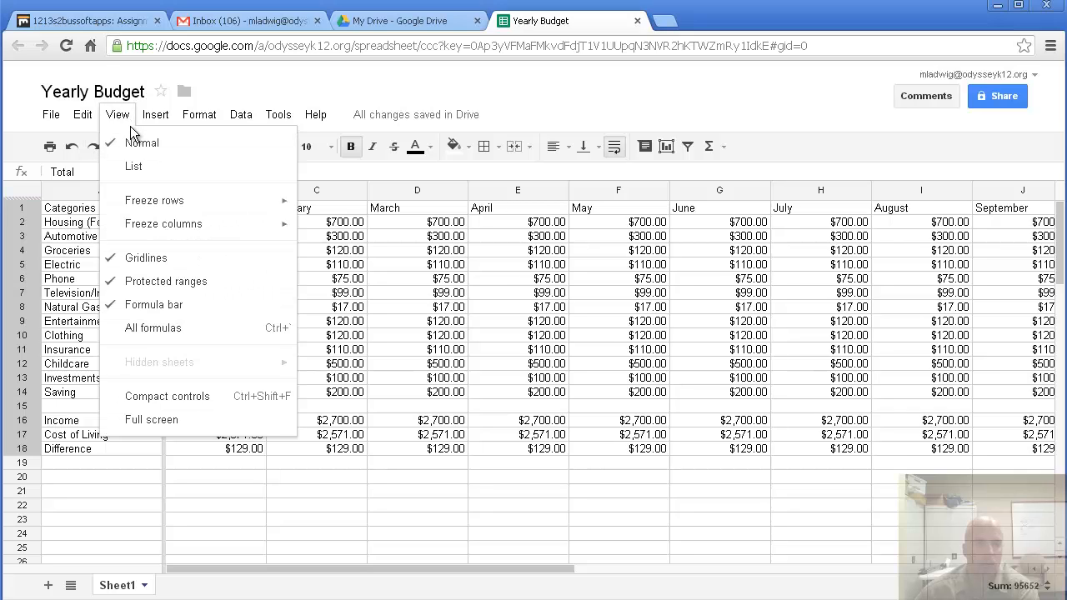
mouse_move(153, 200)
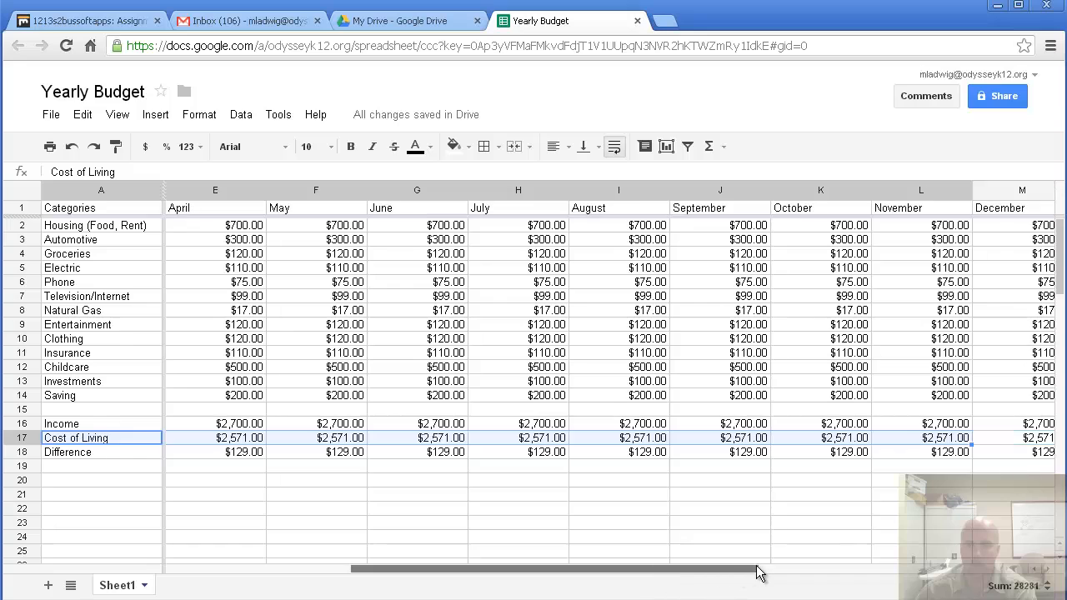
scroll("right", 3)
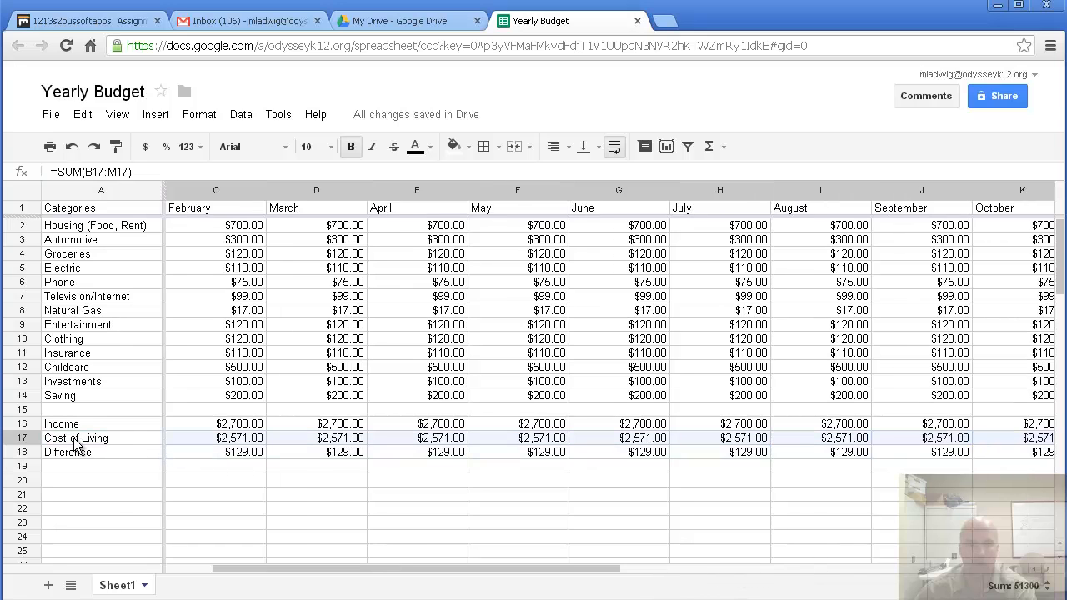
scroll("left", 3)
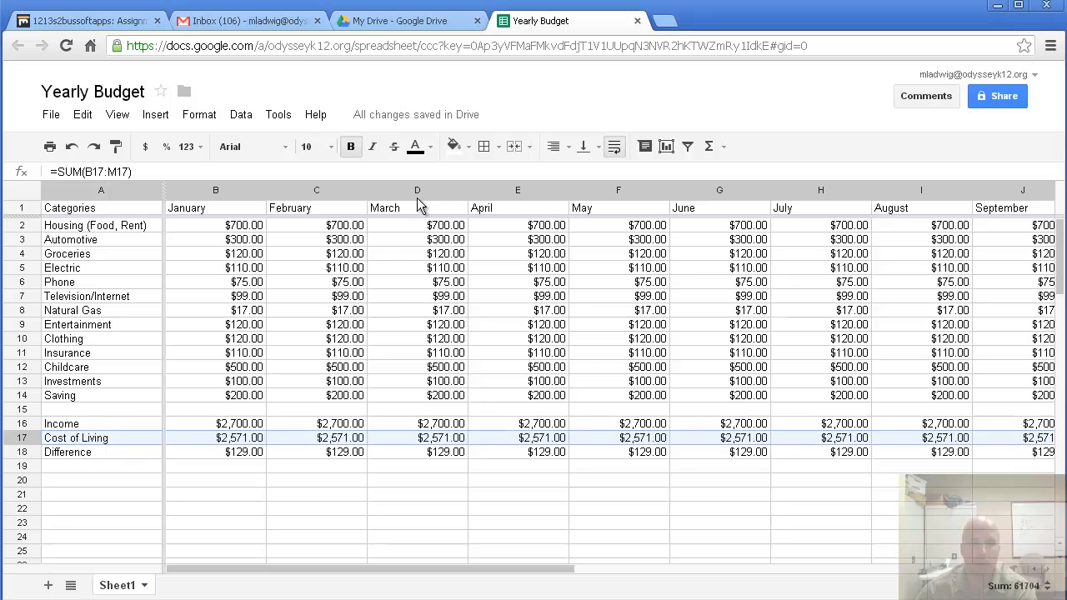
left_click(413, 147)
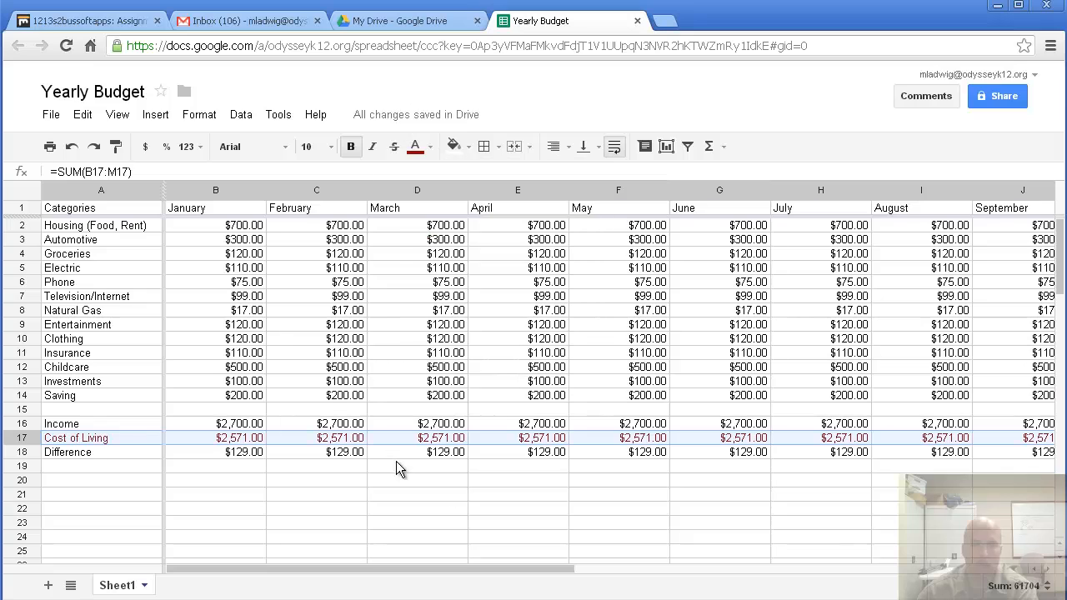
scroll("right", 3)
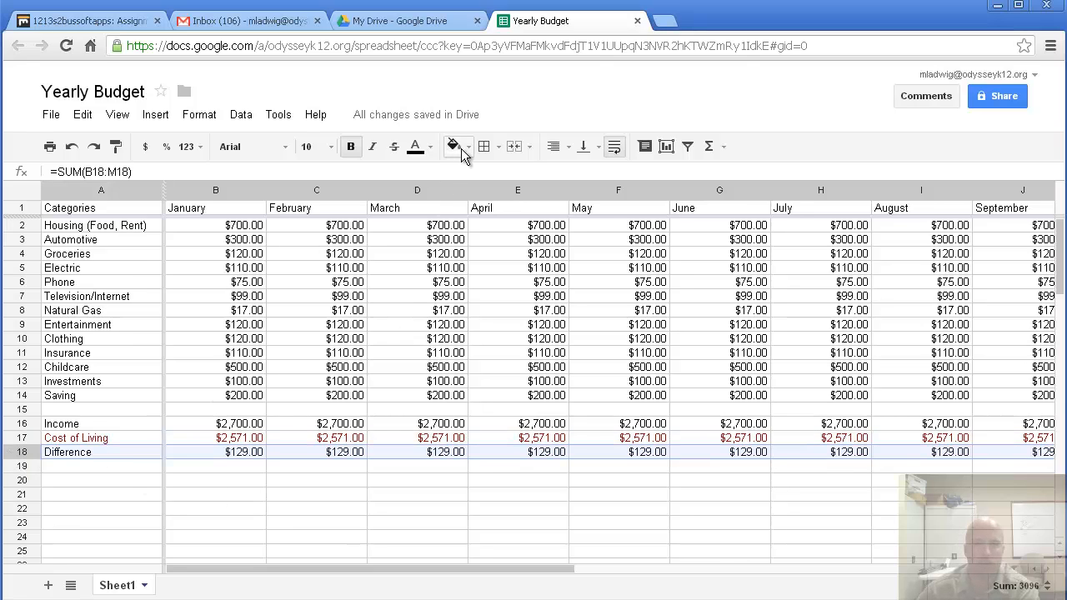
Fill the Difference row (row 18) in yellow and check it across to the Total column.
left_click(454, 146)
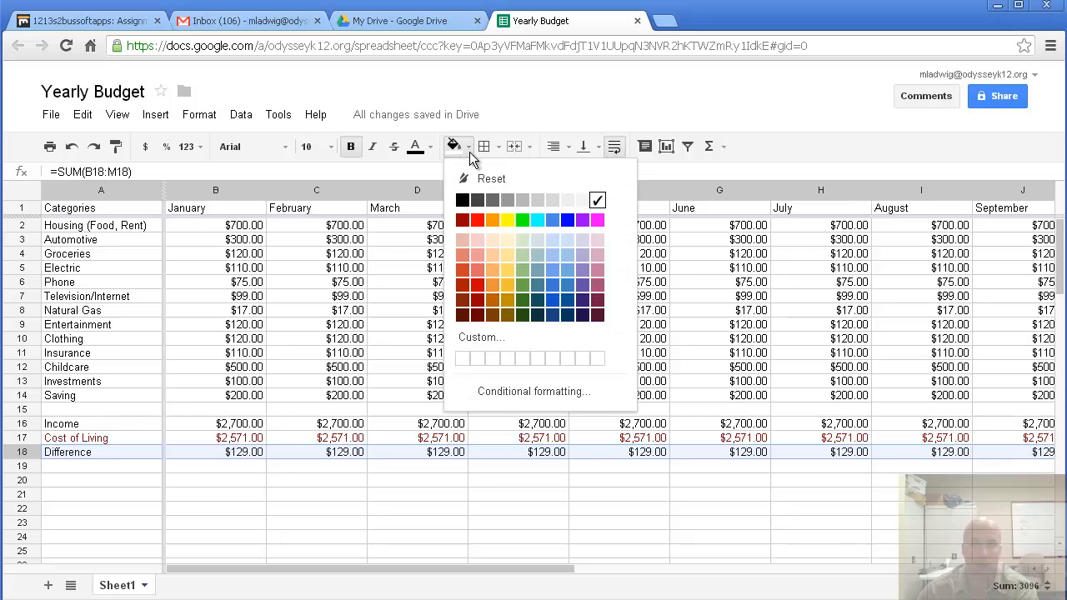
mouse_move(530, 259)
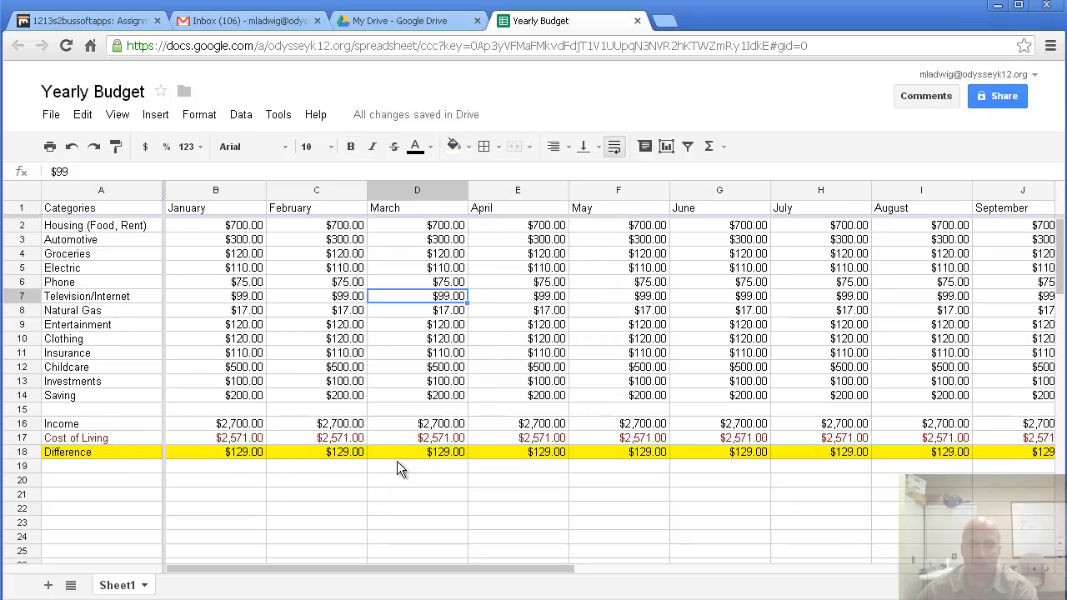
scroll("right", 3)
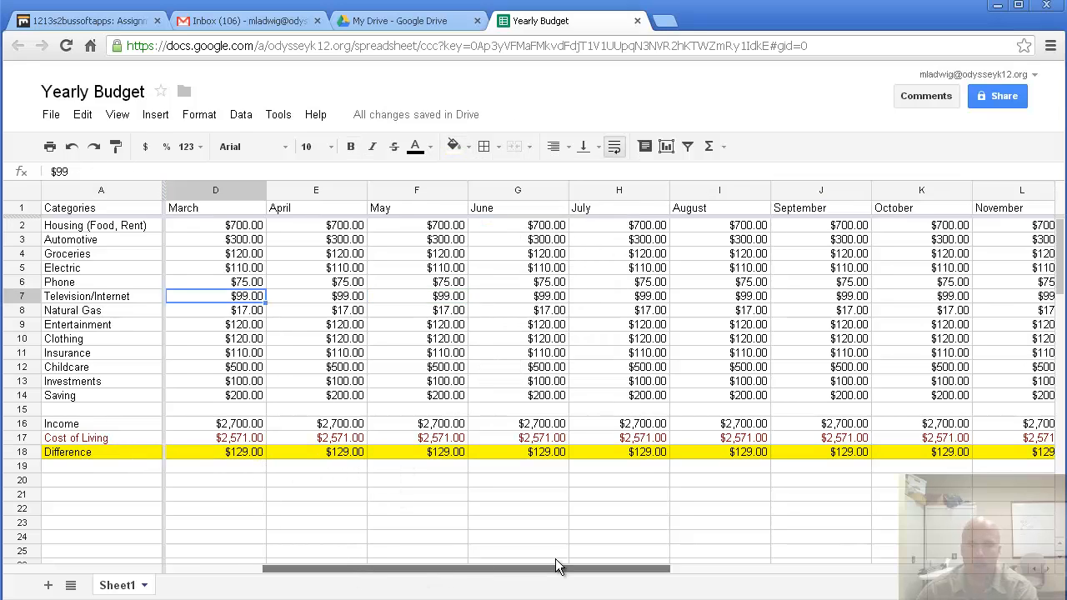
scroll("right", 3)
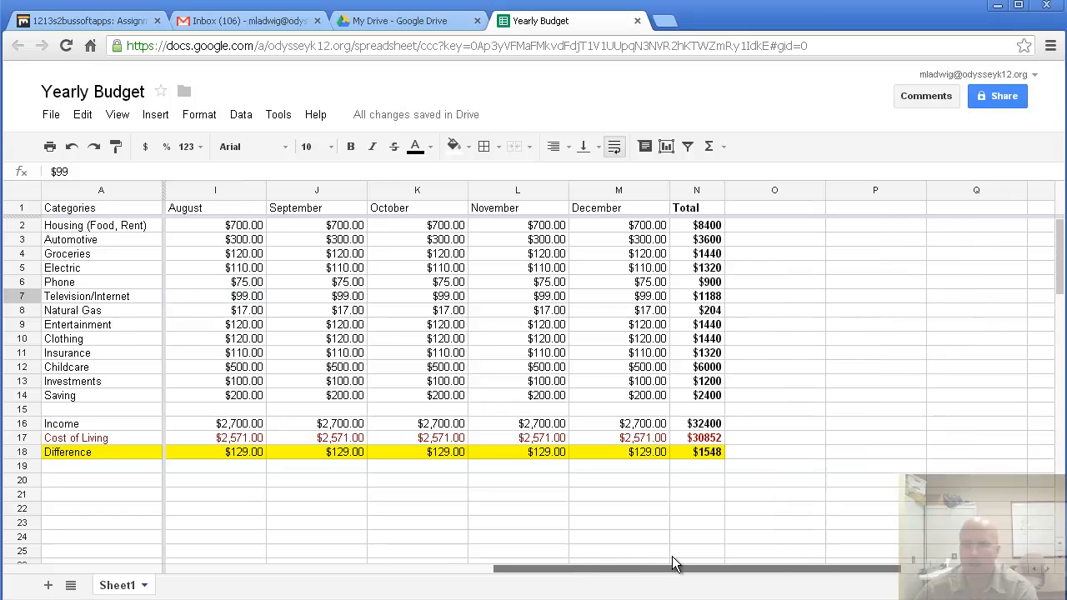
mouse_move(583, 563)
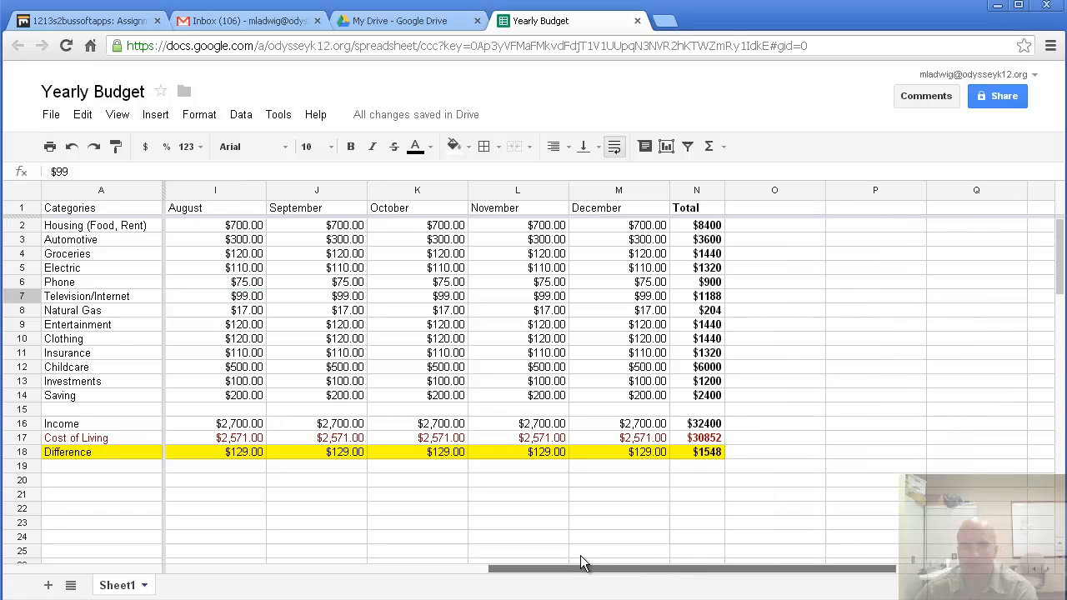
scroll("left", 3)
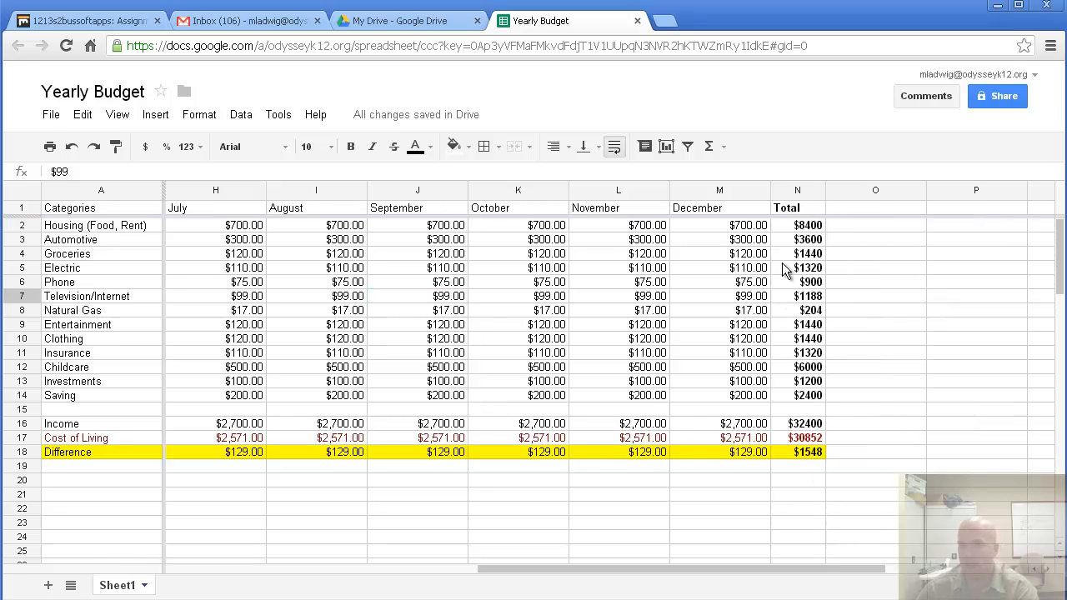
mouse_move(827, 307)
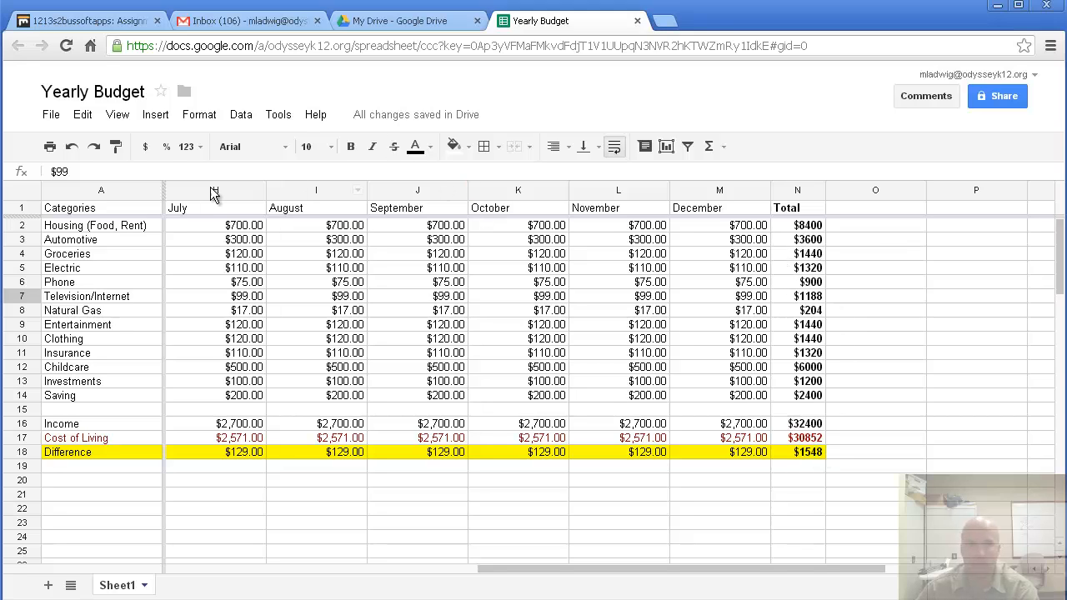
mouse_move(145, 146)
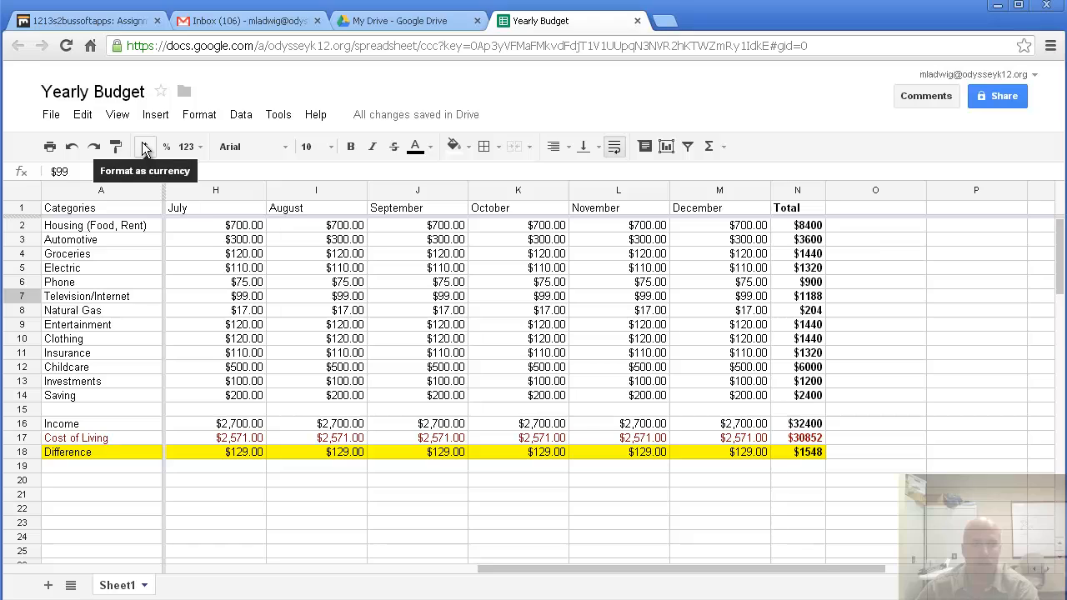
mouse_move(354, 325)
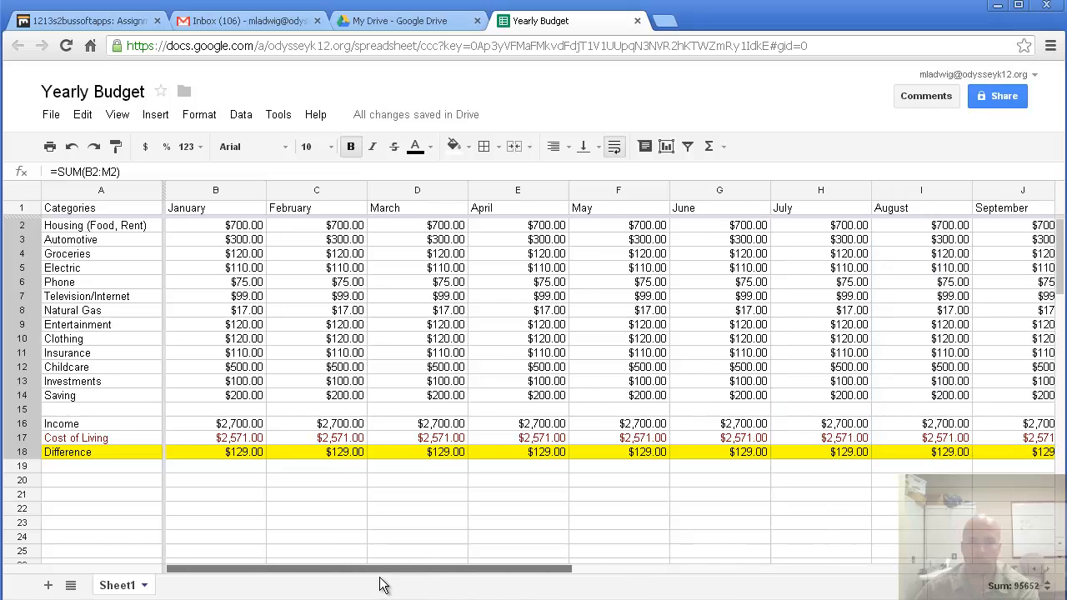
mouse_move(98, 217)
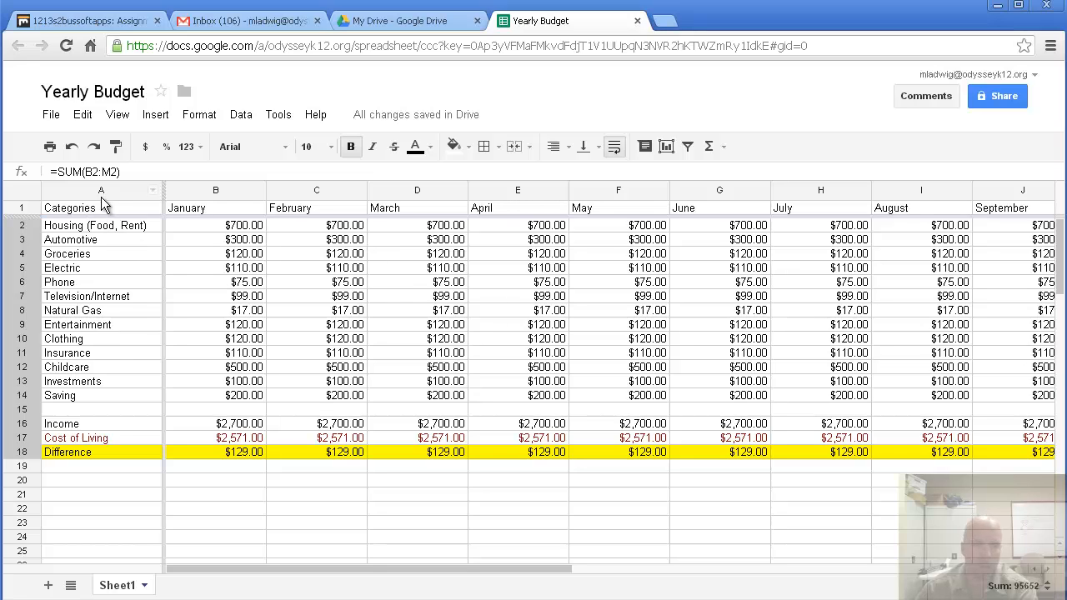
mouse_move(307, 544)
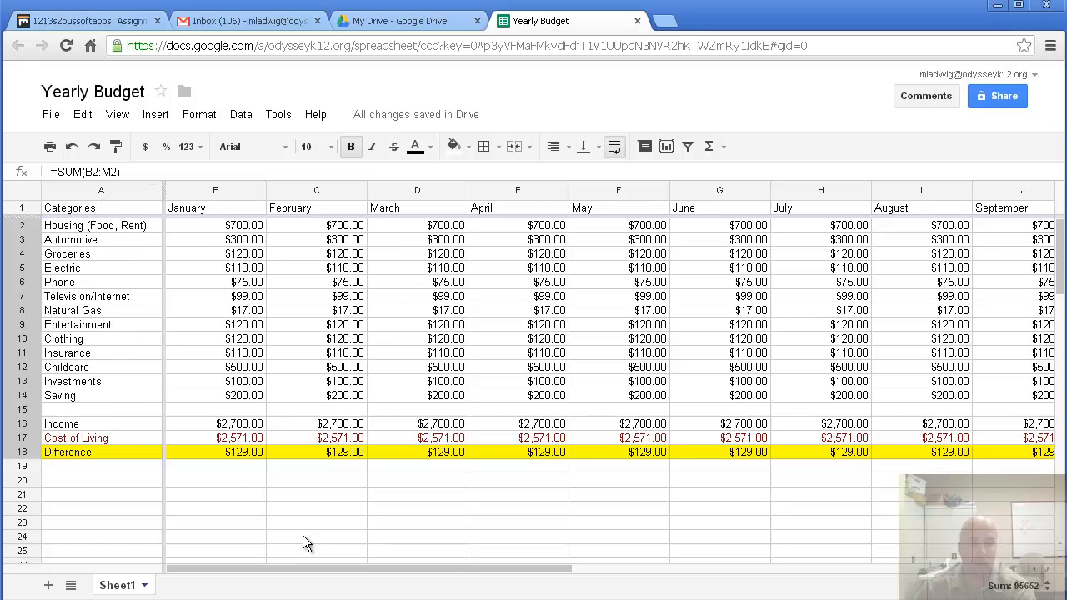
left_click_drag(309, 568, 570, 568)
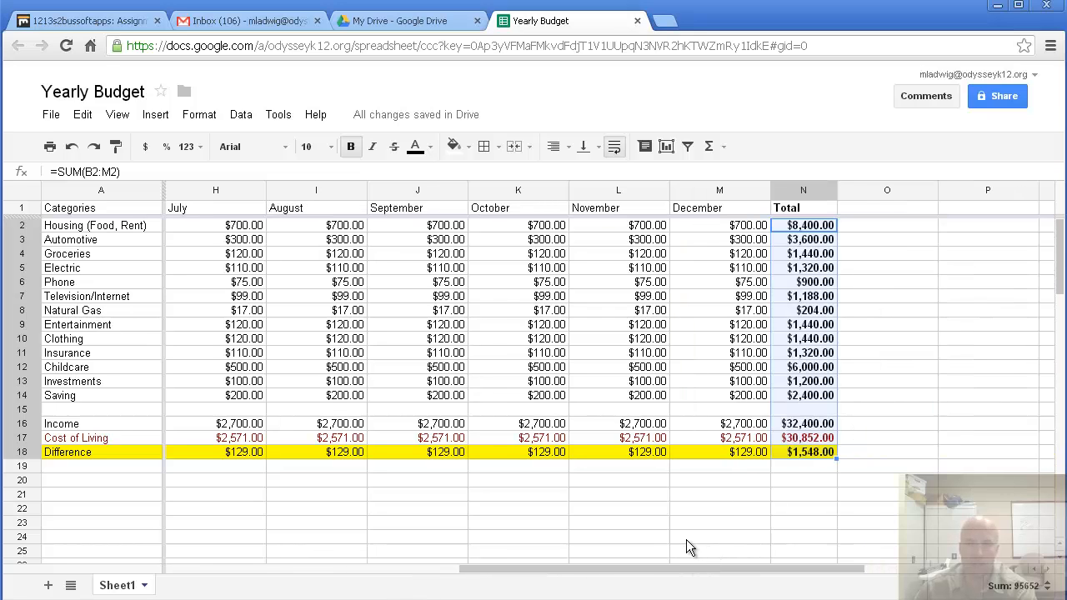
mouse_move(757, 245)
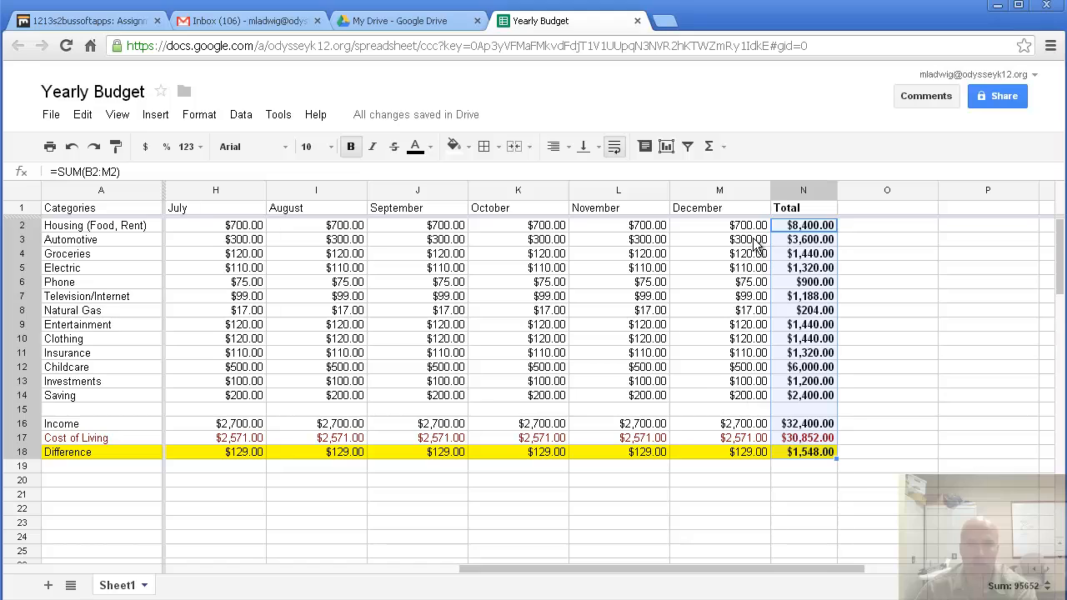
Change December's Automotive to $2,000 and Clothing to $0 so Difference and totals recalculate.
left_click(720, 240)
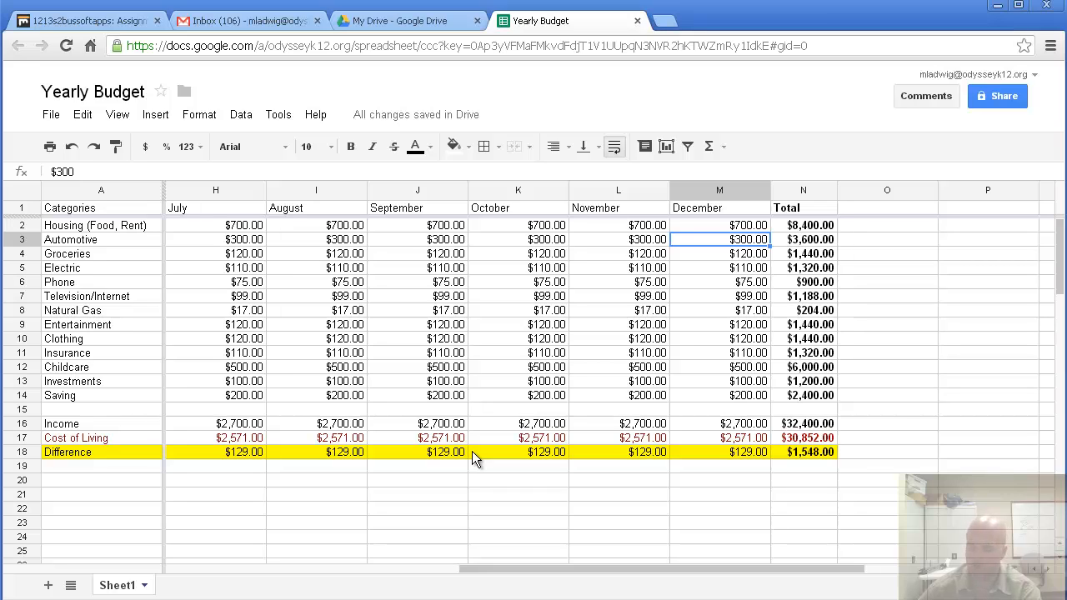
type("2000")
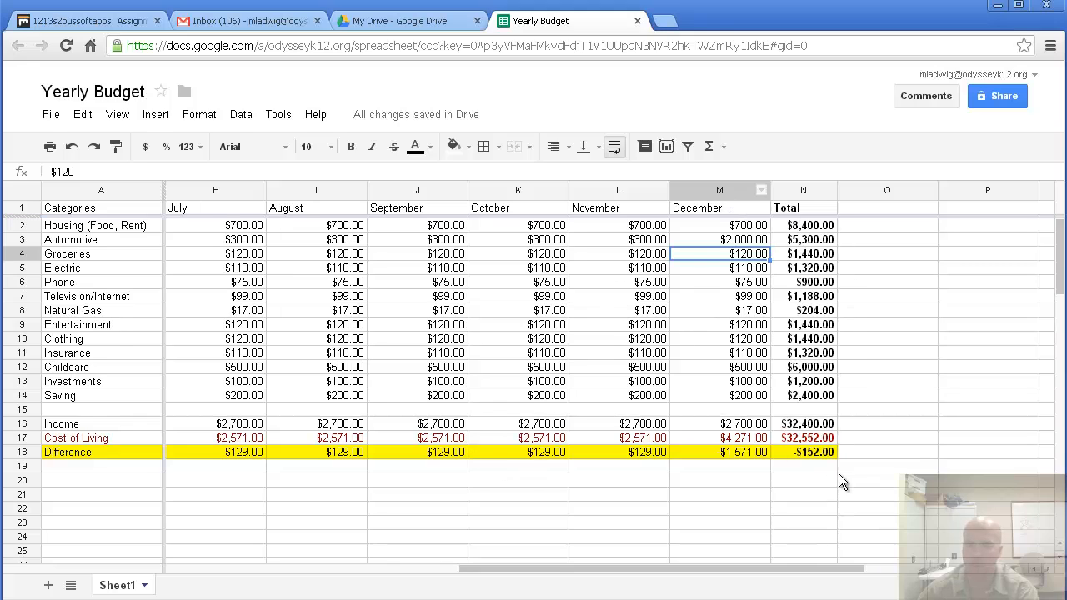
mouse_move(840, 400)
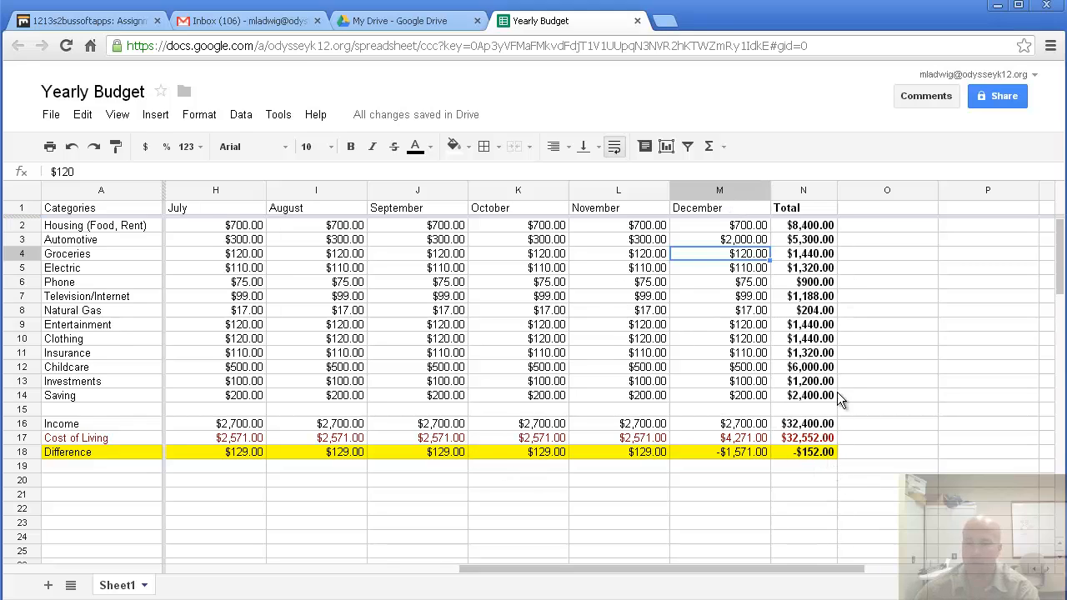
mouse_move(767, 405)
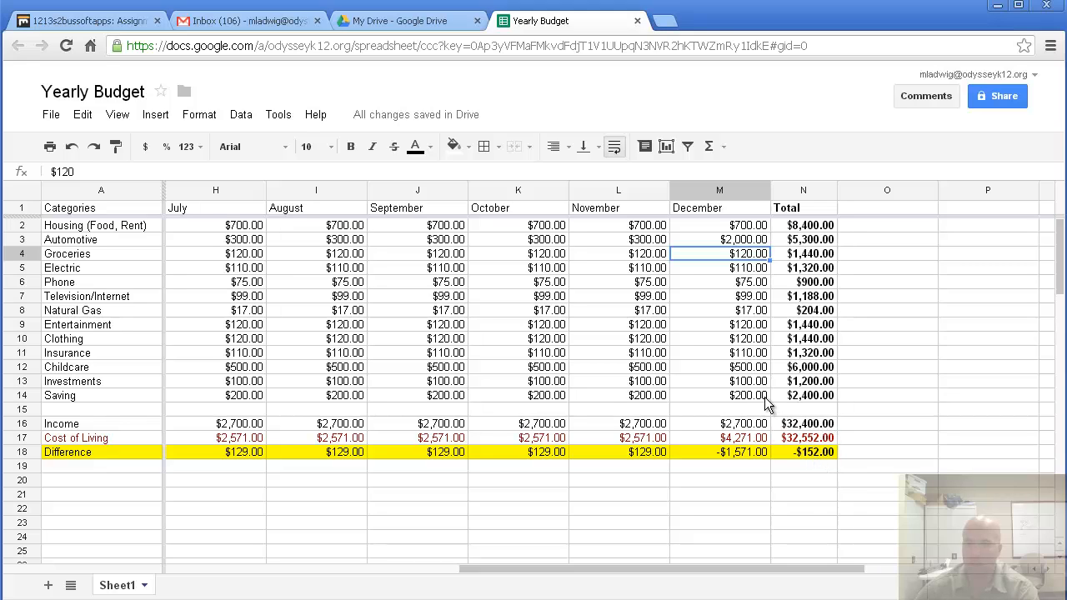
mouse_move(687, 349)
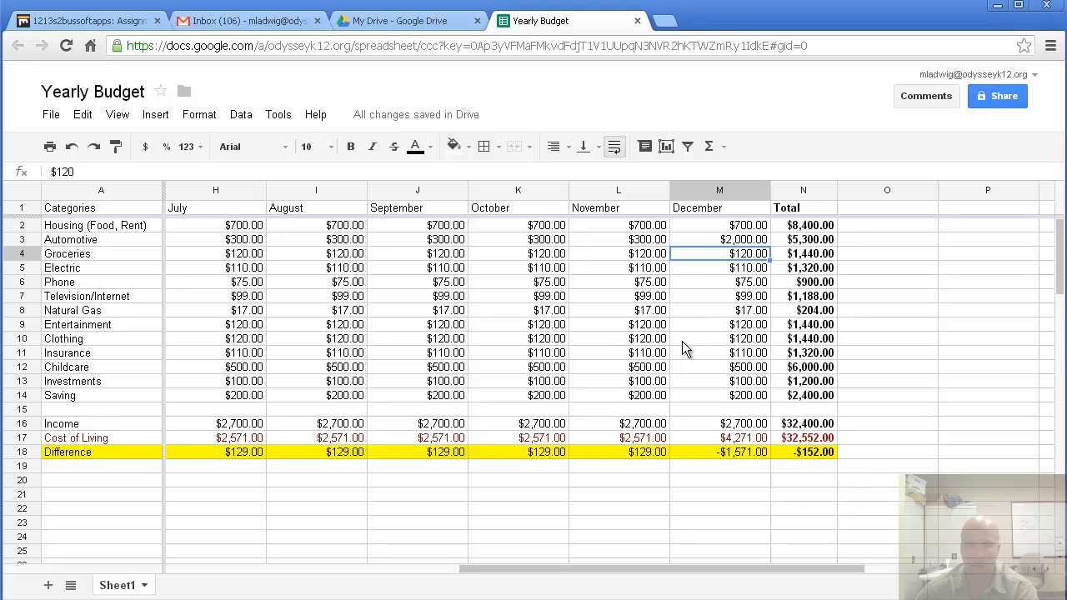
mouse_move(747, 348)
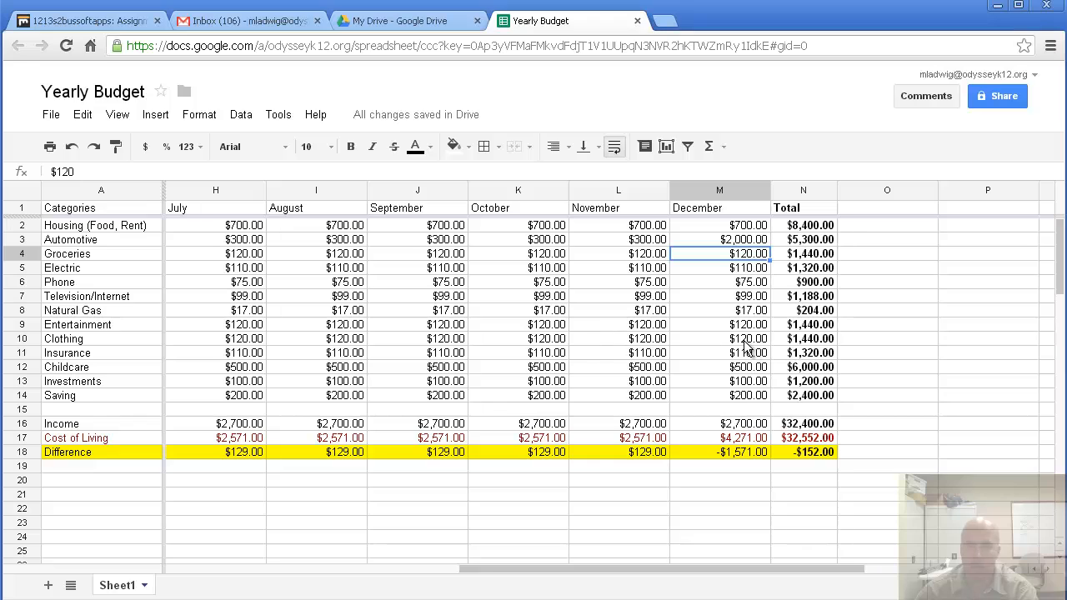
left_click(720, 338)
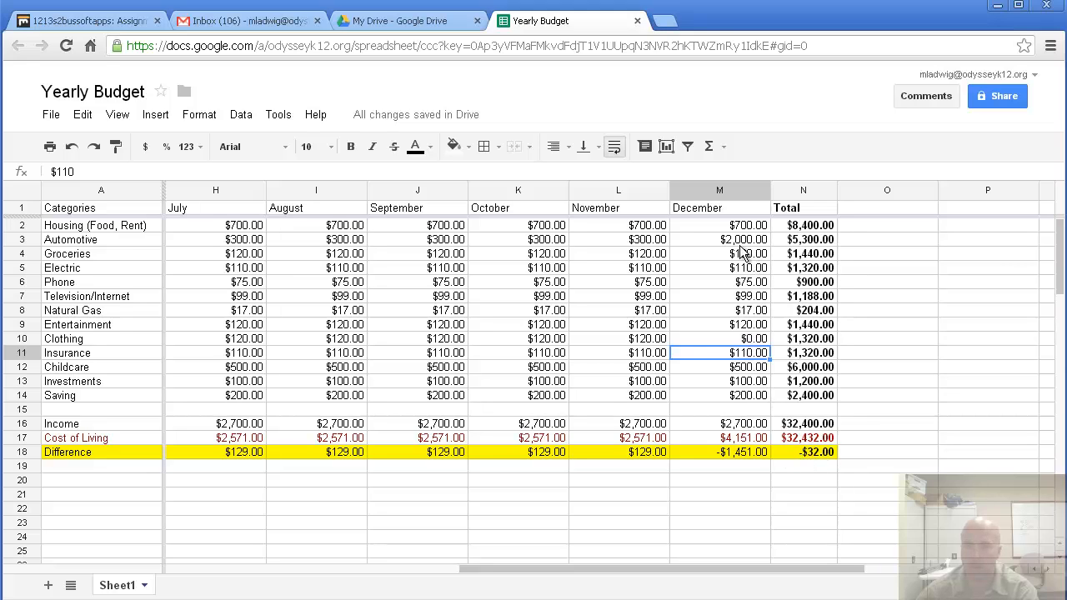
mouse_move(750, 330)
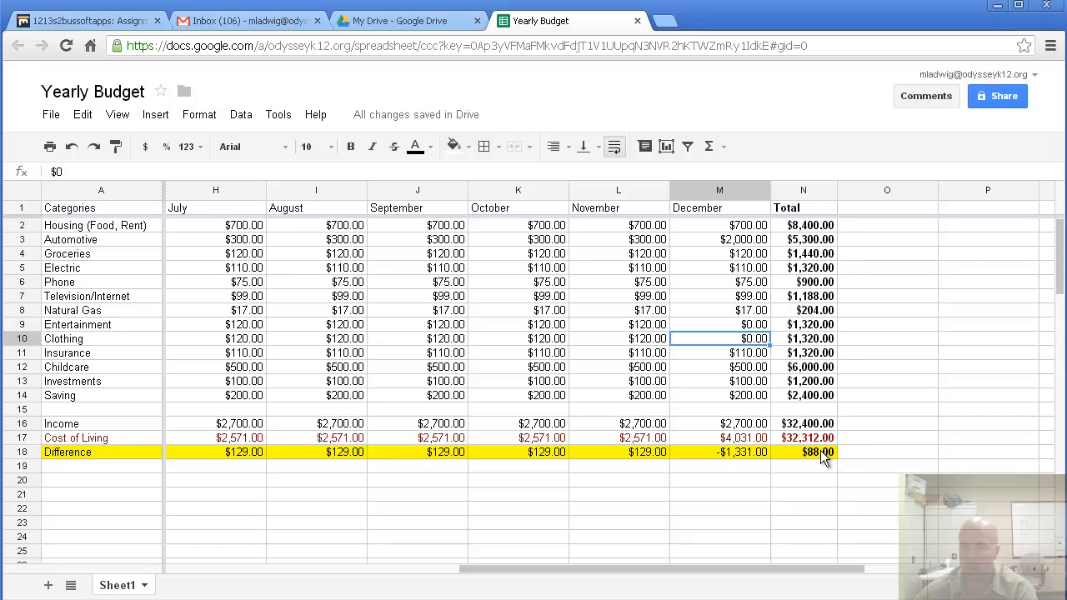
mouse_move(813, 465)
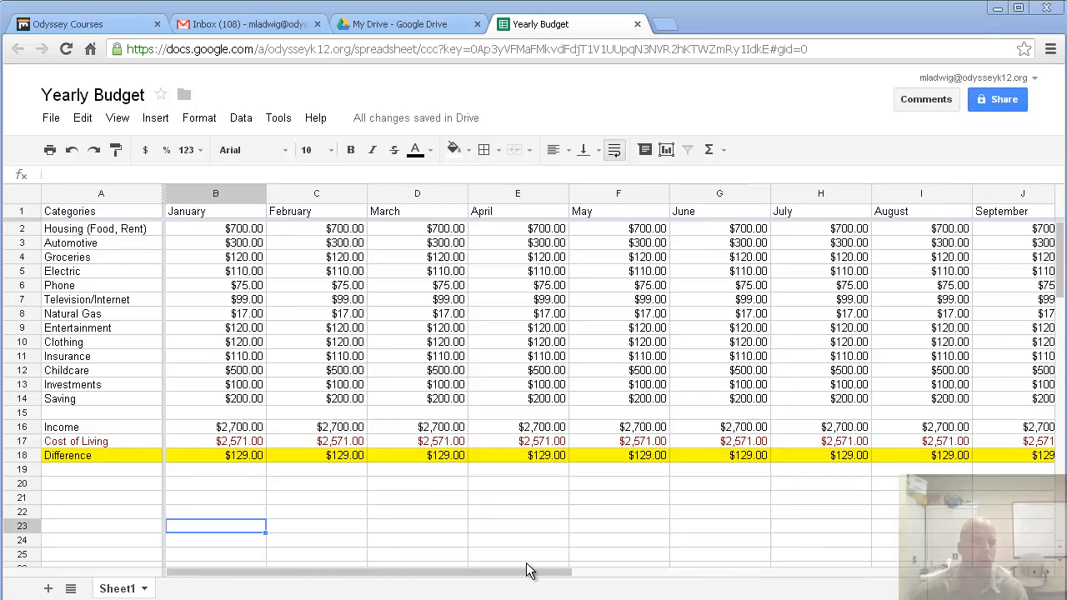
mouse_move(187, 241)
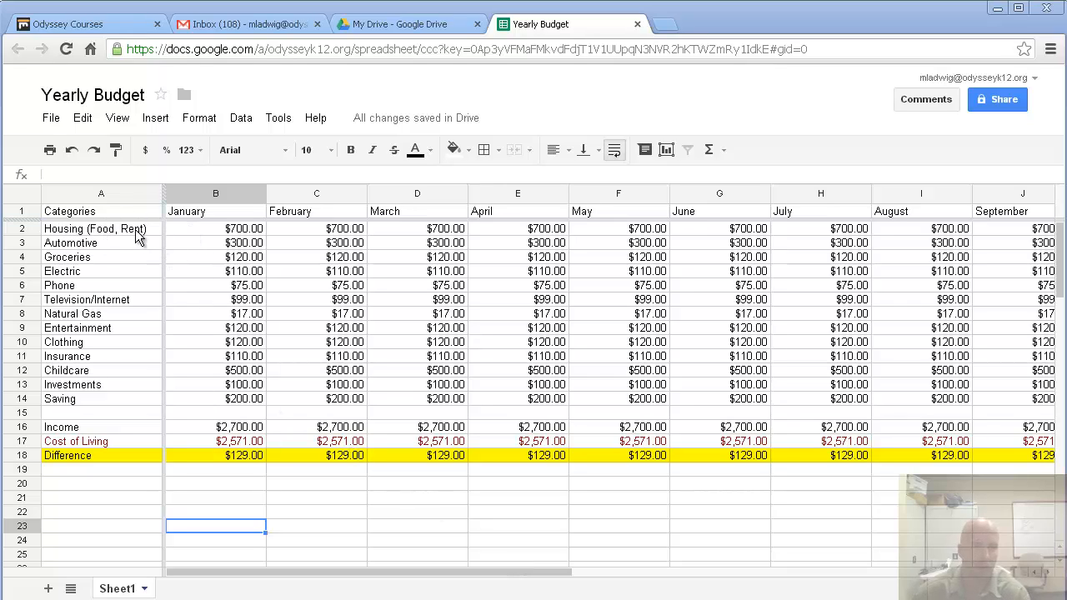
mouse_move(117, 348)
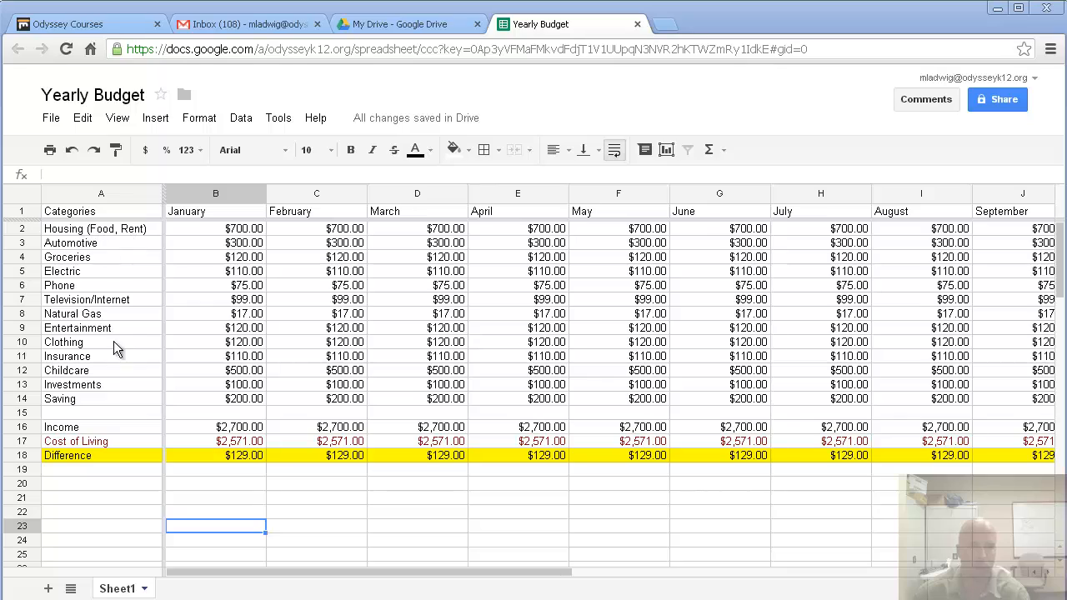
mouse_move(147, 259)
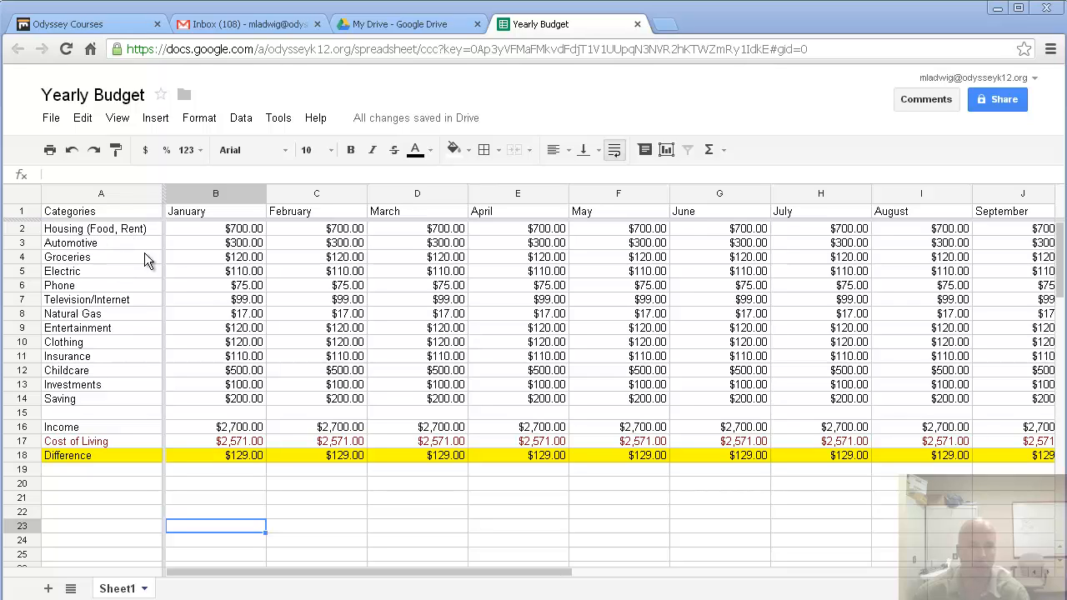
mouse_move(542, 207)
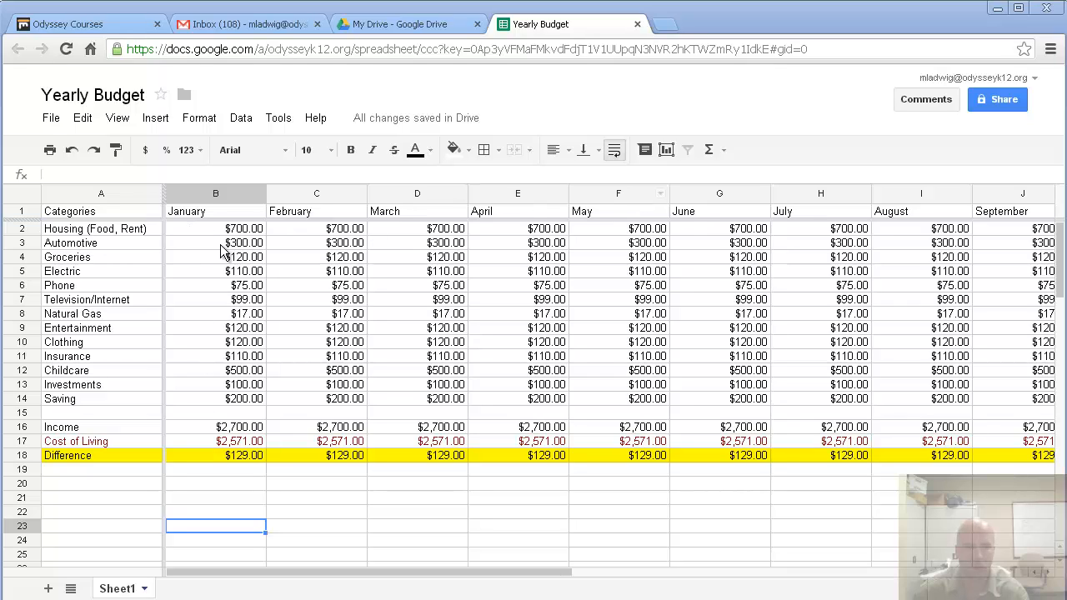
mouse_move(566, 260)
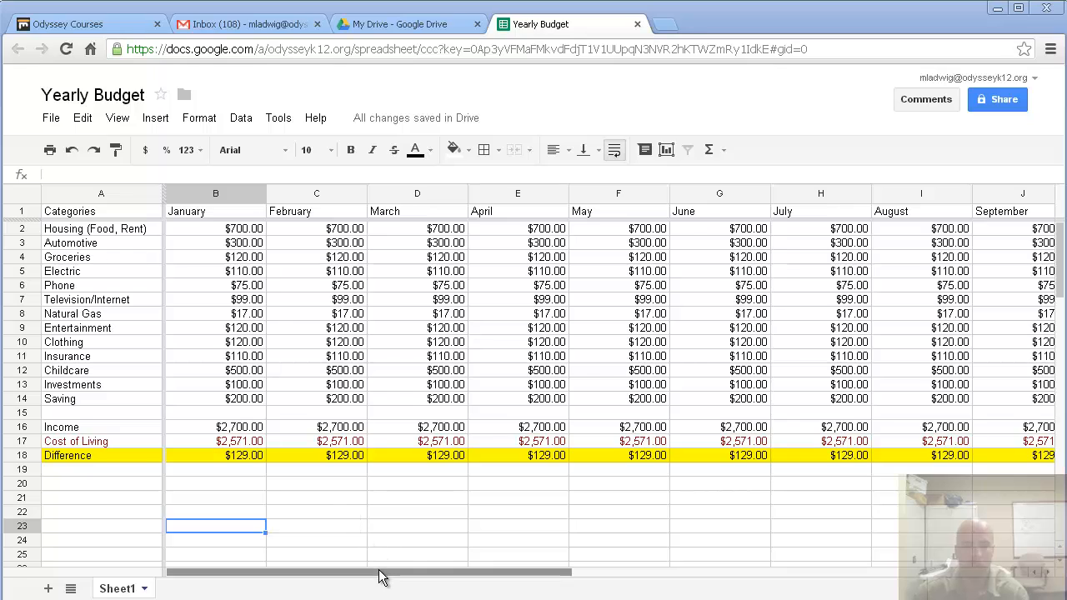
mouse_move(305, 592)
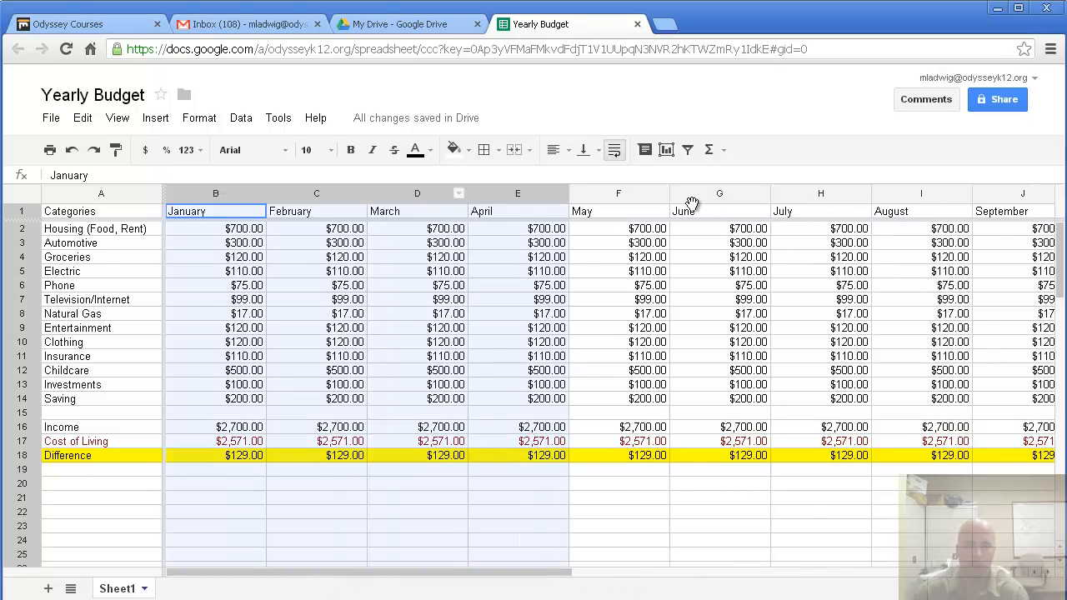
Narrow month columns B–M until Total shows on screen, then deselect them.
scroll("right", 3)
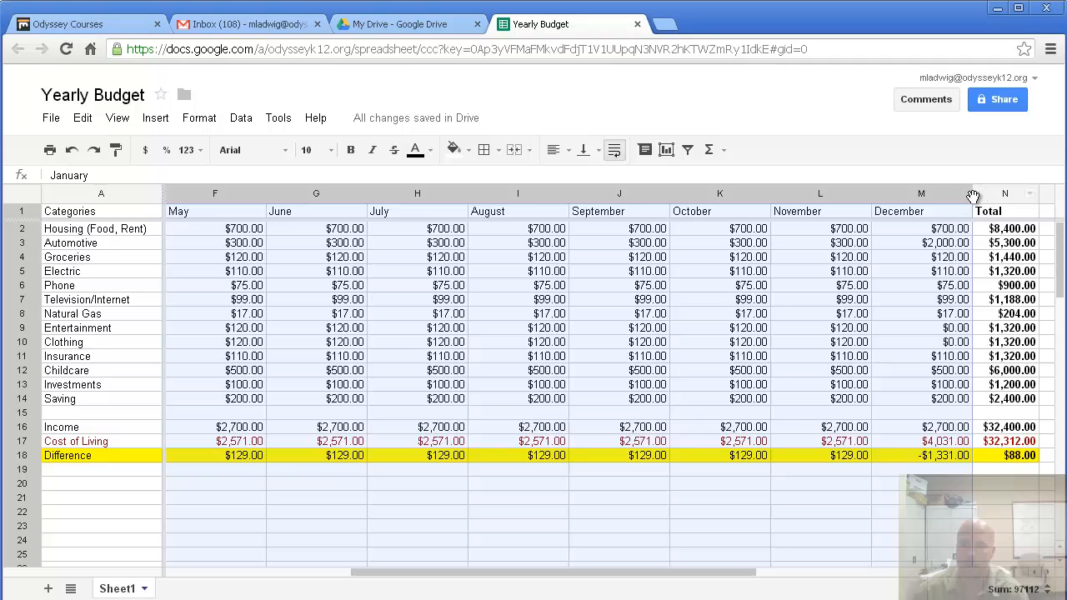
scroll("left", 3)
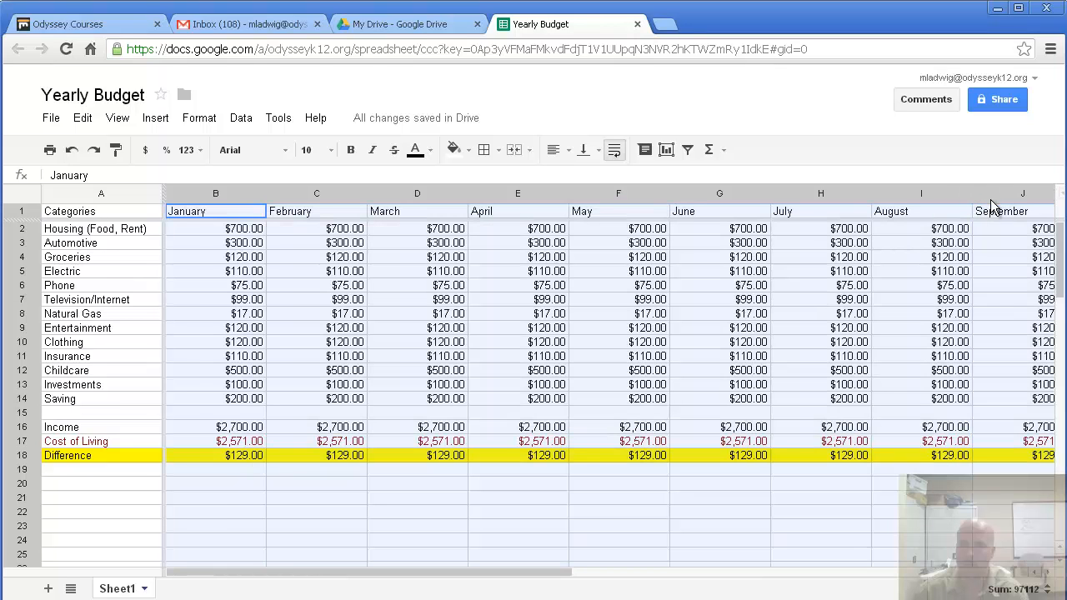
scroll("right", 3)
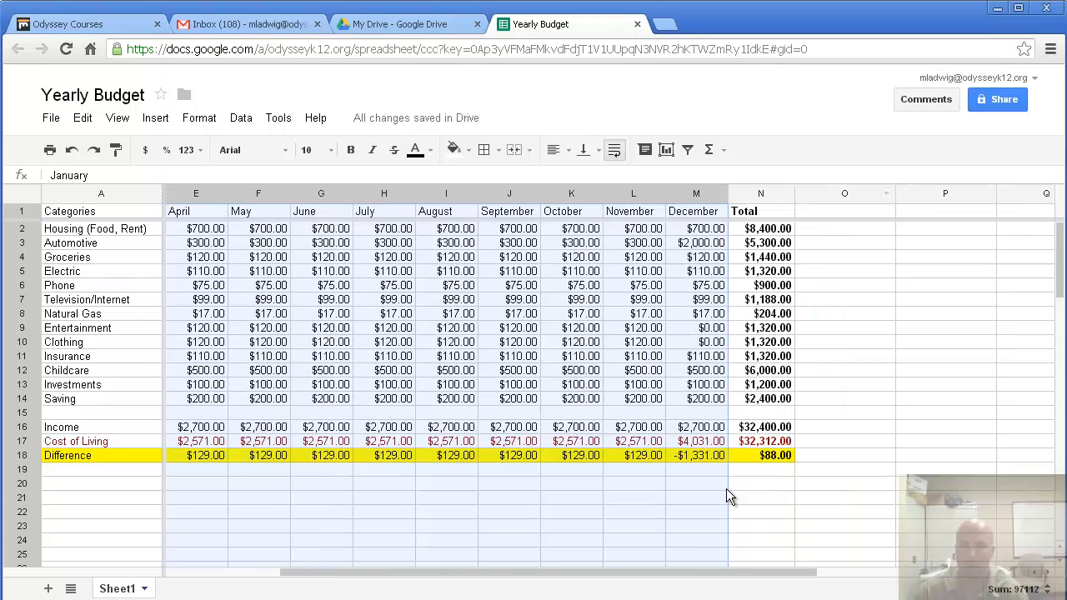
scroll("left", 3)
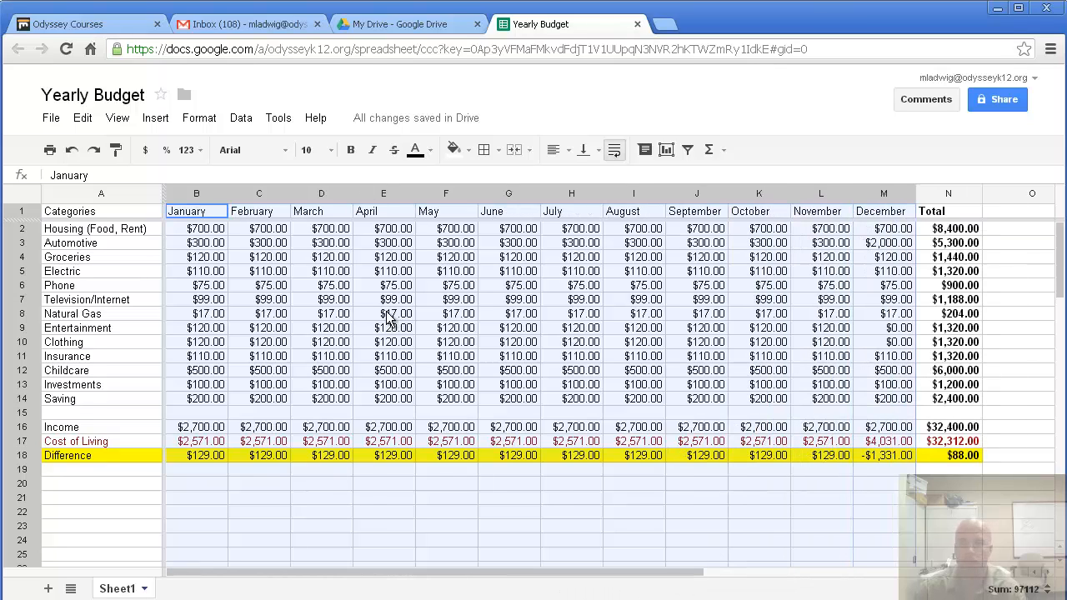
mouse_move(673, 247)
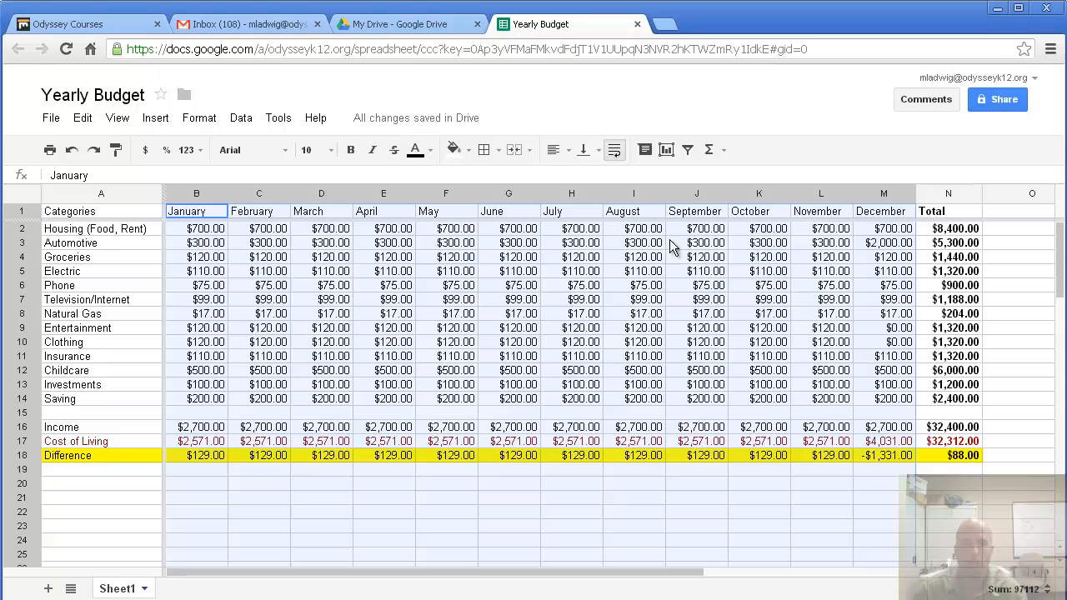
left_click(570, 497)
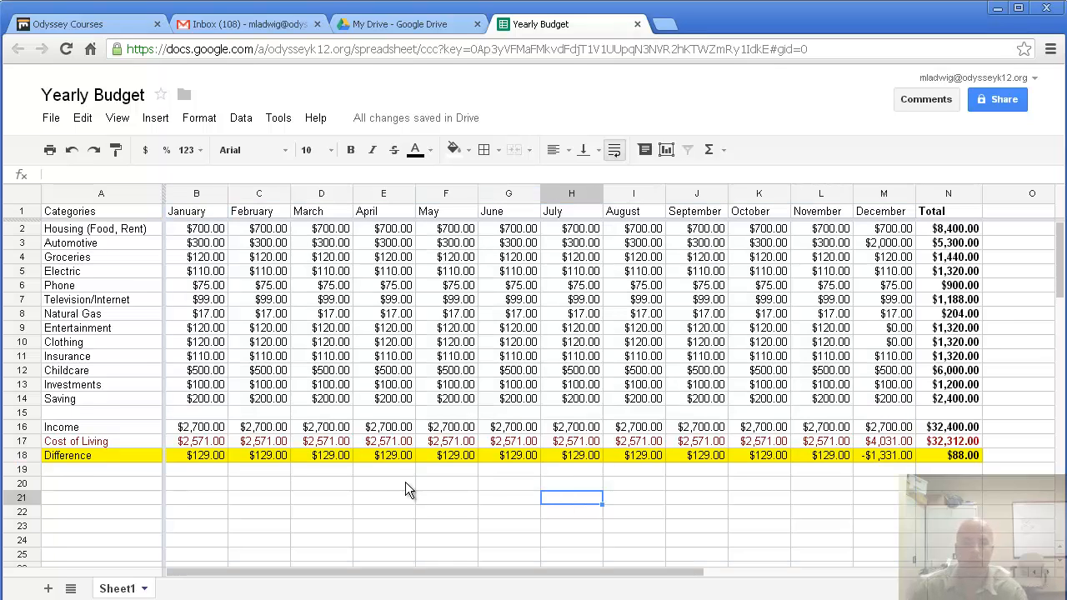
mouse_move(381, 504)
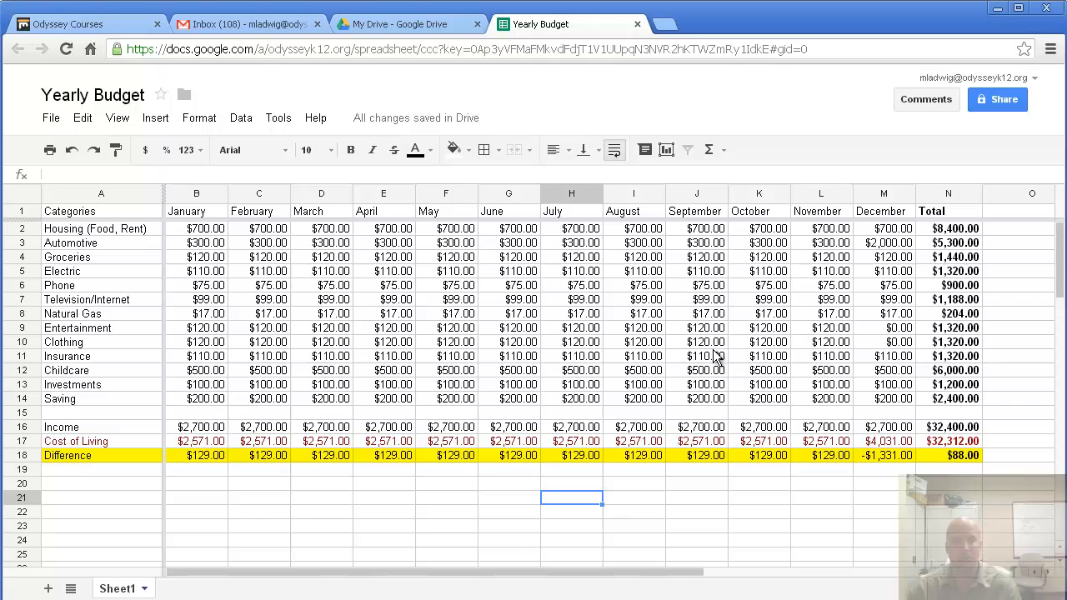
mouse_move(595, 336)
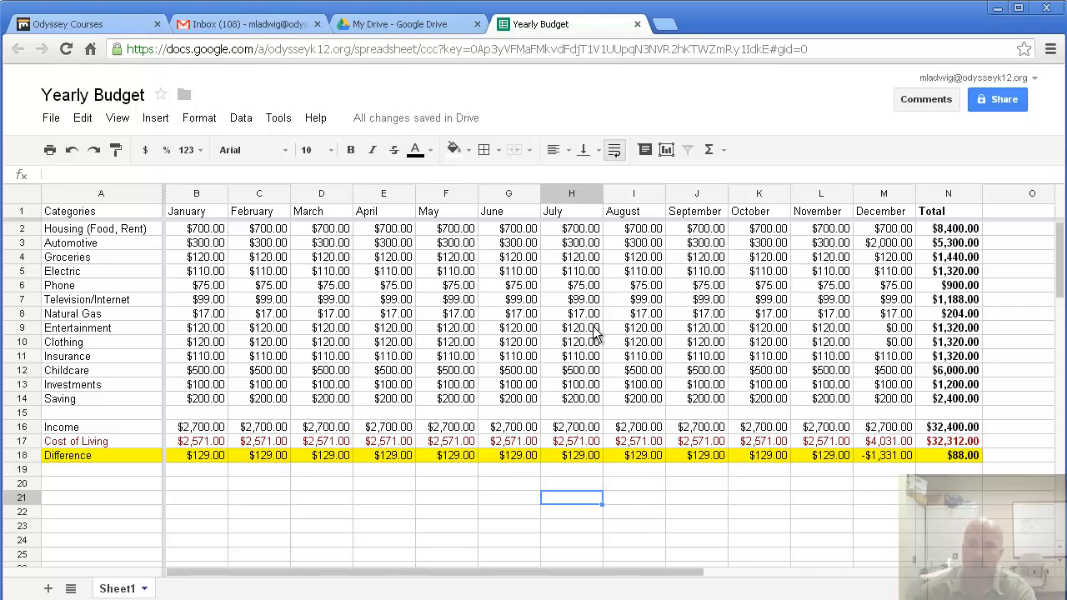
mouse_move(1007, 100)
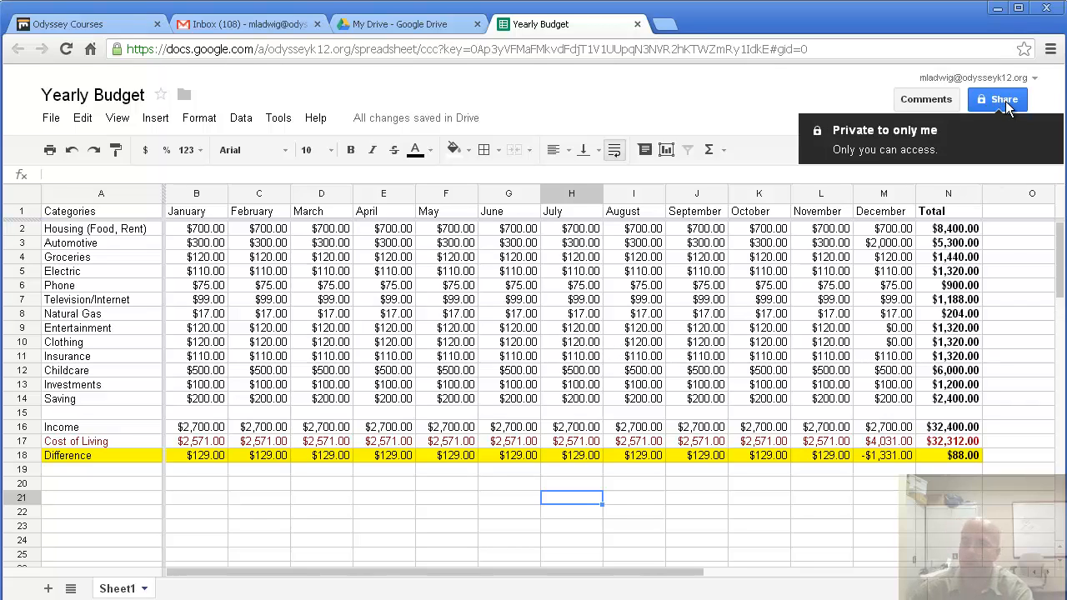
left_click(997, 100)
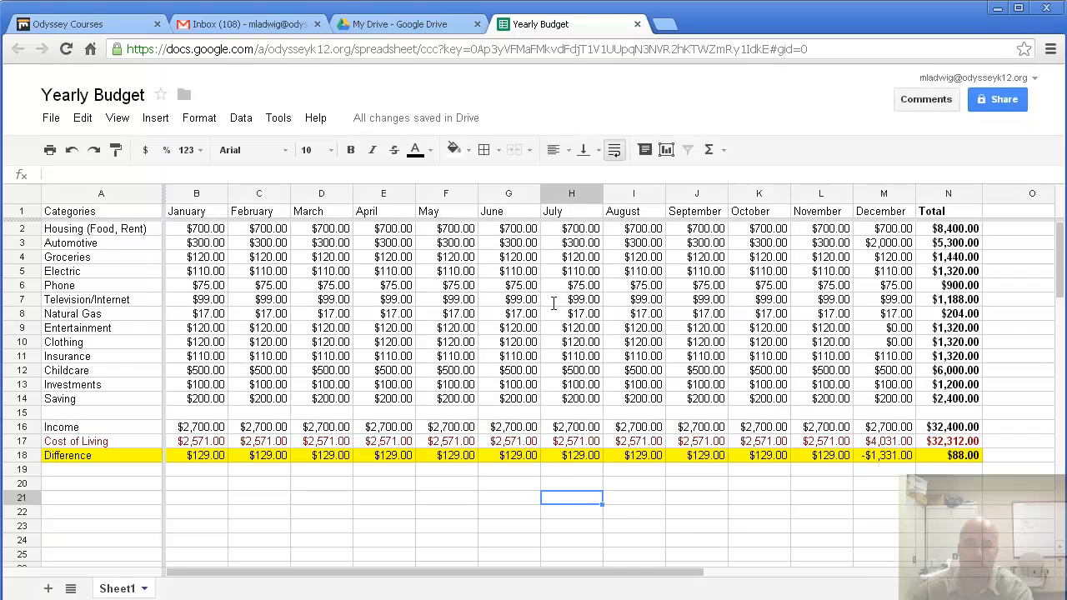
left_click(997, 100)
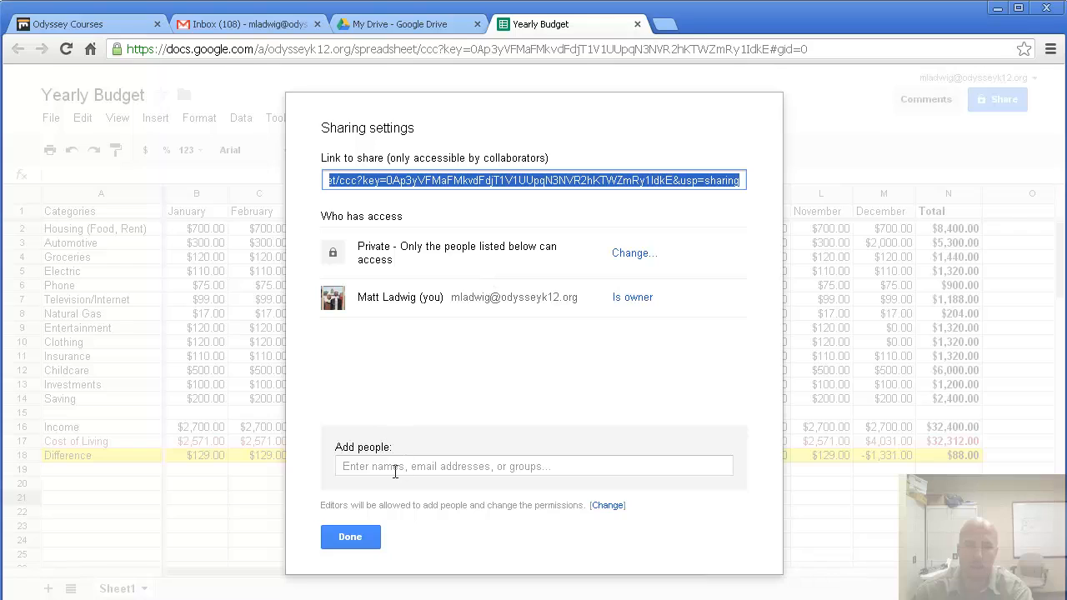
mouse_move(409, 487)
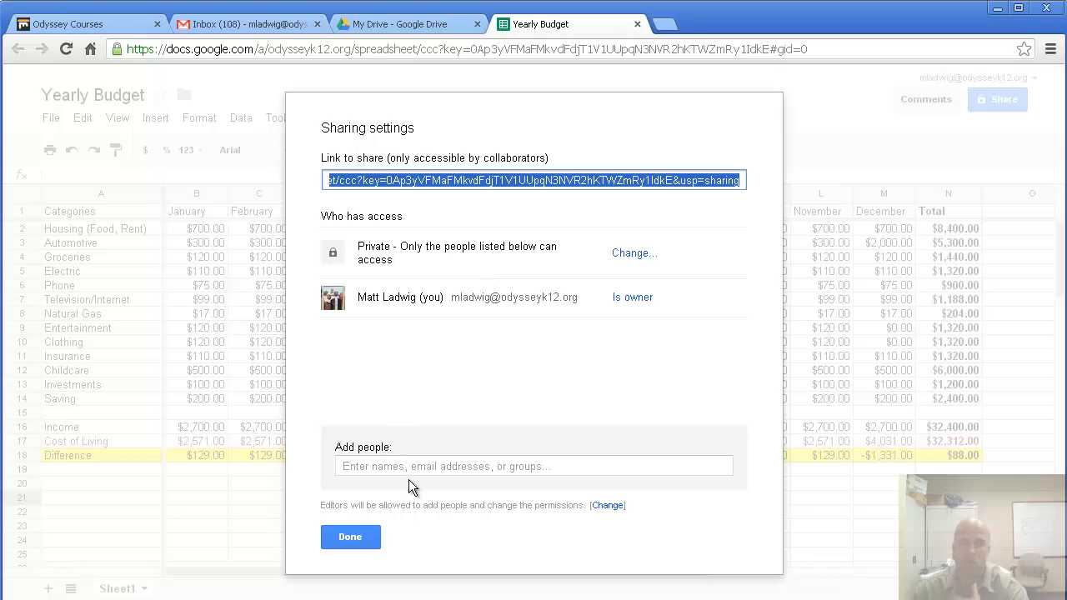
mouse_move(503, 350)
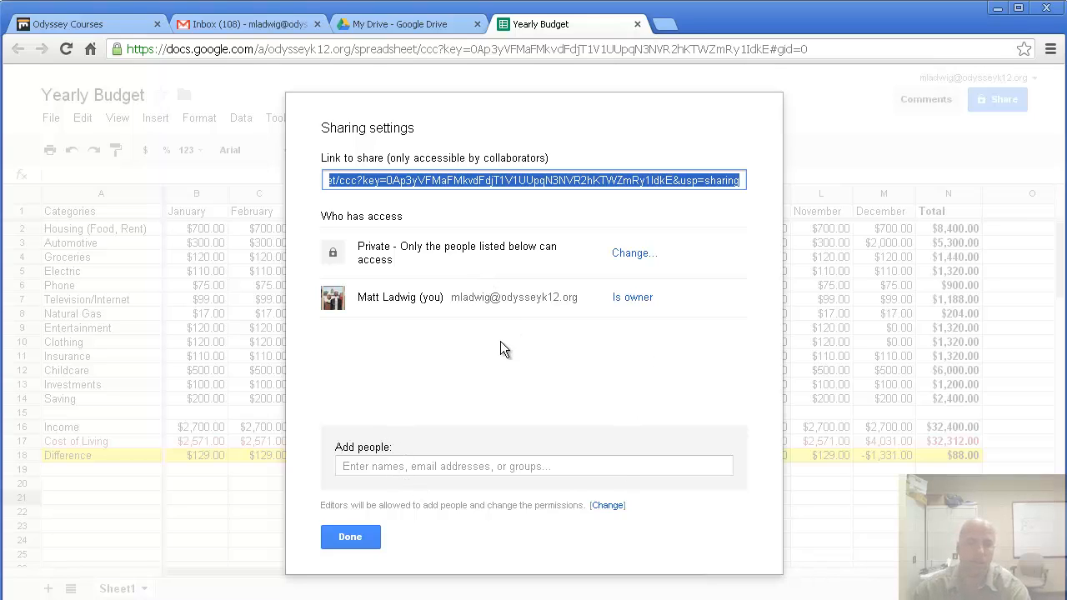
mouse_move(540, 405)
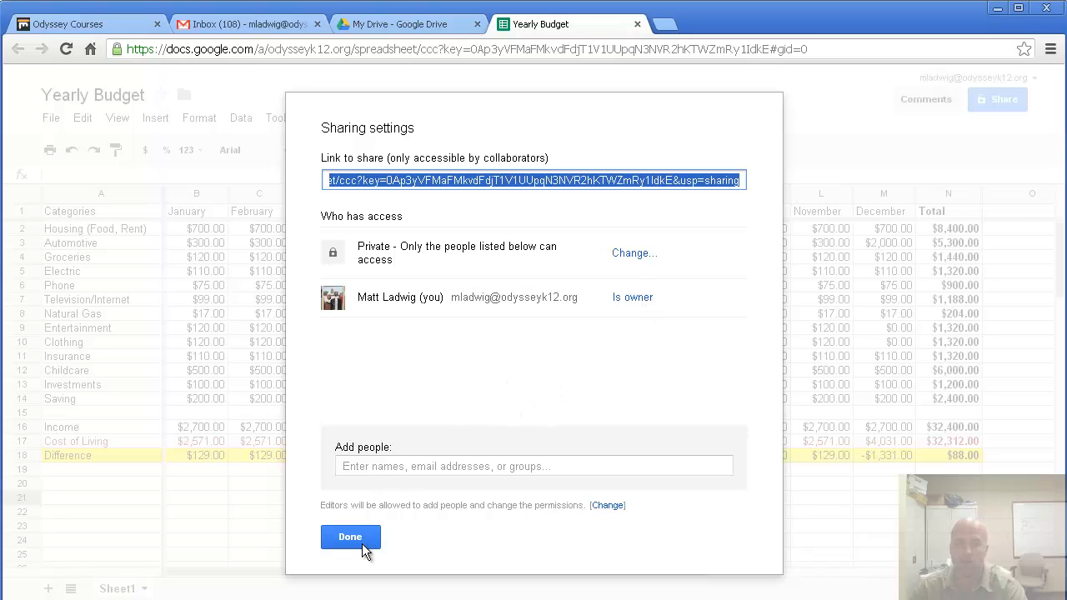
left_click(350, 537)
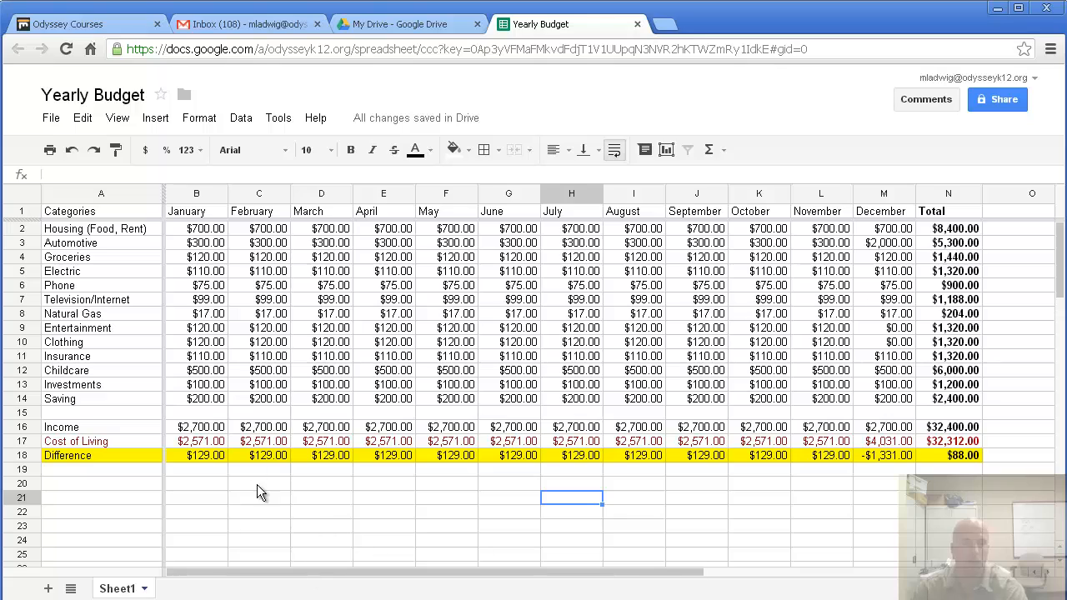
mouse_move(328, 375)
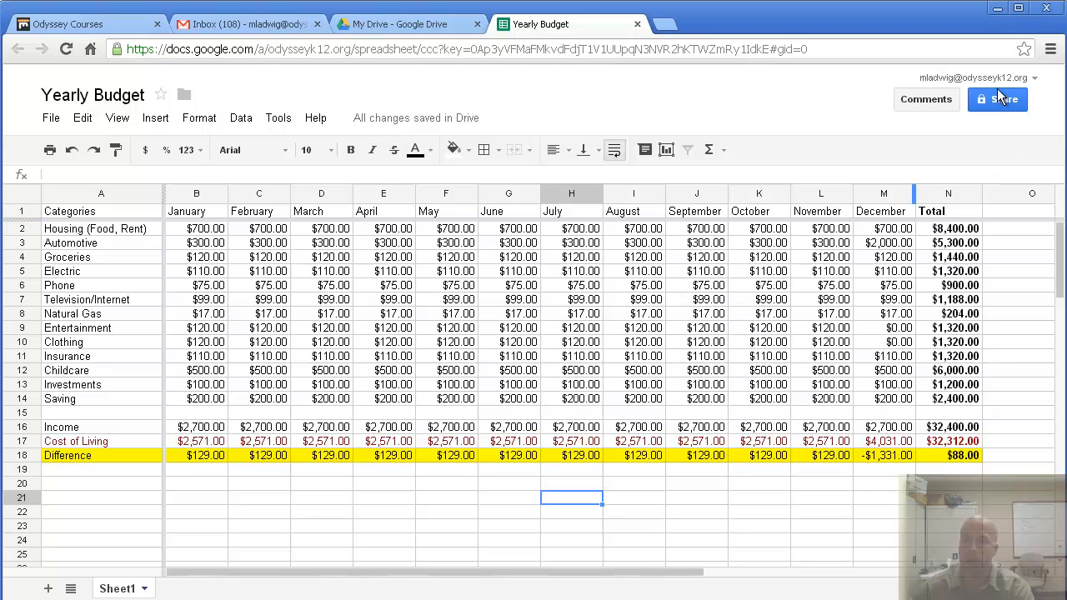
mouse_move(997, 100)
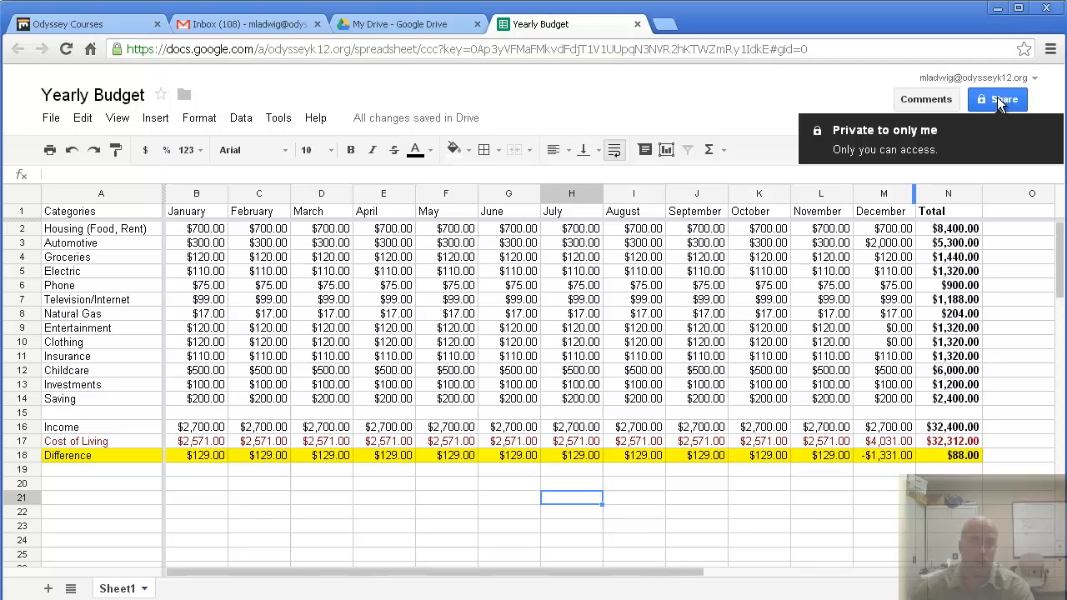
mouse_move(615, 118)
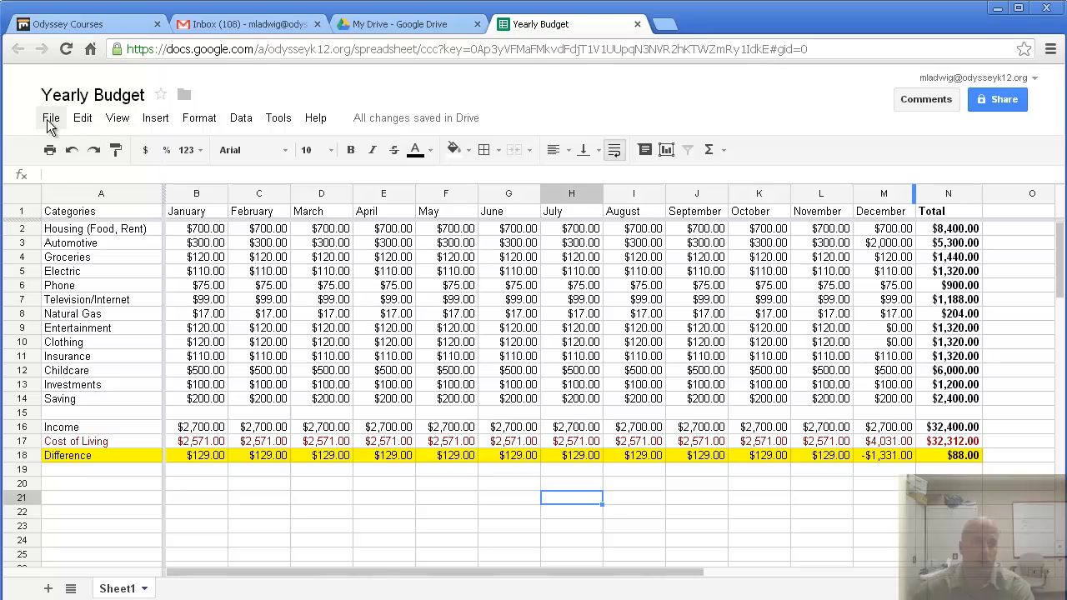
Show the File > Download as format list (Excel, PDF, CSV) without downloading.
left_click(50, 117)
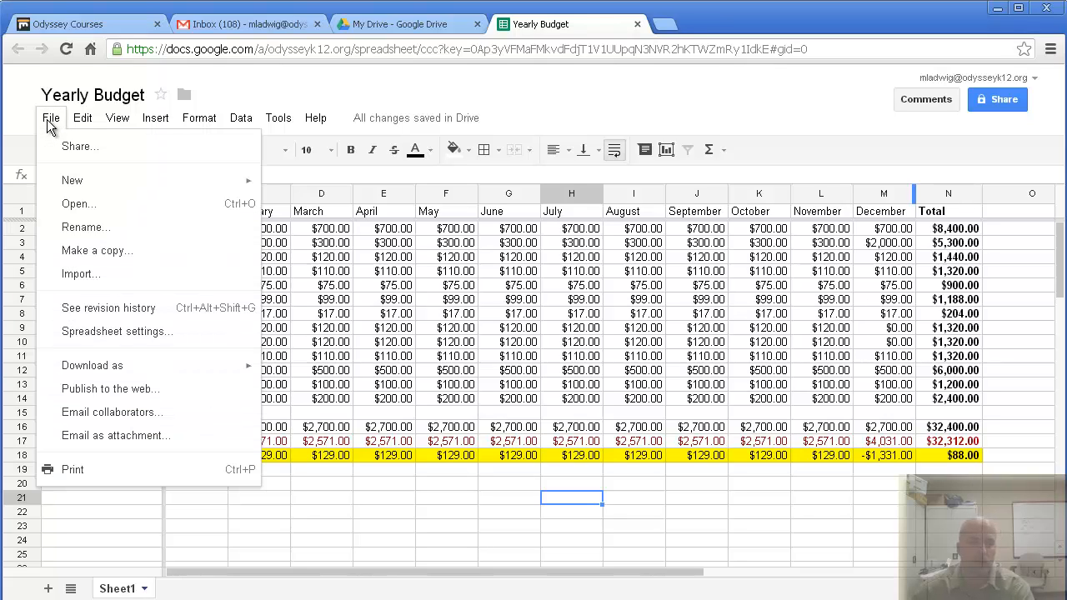
left_click(92, 365)
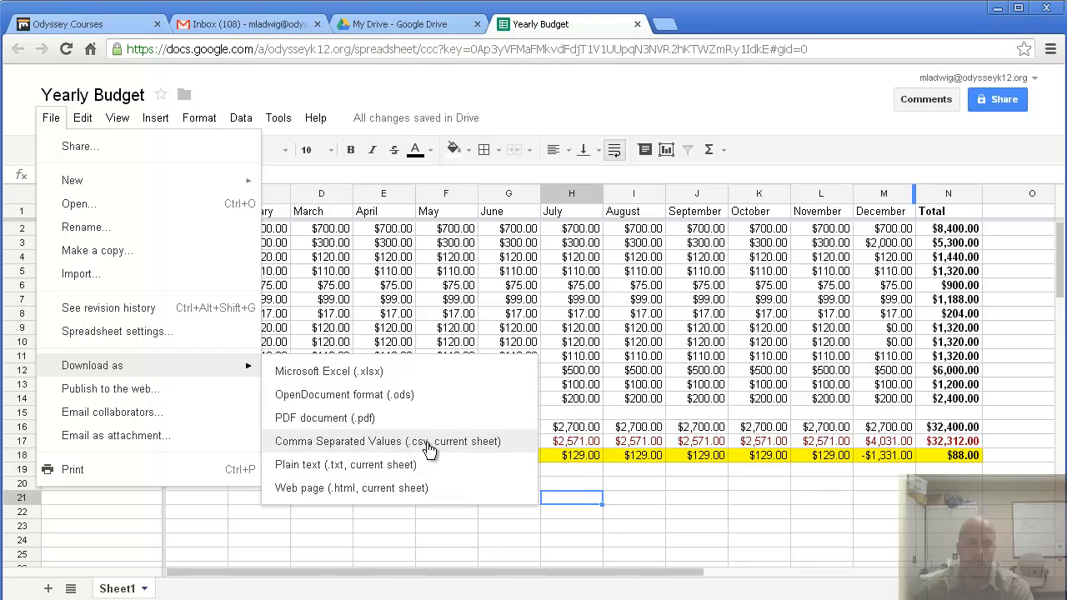
mouse_move(358, 394)
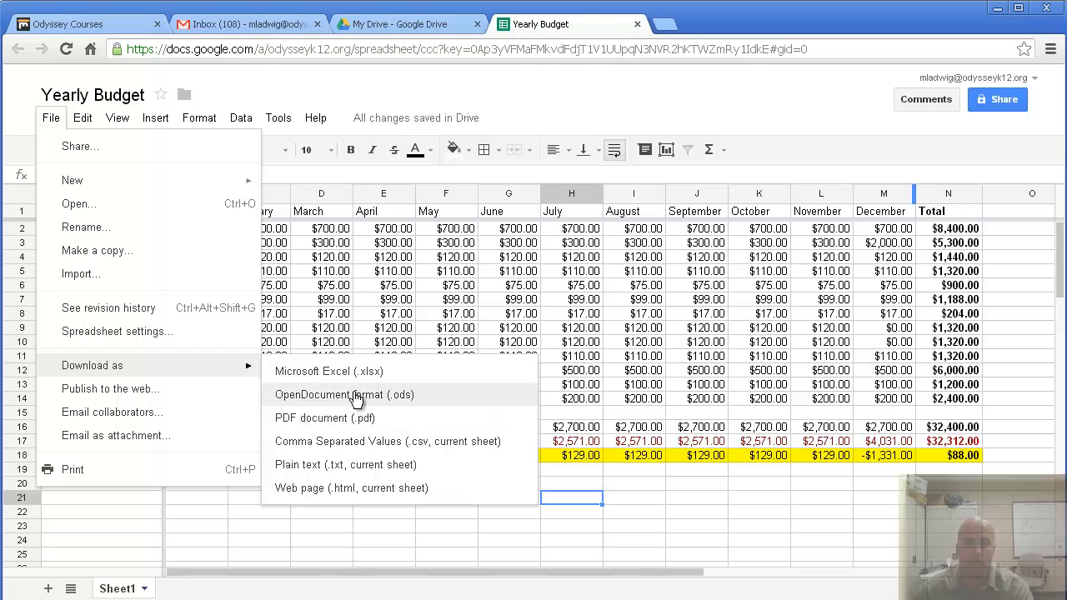
mouse_move(357, 407)
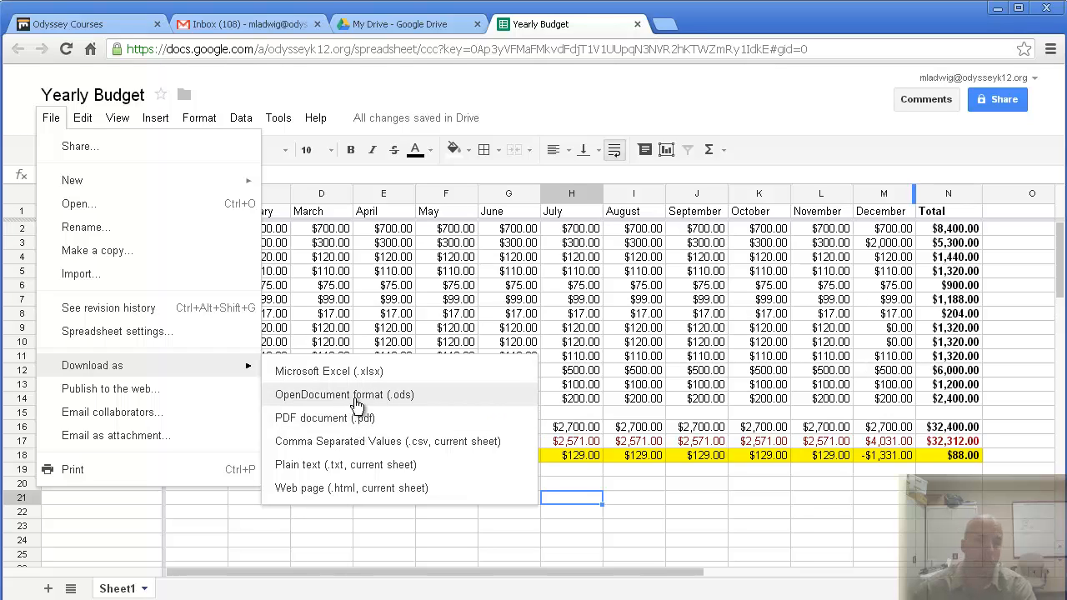
mouse_move(337, 370)
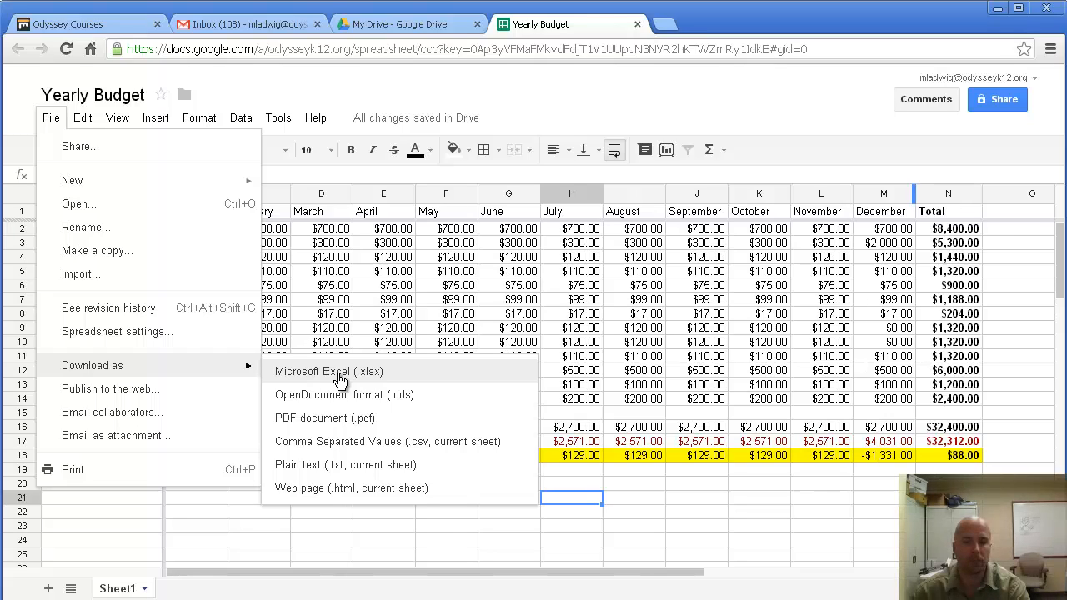
mouse_move(597, 307)
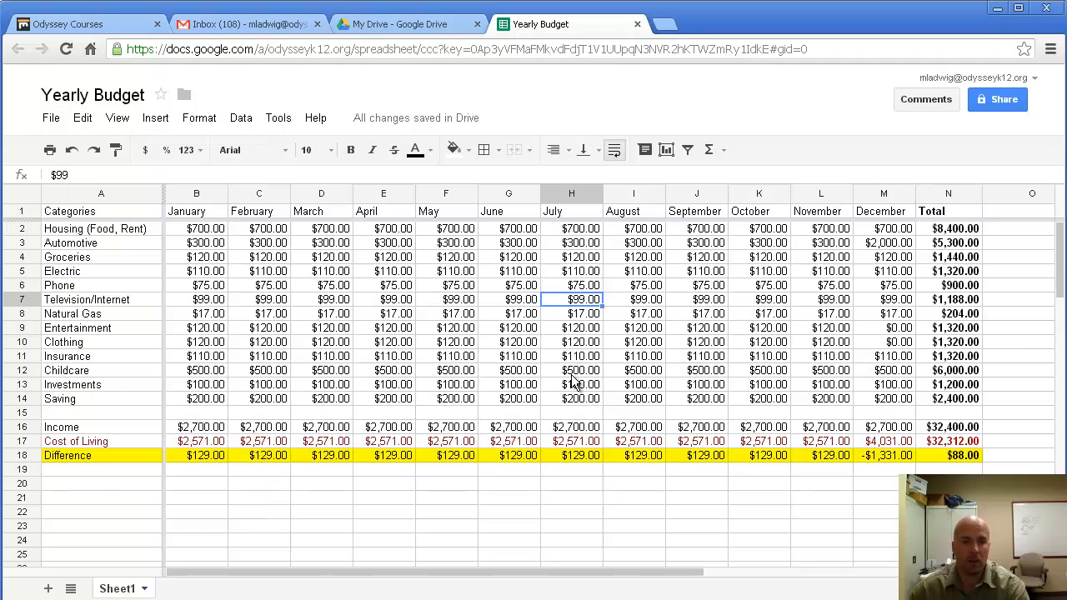
Dismiss the download format list by selecting a cell, leaving the sheet unchanged.
left_click(508, 300)
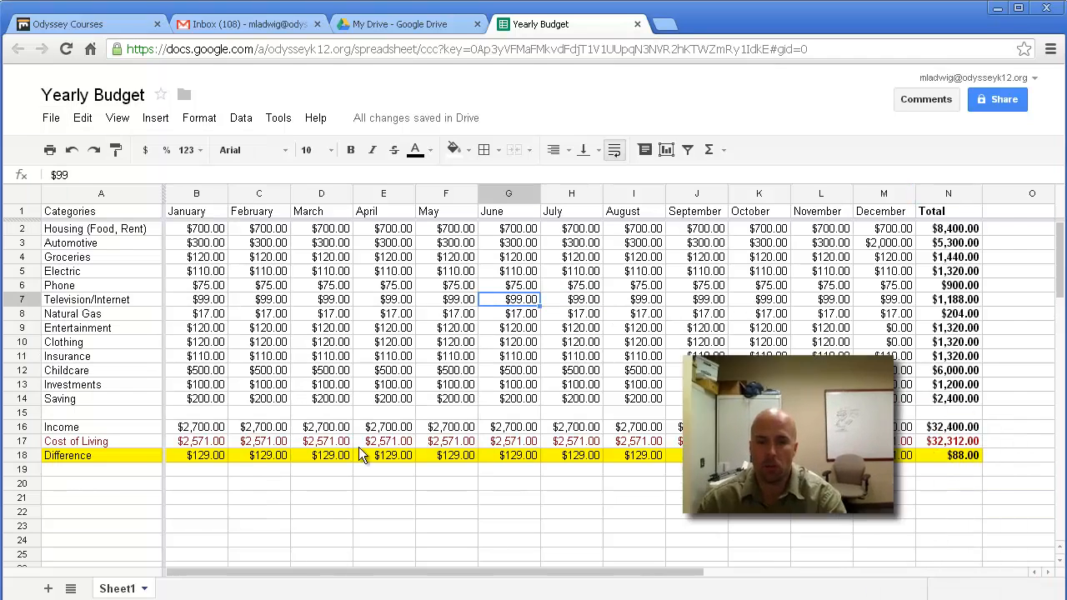